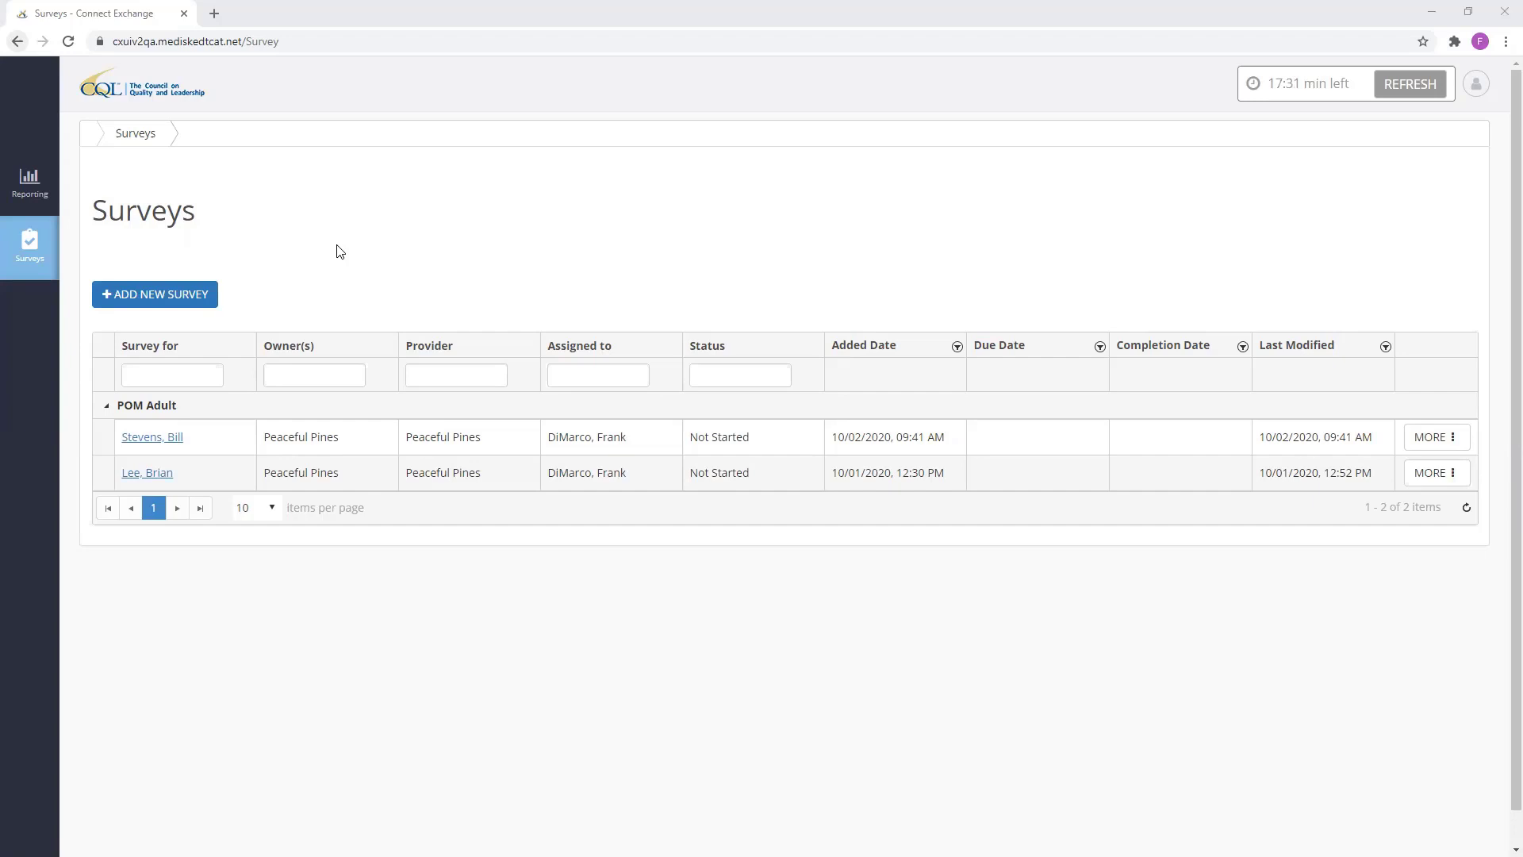
{"action": "mouse_move", "coordinate": [165, 298]}
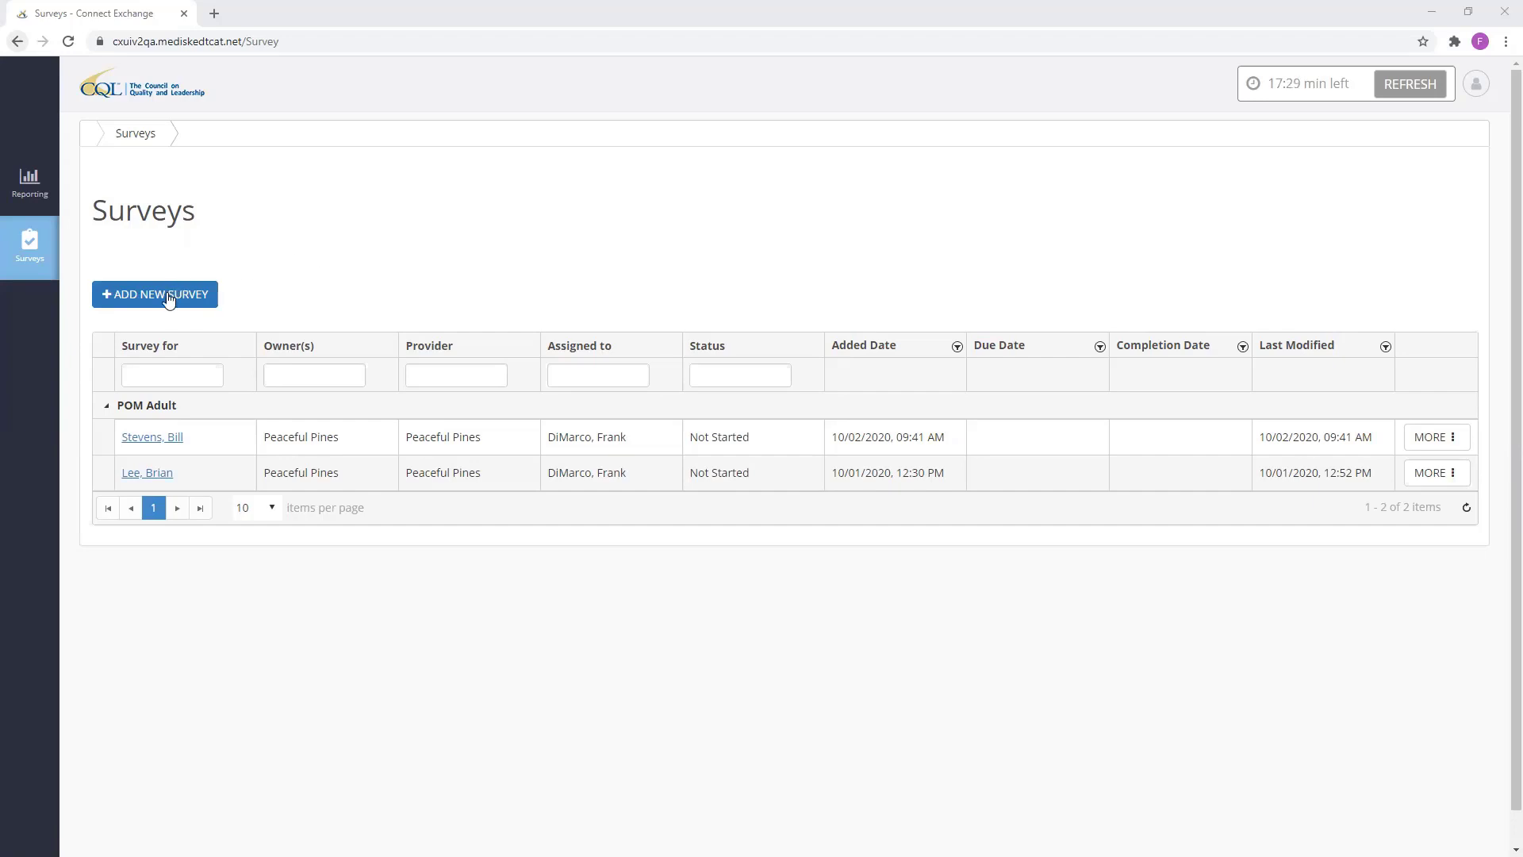
Begin a new survey and choose POM Adult as its survey type
{"action": "left_click", "coordinate": [154, 294]}
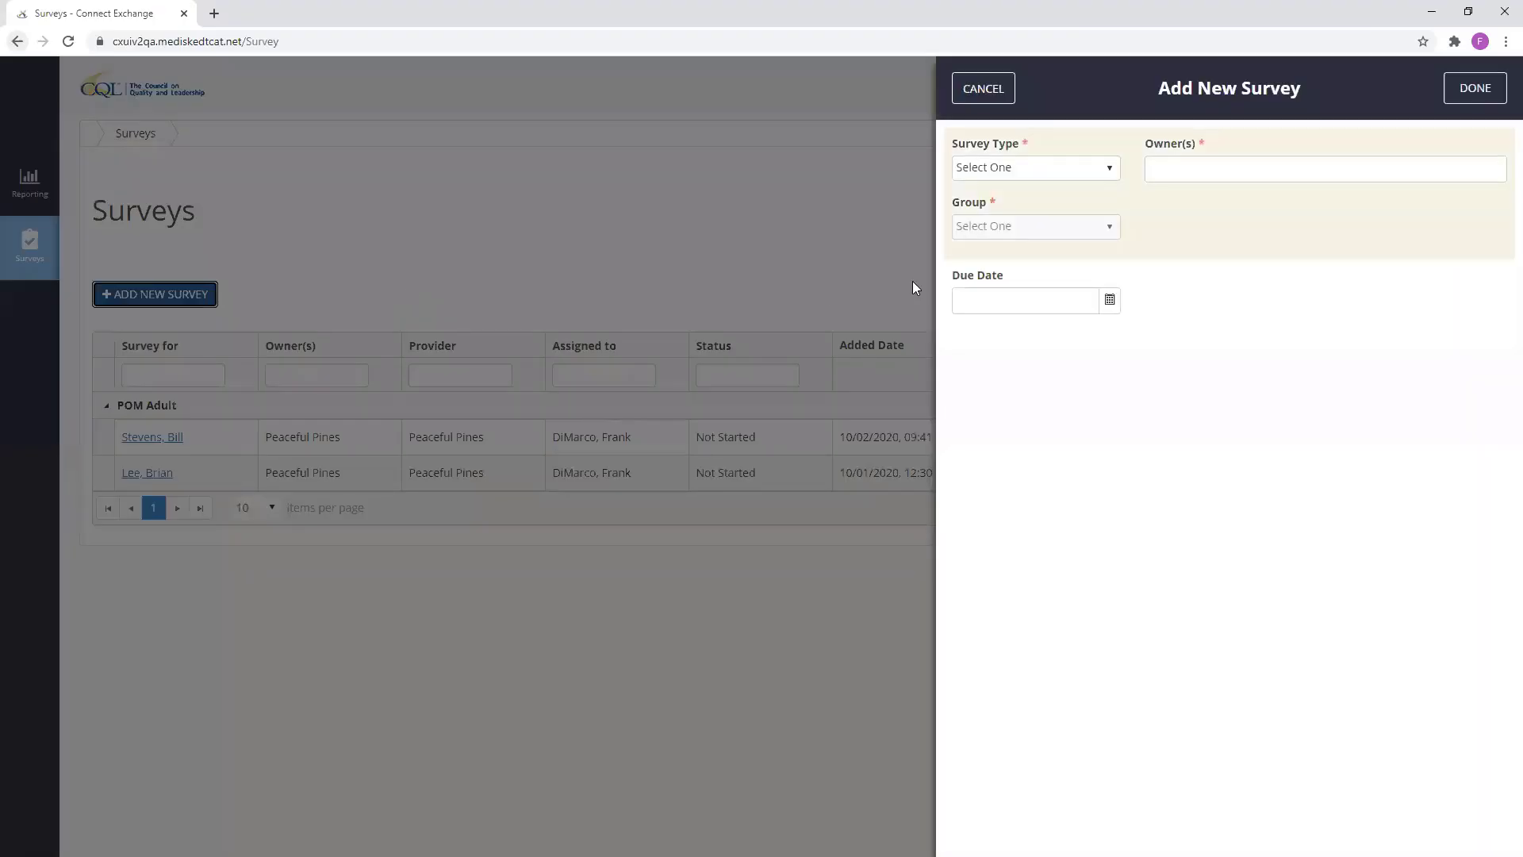
{"action": "mouse_move", "coordinate": [993, 271]}
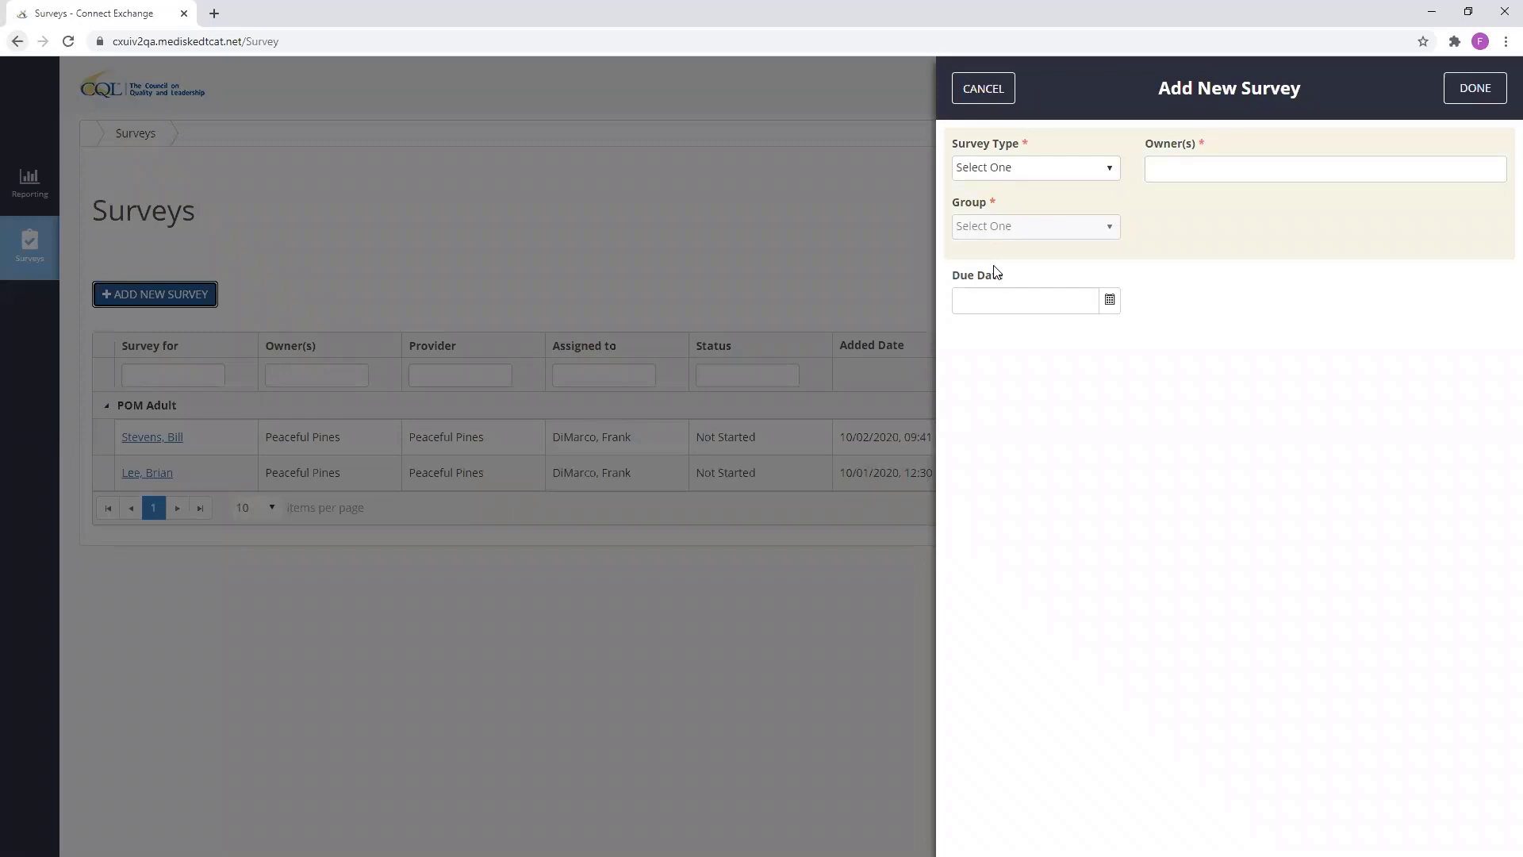
{"action": "mouse_move", "coordinate": [1013, 252]}
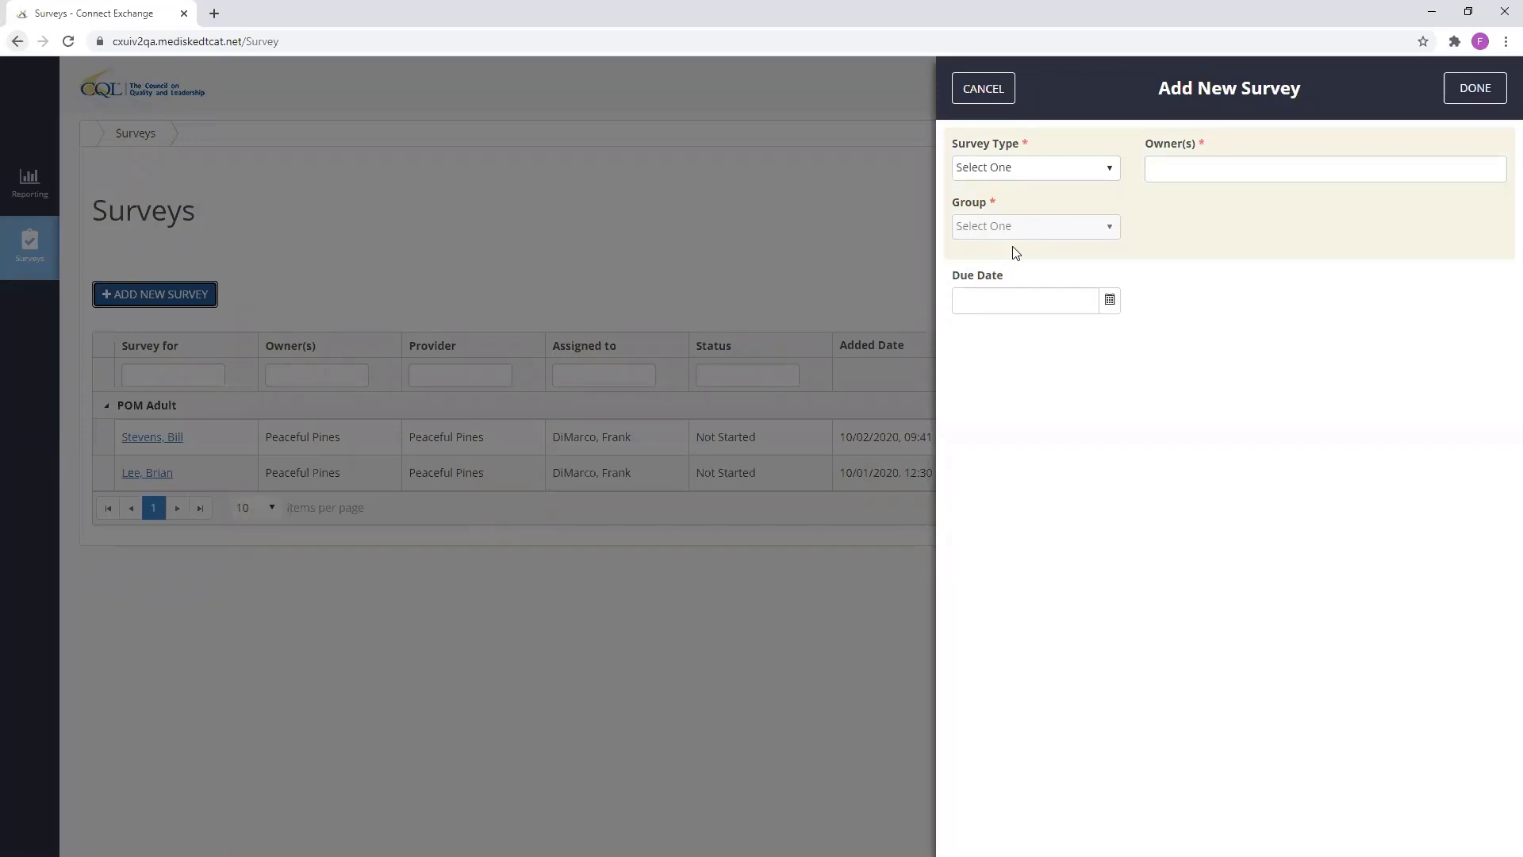
{"action": "mouse_move", "coordinate": [1025, 204]}
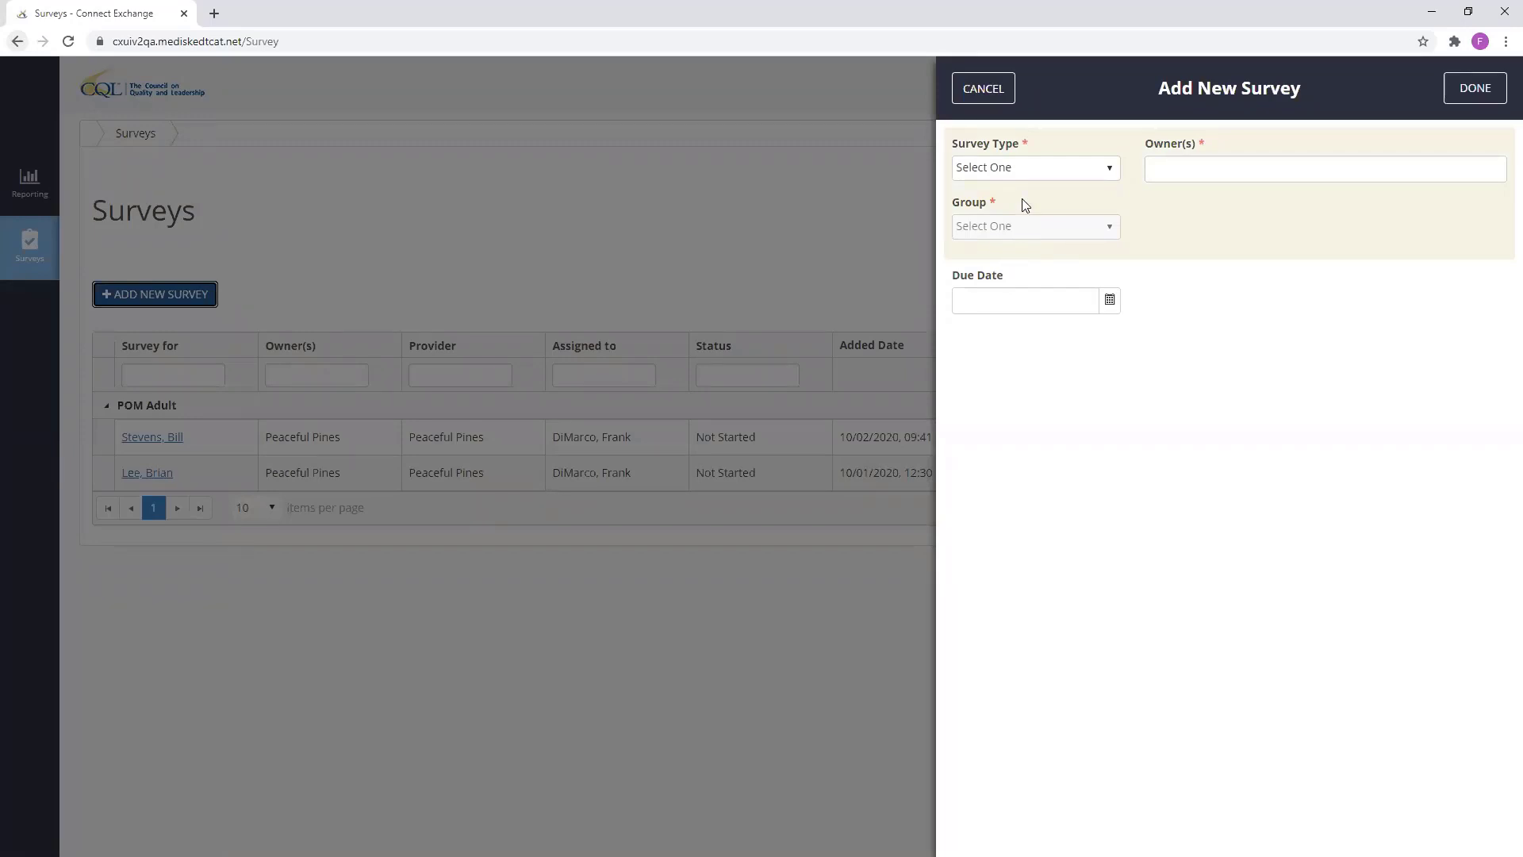
{"action": "left_click", "coordinate": [1035, 166]}
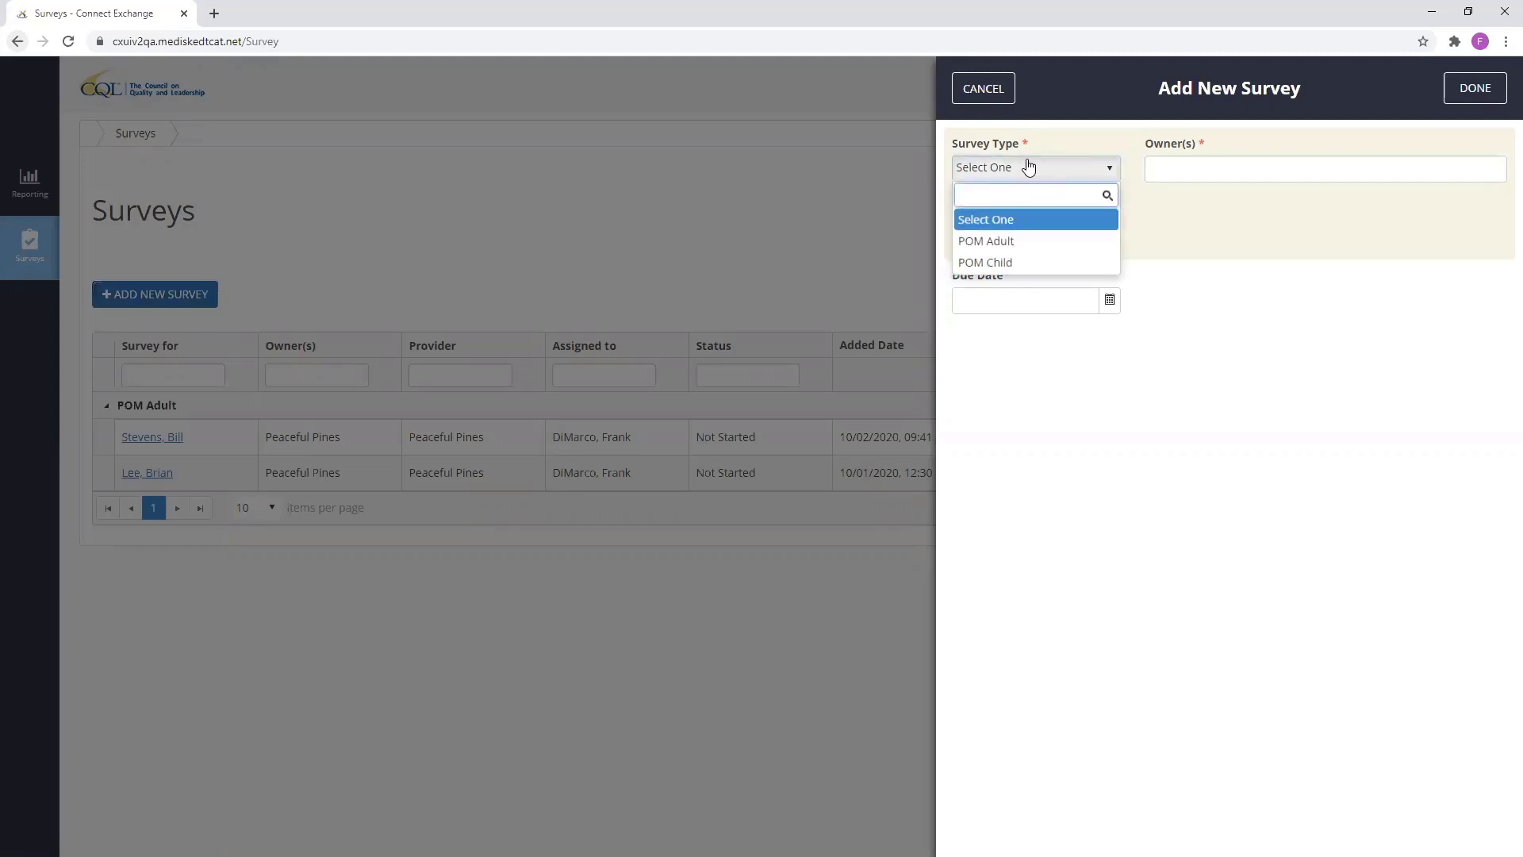
{"action": "mouse_move", "coordinate": [985, 241]}
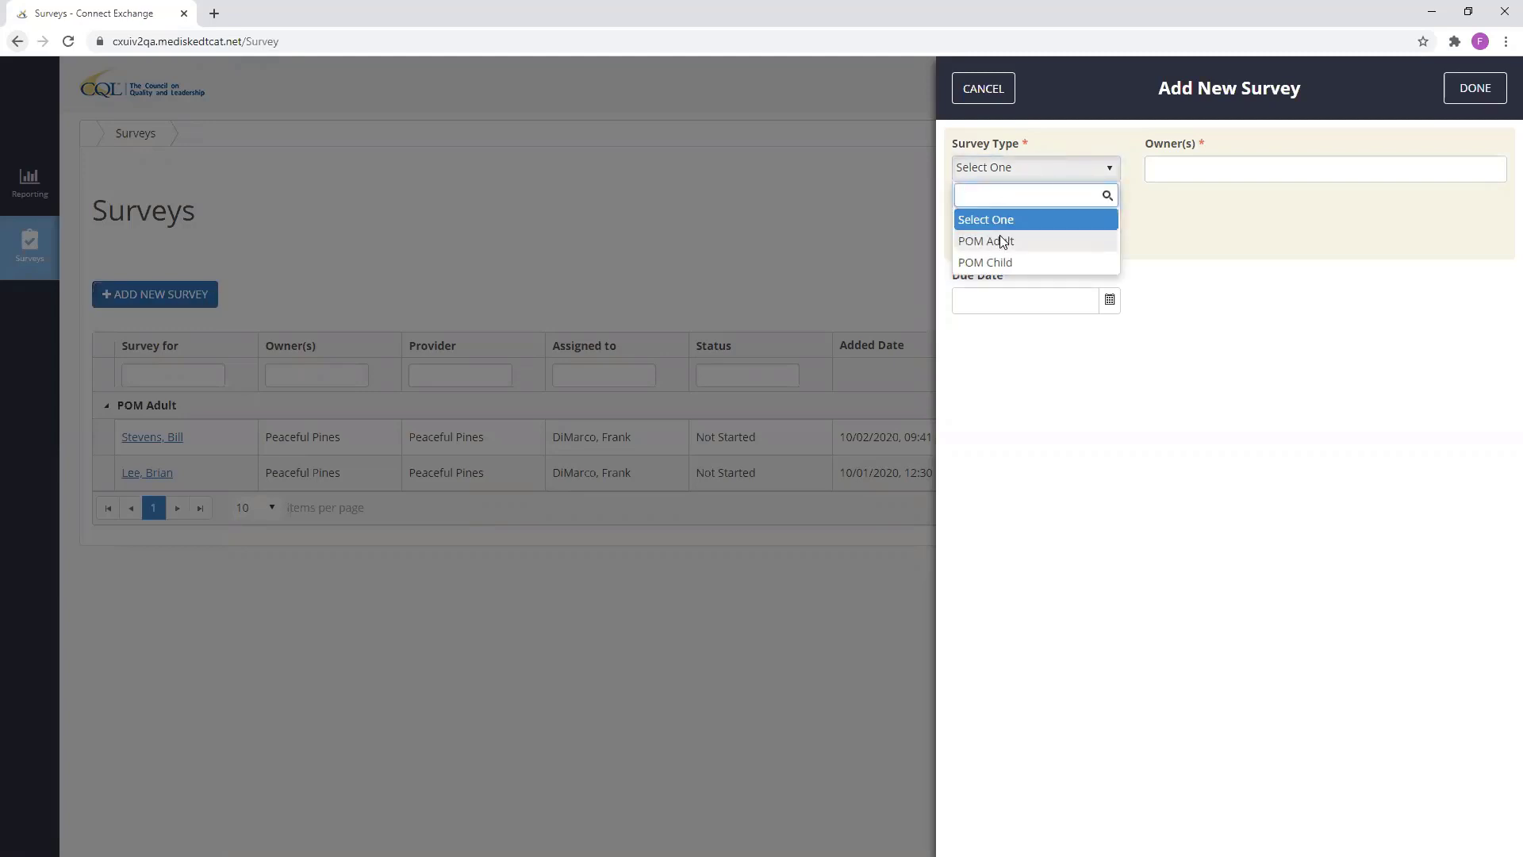
{"action": "left_click", "coordinate": [986, 241]}
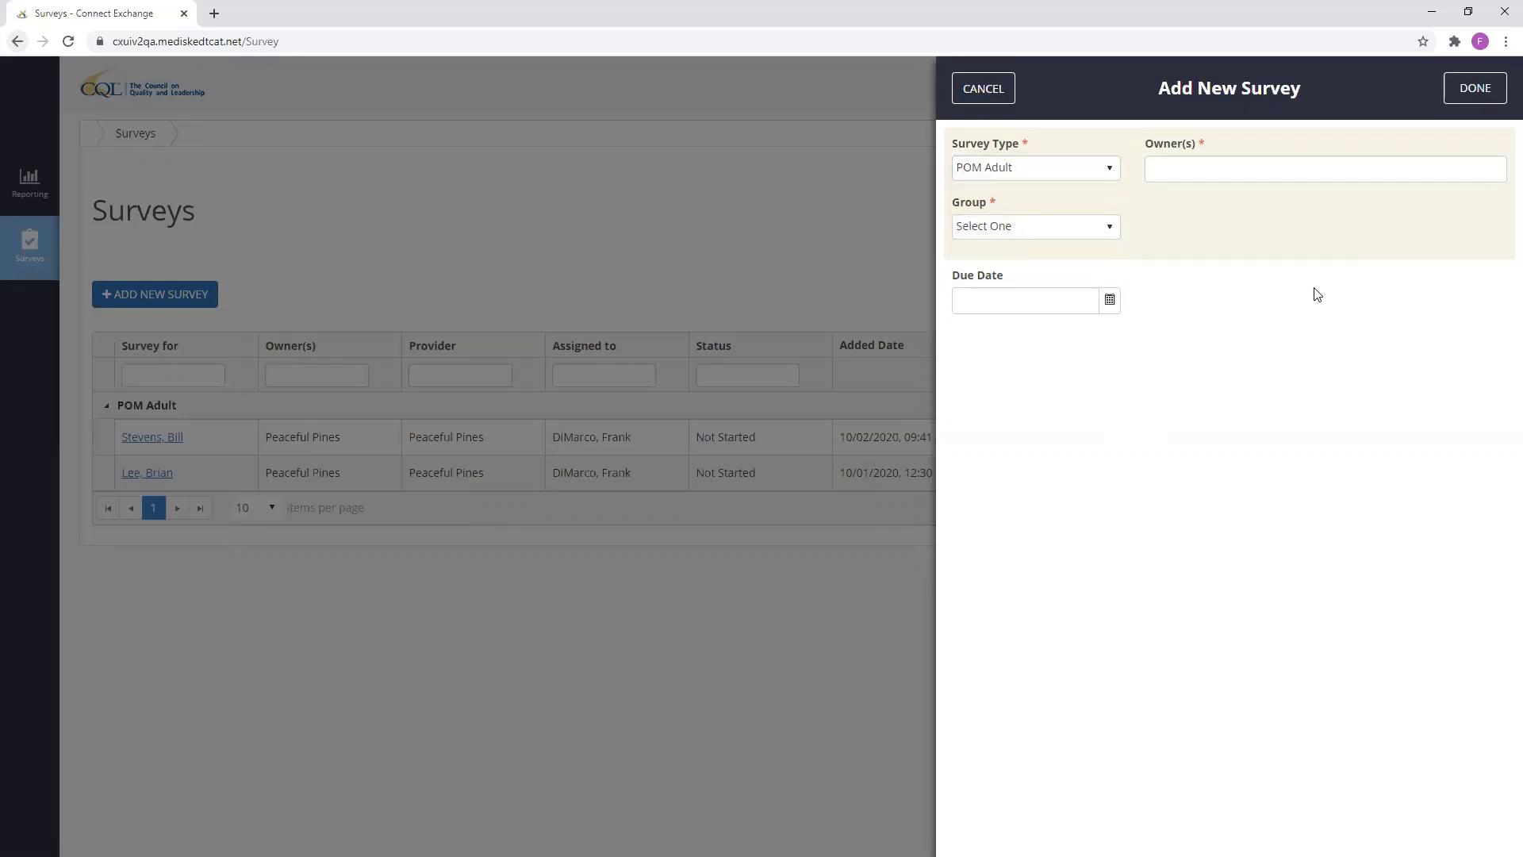
{"action": "mouse_move", "coordinate": [1305, 301]}
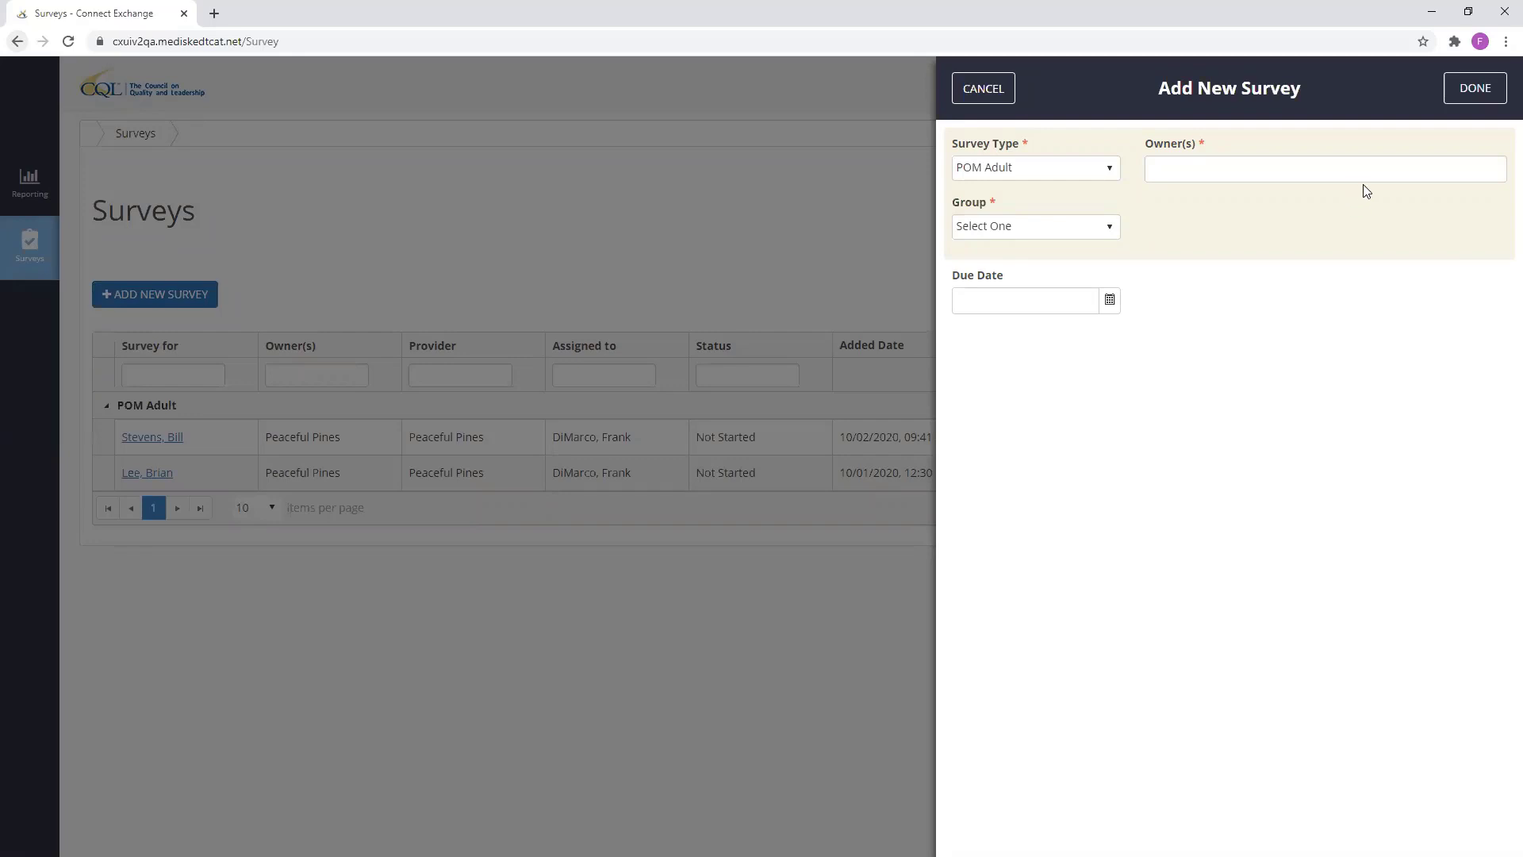
Set Peaceful Pines as the survey's owner and as its group
{"action": "left_click", "coordinate": [1321, 168]}
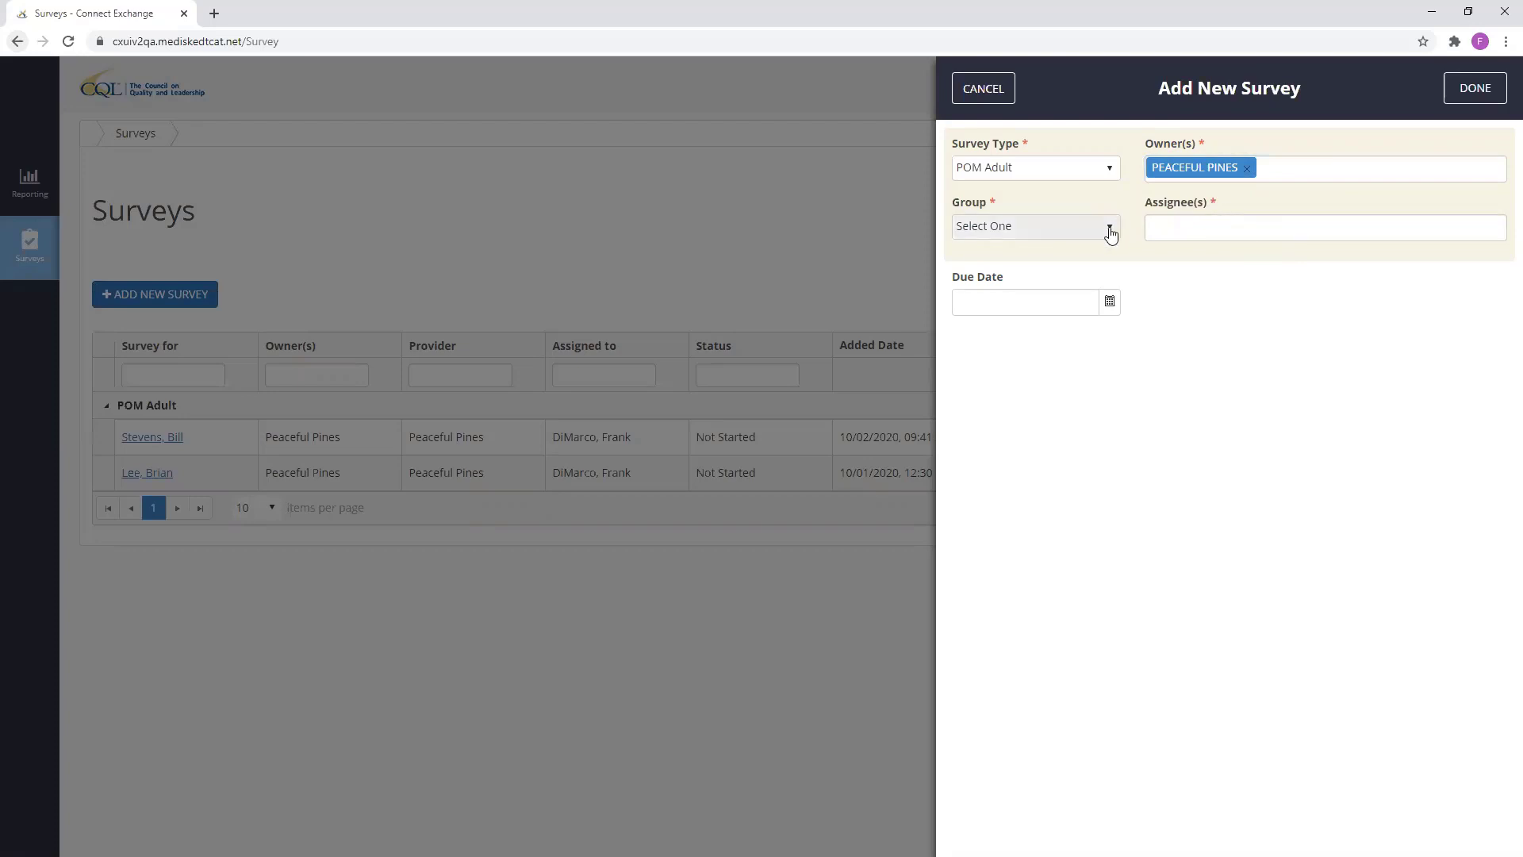
{"action": "left_click", "coordinate": [1109, 225]}
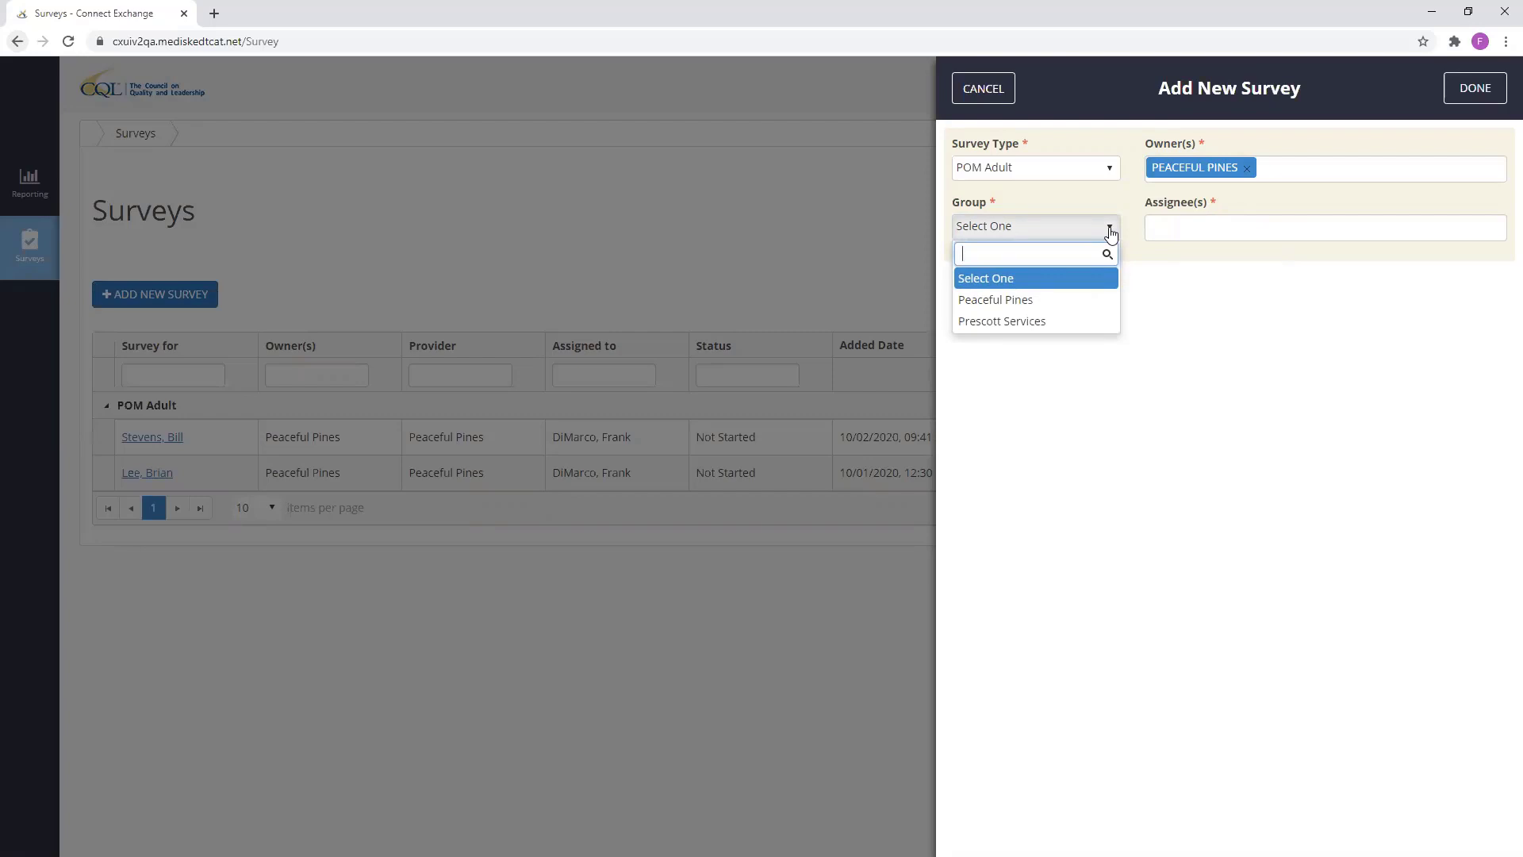
{"action": "mouse_move", "coordinate": [995, 299]}
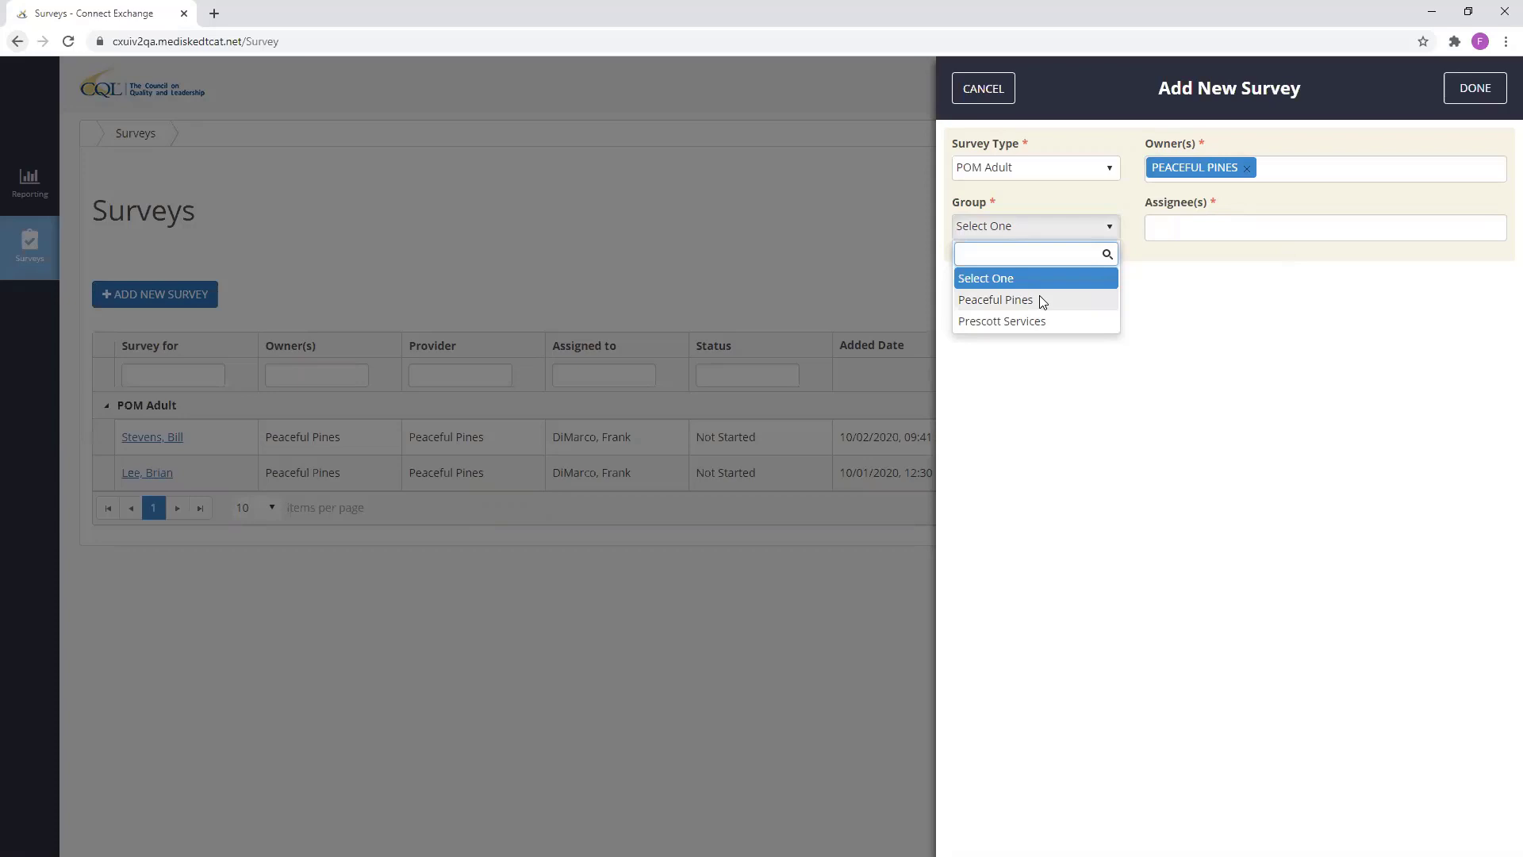
{"action": "left_click", "coordinate": [995, 300]}
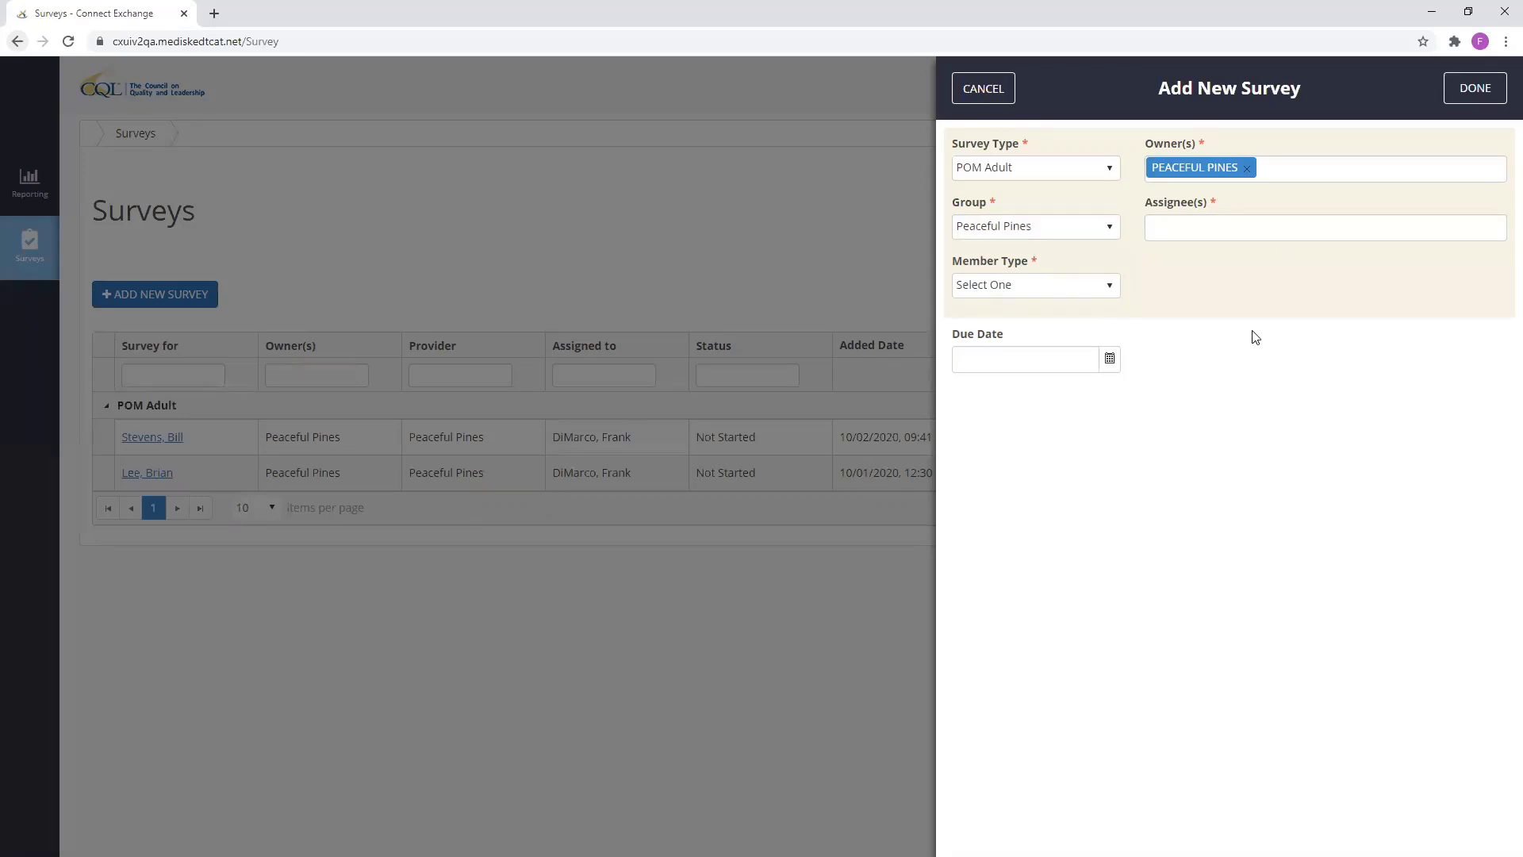
{"action": "mouse_move", "coordinate": [1259, 285]}
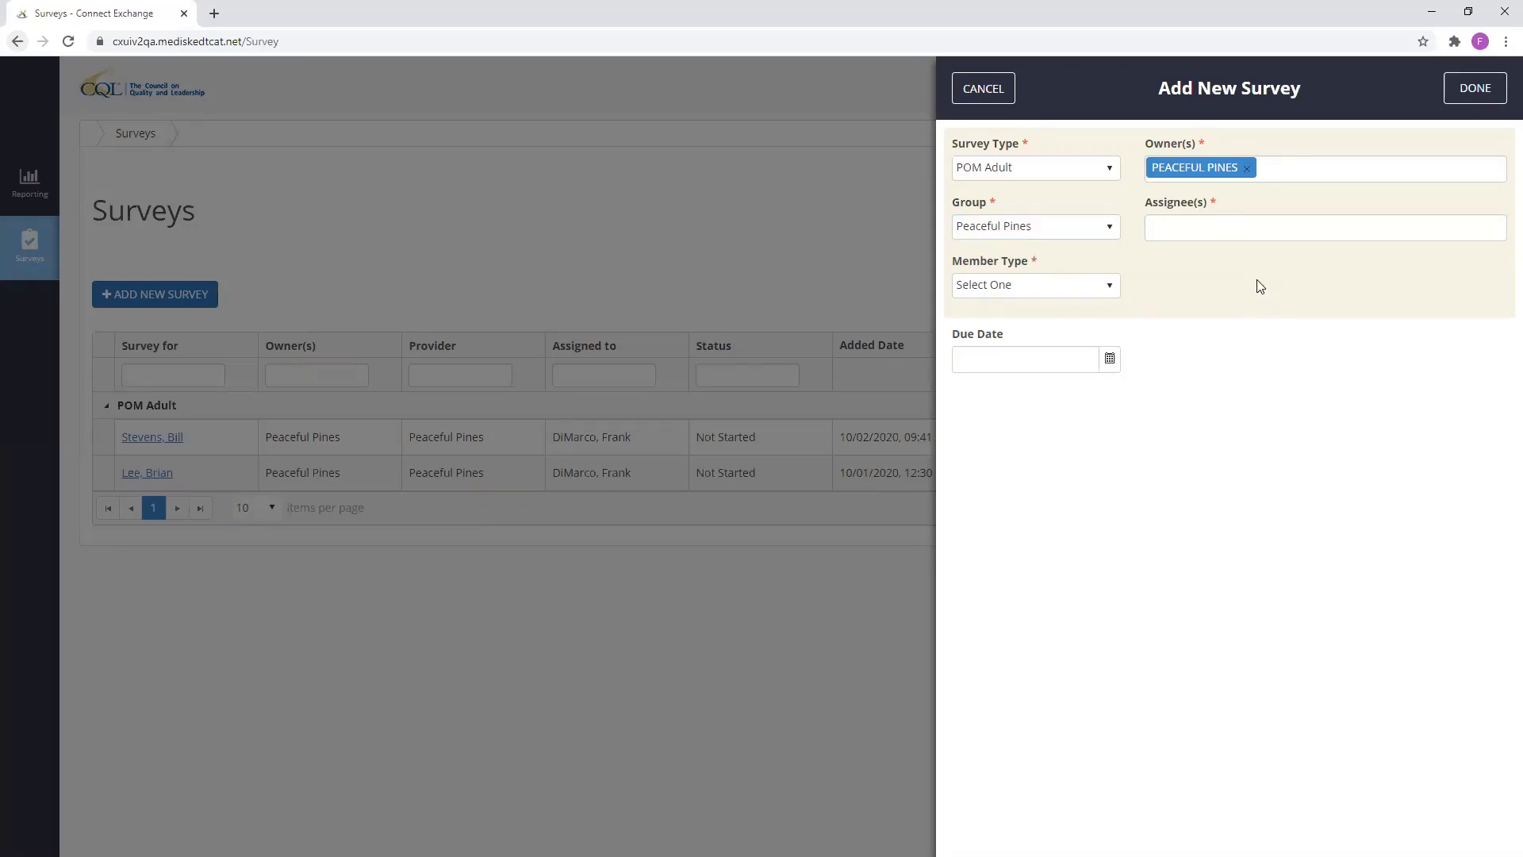
{"action": "left_click", "coordinate": [1321, 227]}
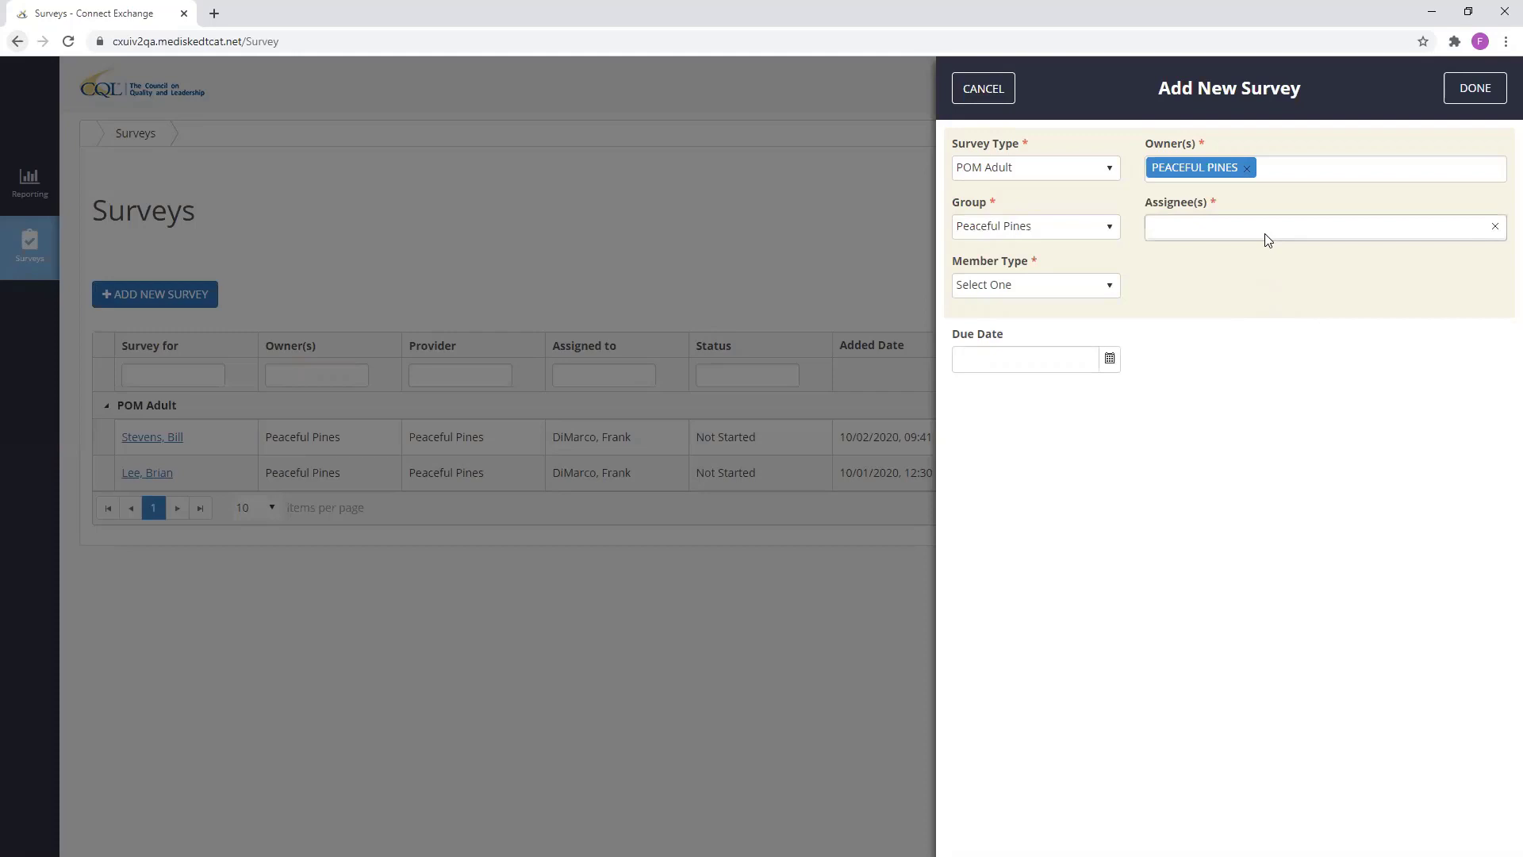
{"action": "left_click", "coordinate": [1321, 227]}
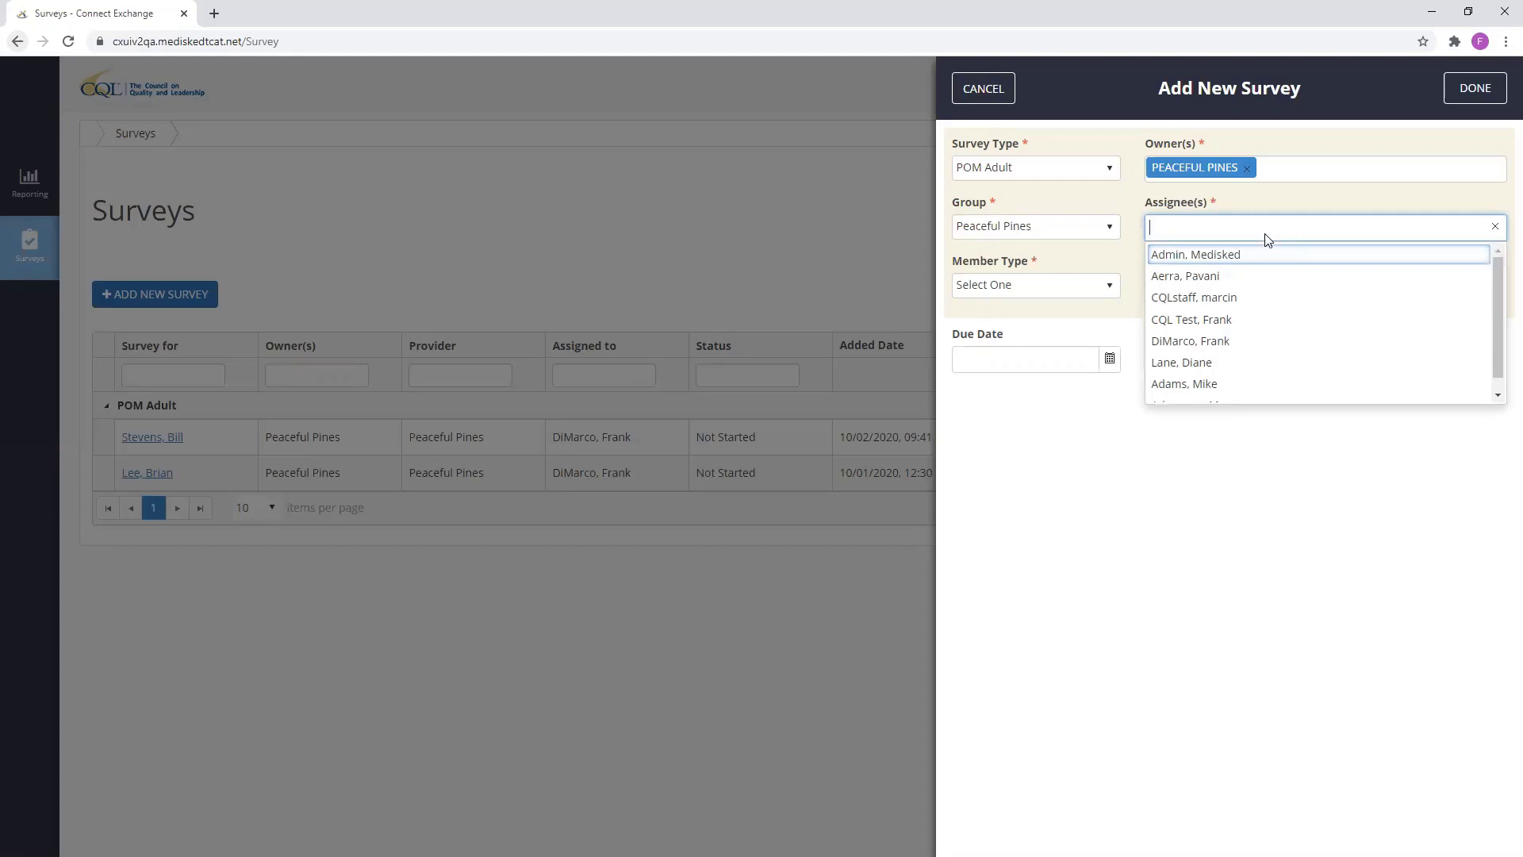
{"action": "left_click", "coordinate": [1189, 340]}
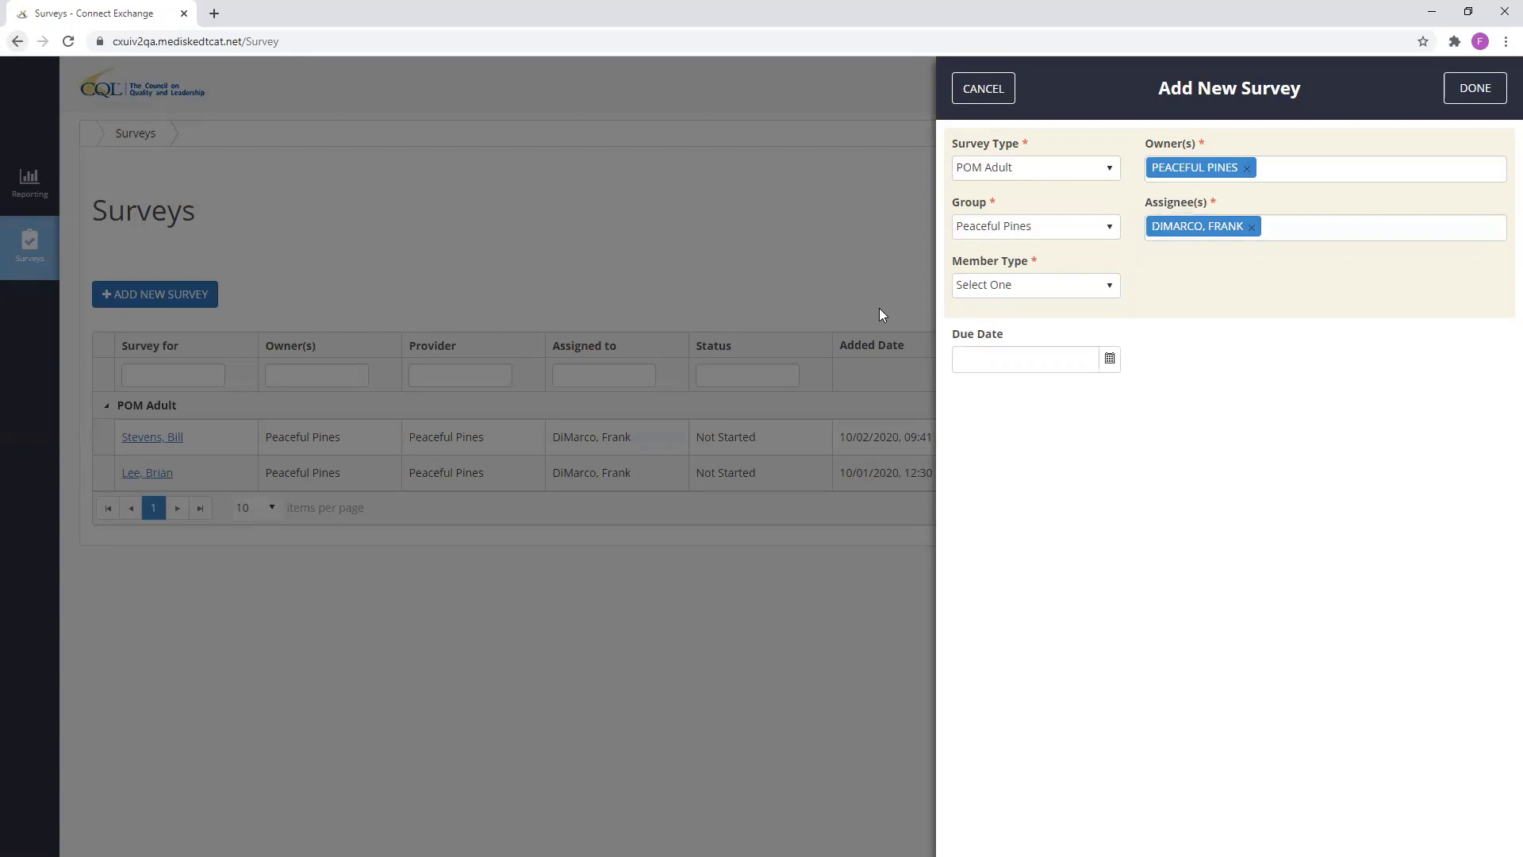
{"action": "mouse_move", "coordinate": [652, 480]}
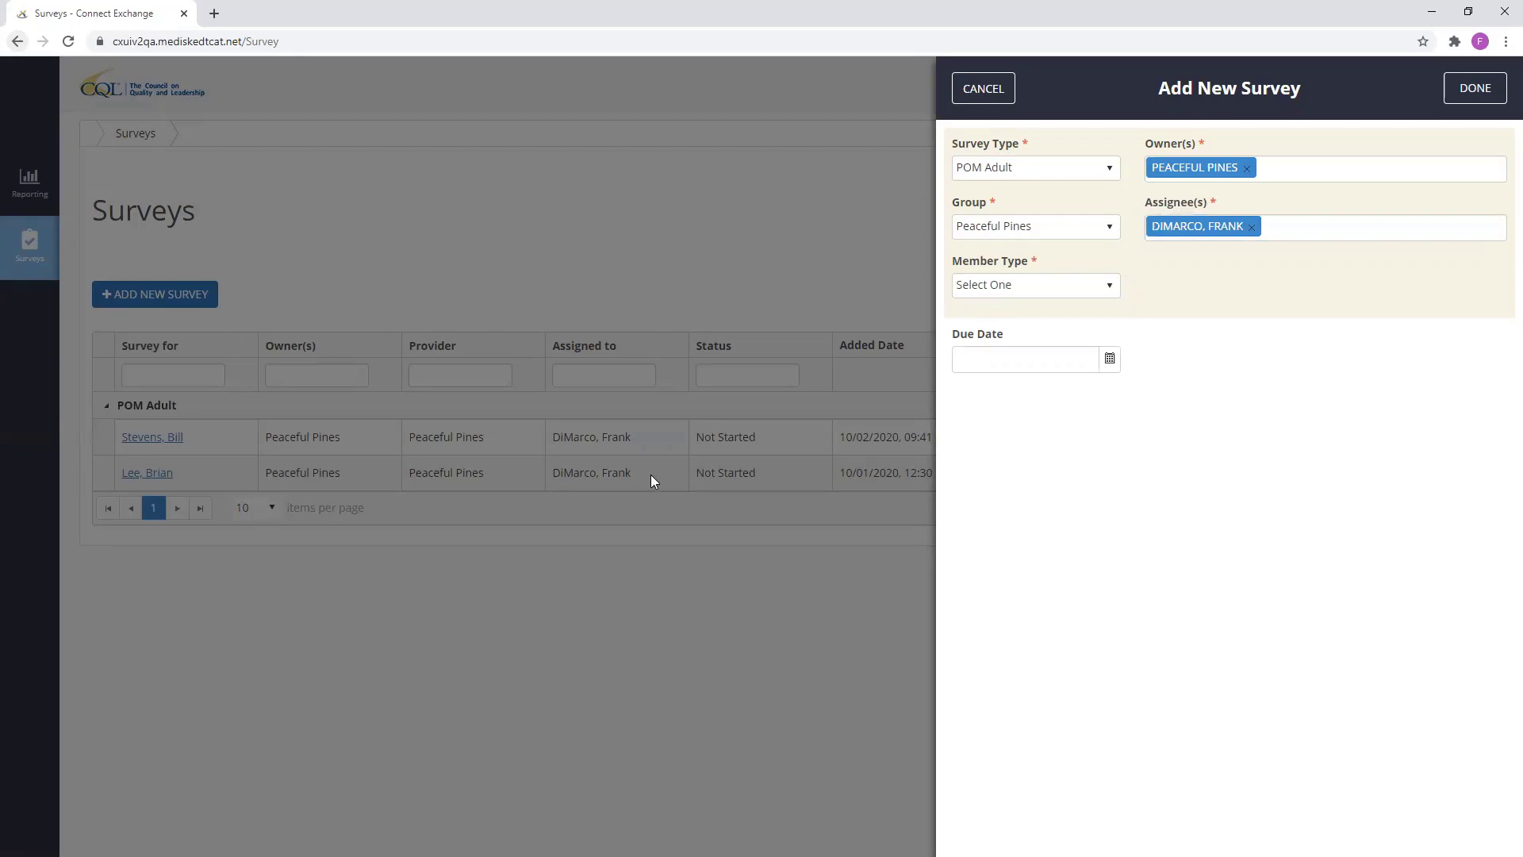
{"action": "mouse_move", "coordinate": [1029, 395]}
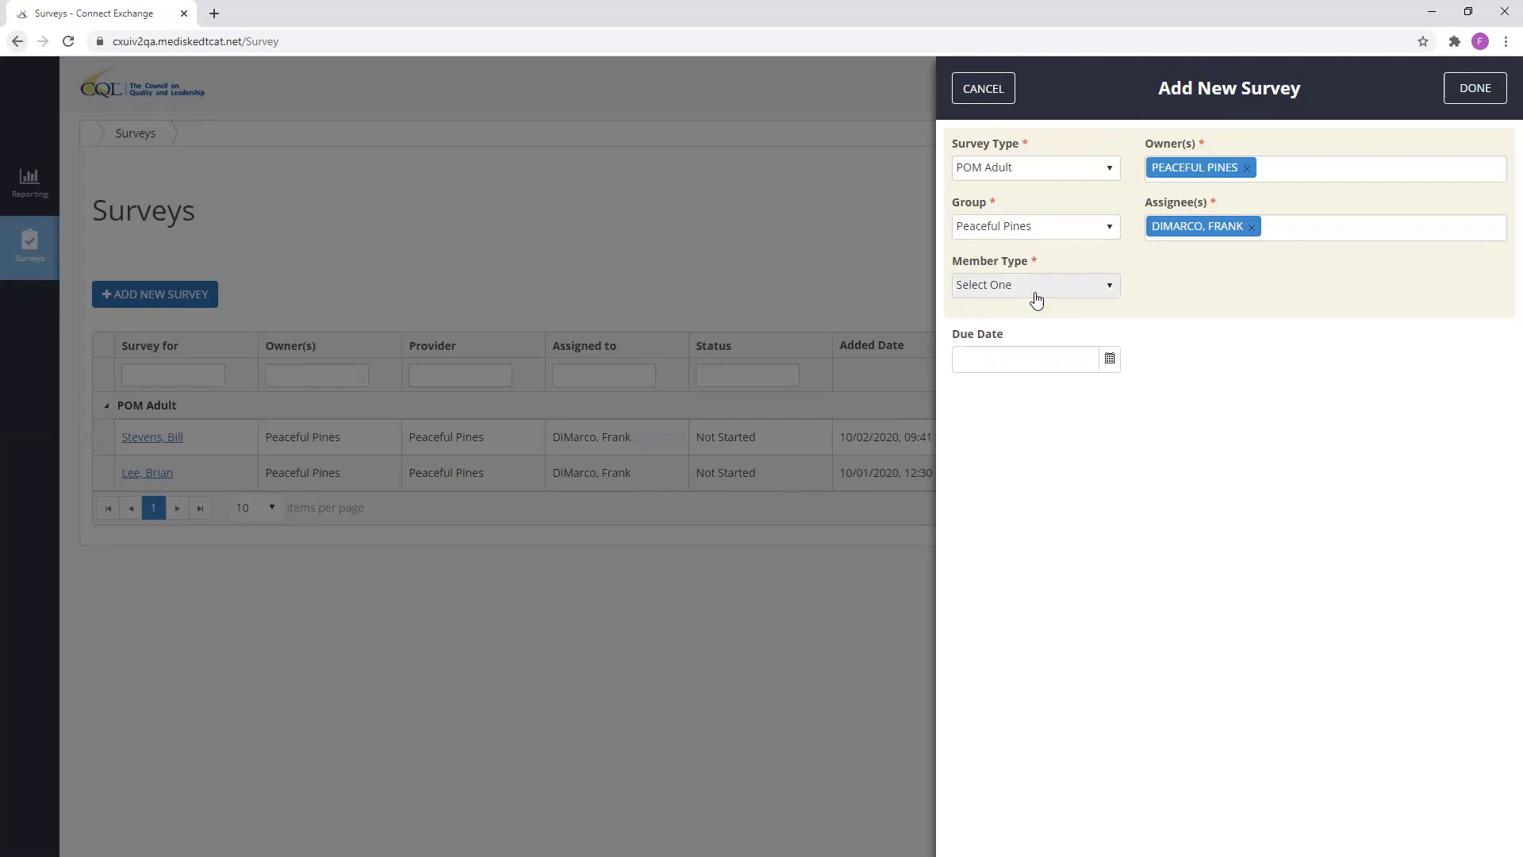
{"action": "mouse_move", "coordinate": [1042, 290]}
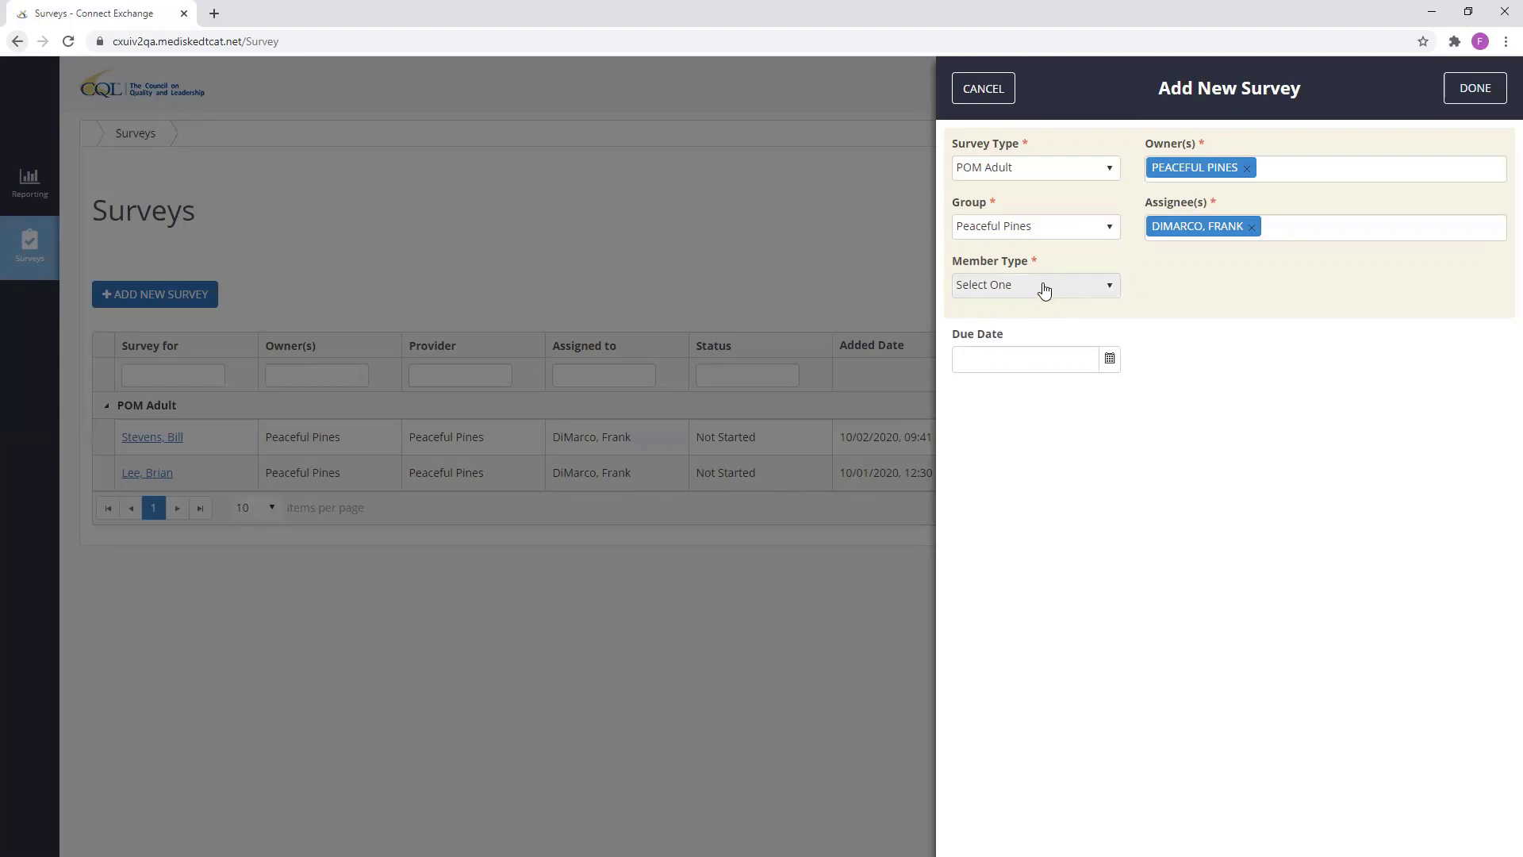
Try the member type options: by identifier, by name, then existing member
{"action": "left_click", "coordinate": [1035, 284]}
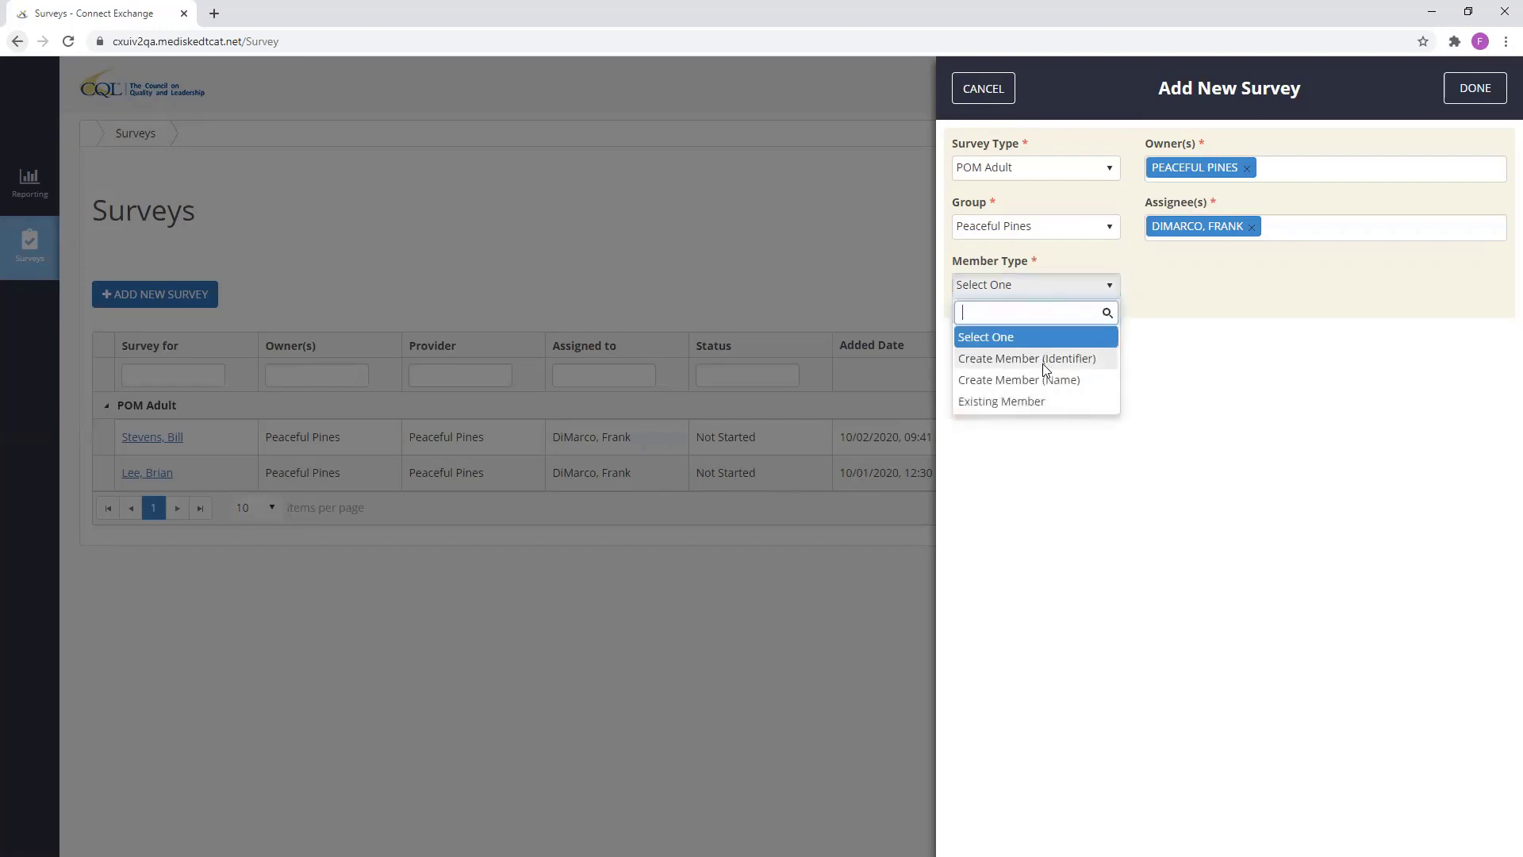
{"action": "left_click", "coordinate": [1026, 357]}
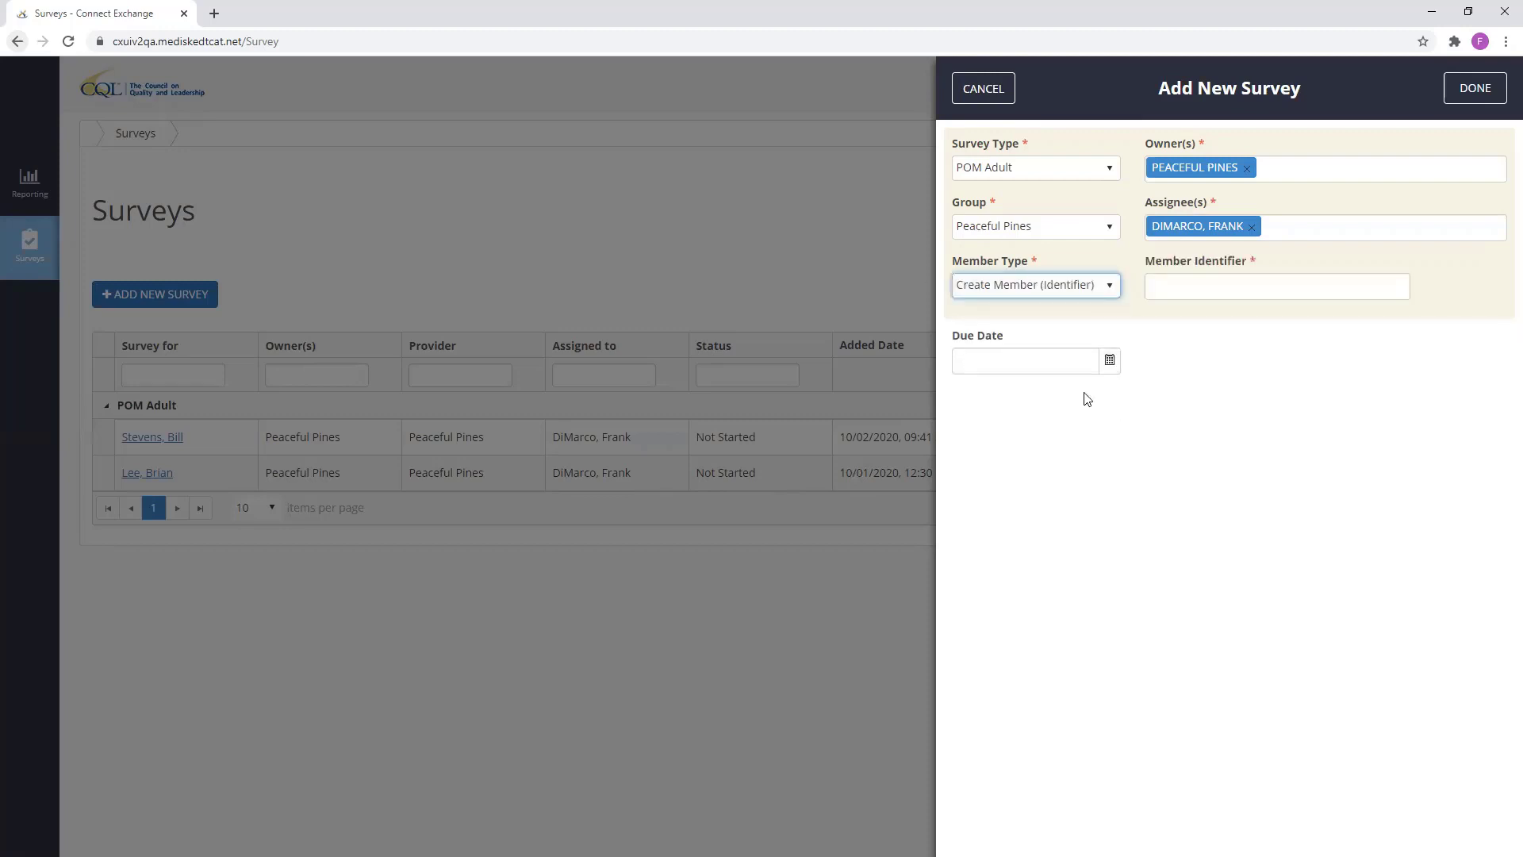
{"action": "left_click", "coordinate": [1276, 286]}
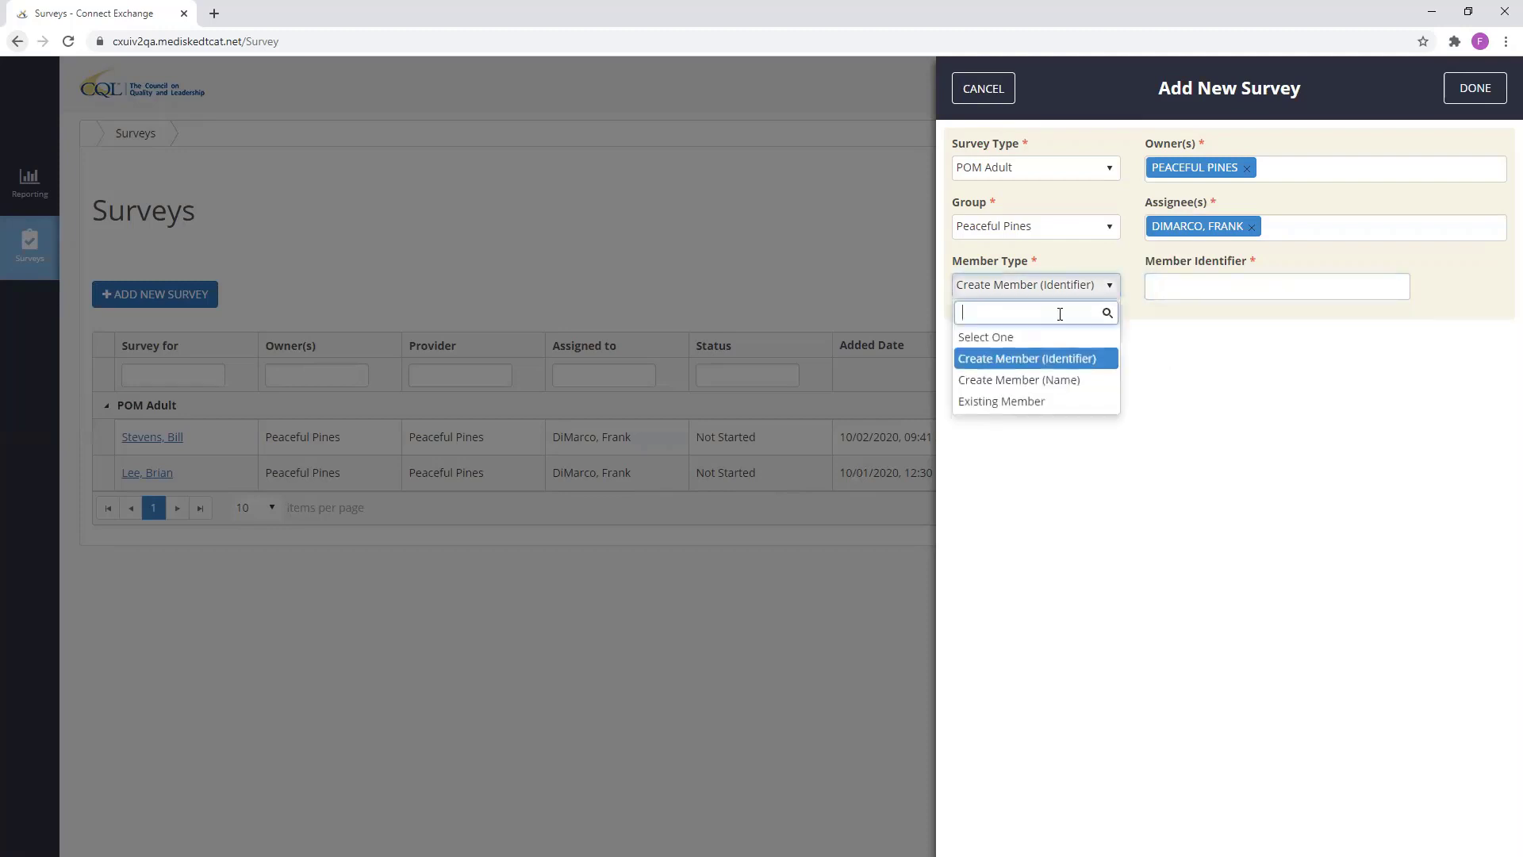
{"action": "left_click", "coordinate": [1018, 379]}
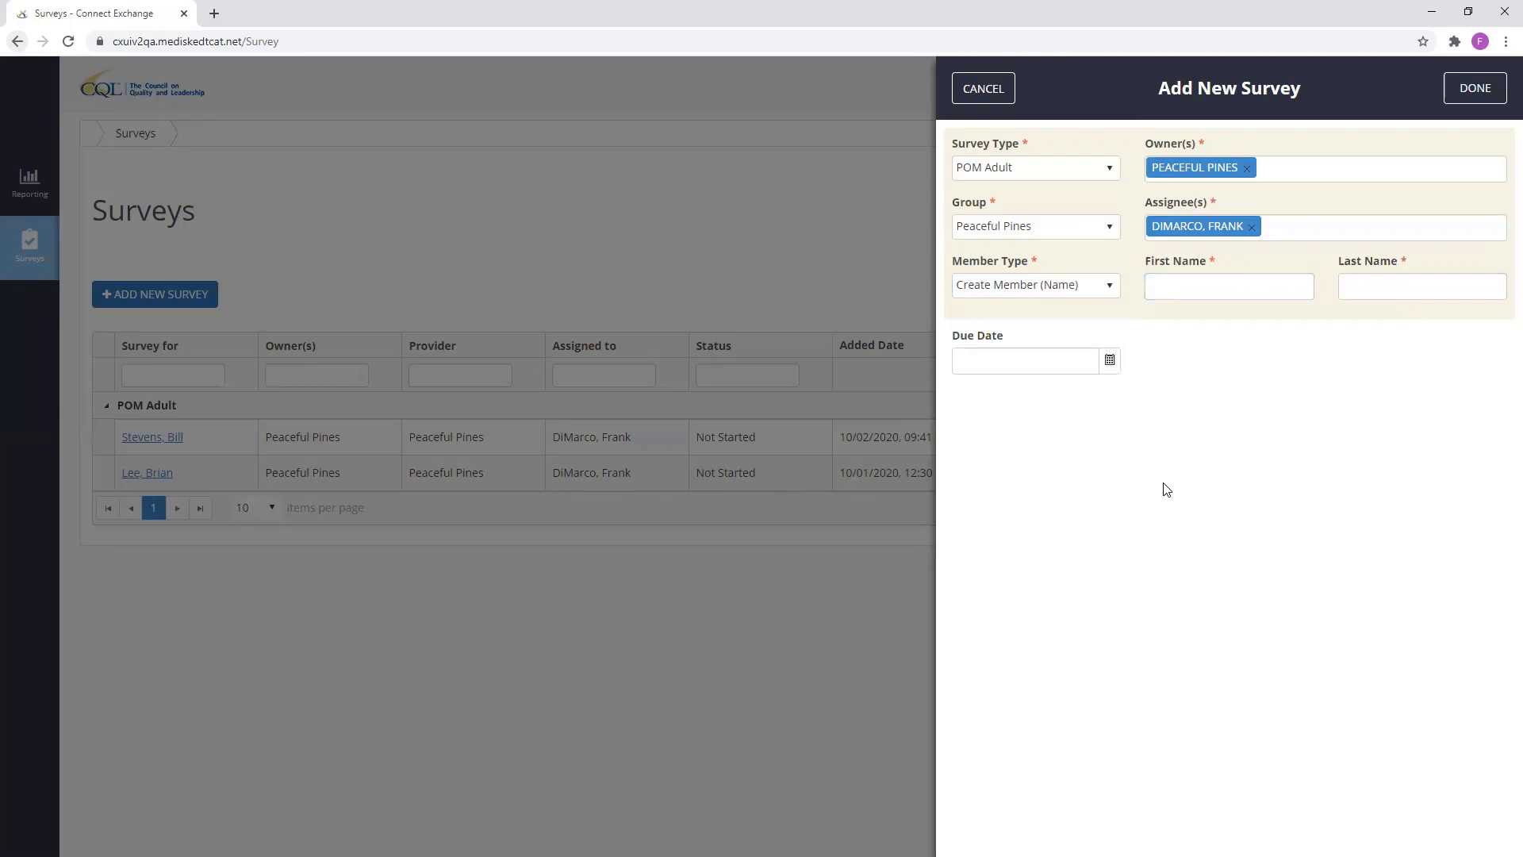
{"action": "mouse_move", "coordinate": [1196, 382]}
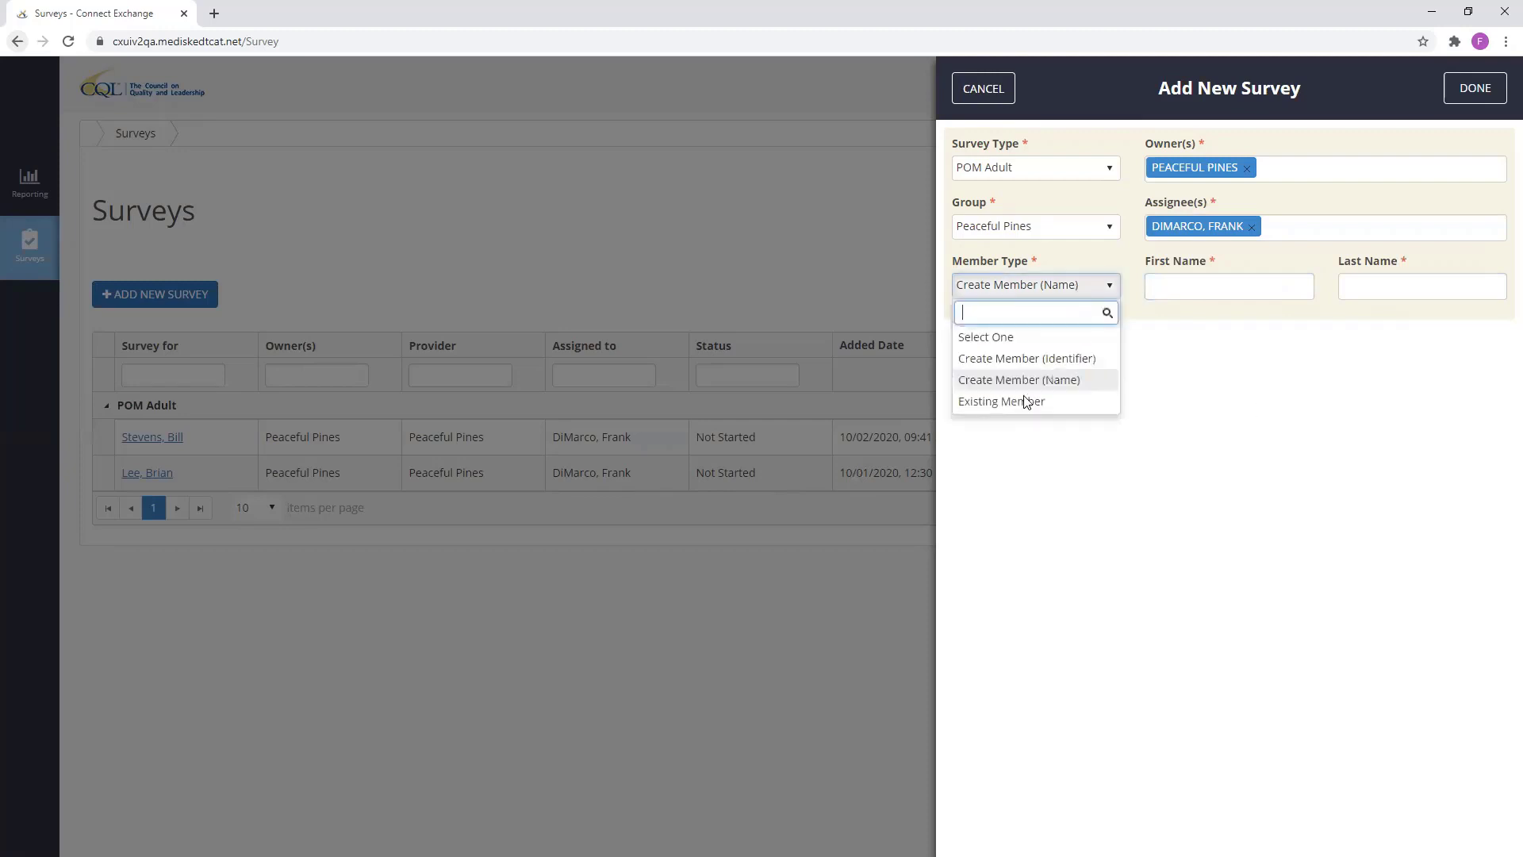
{"action": "left_click", "coordinate": [1001, 400]}
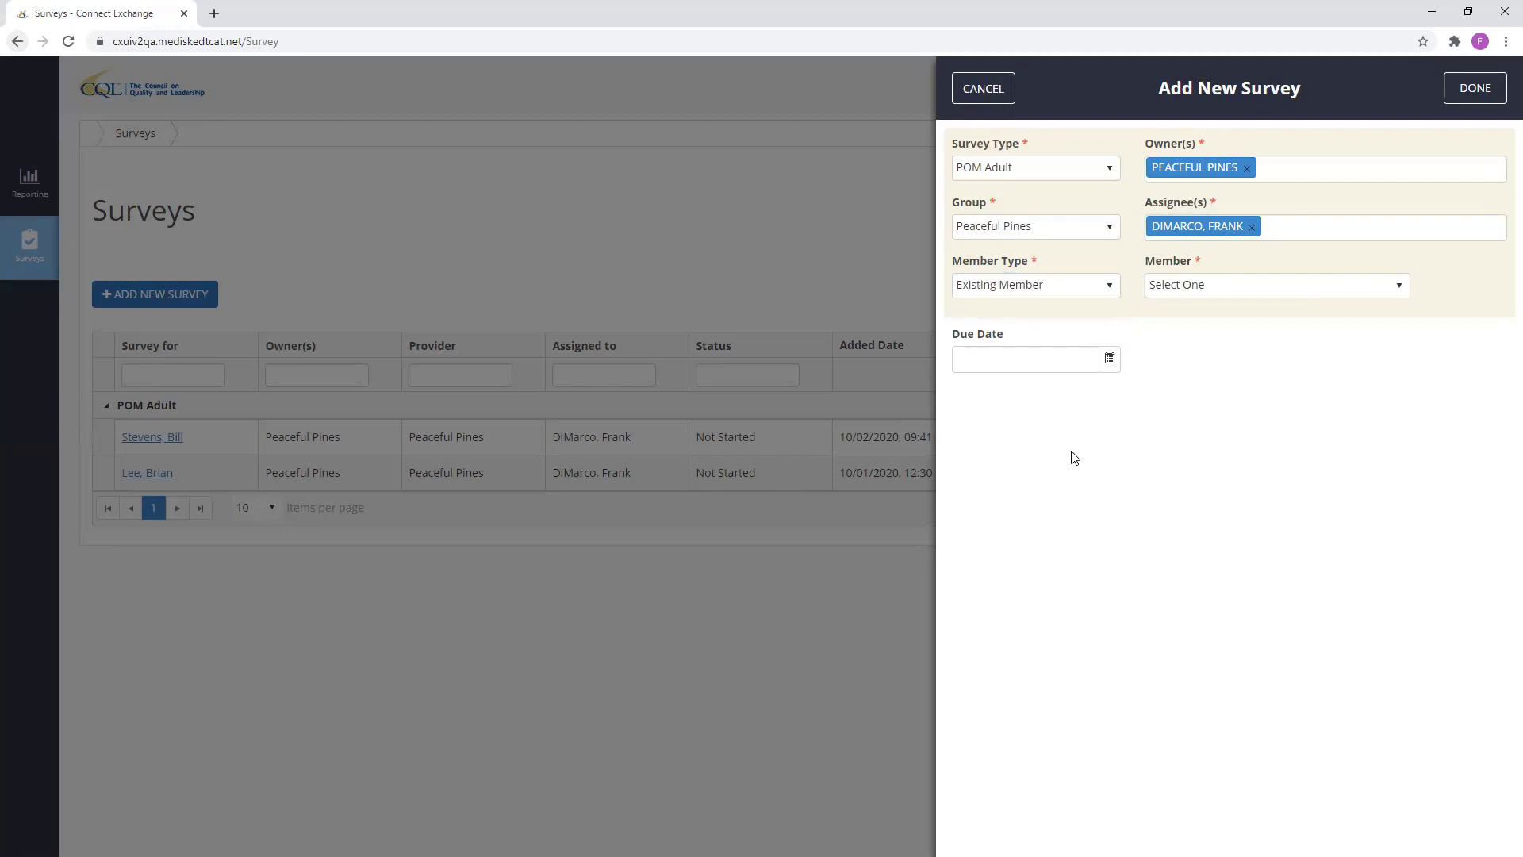
{"action": "mouse_move", "coordinate": [1256, 361]}
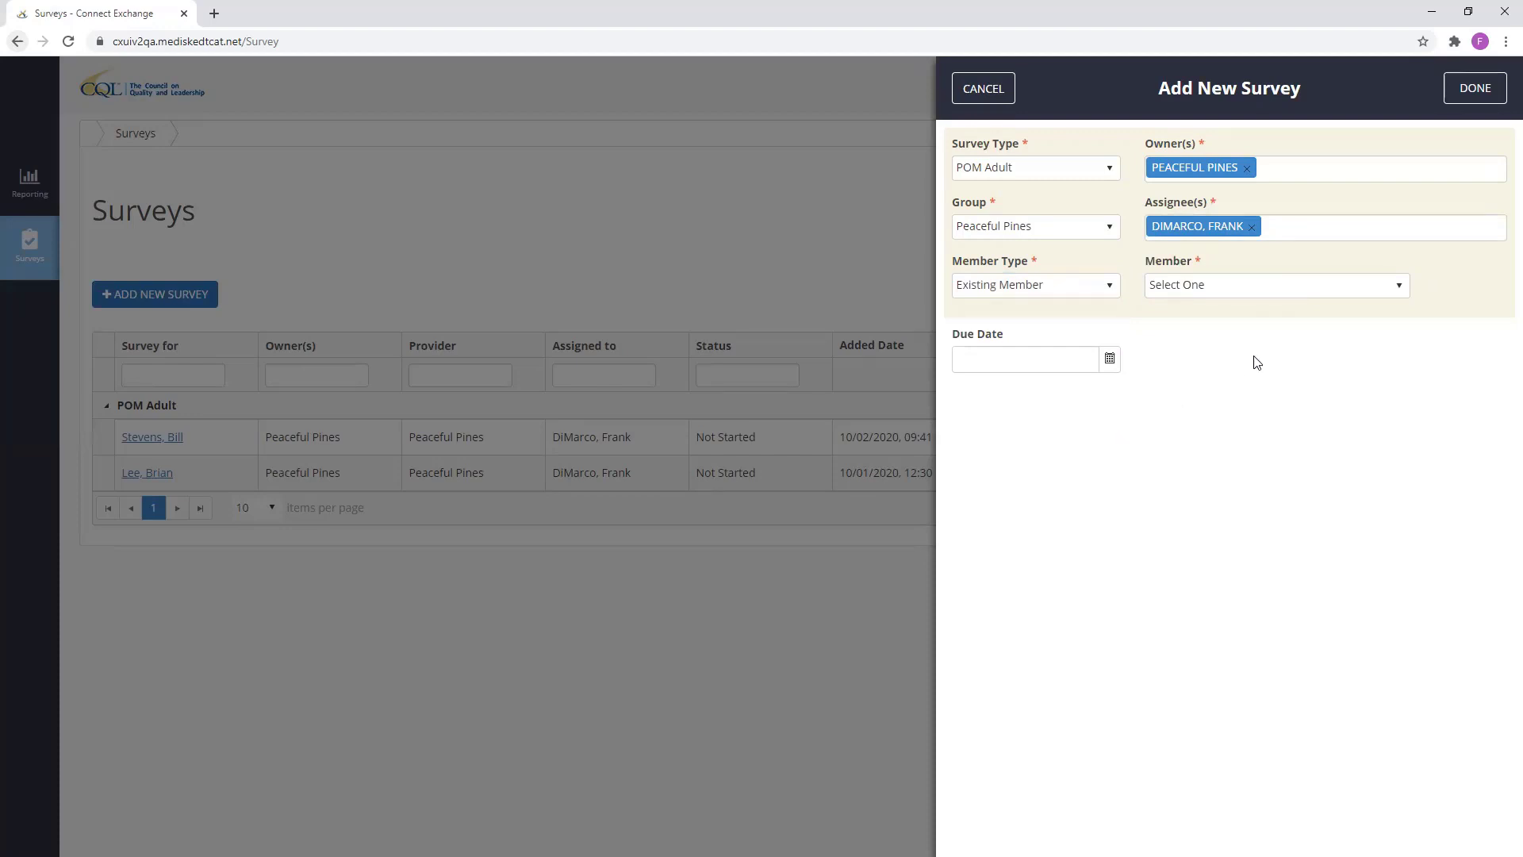
Dismiss the existing-member list and settle on Create Member (Name)
{"action": "left_click", "coordinate": [1275, 284]}
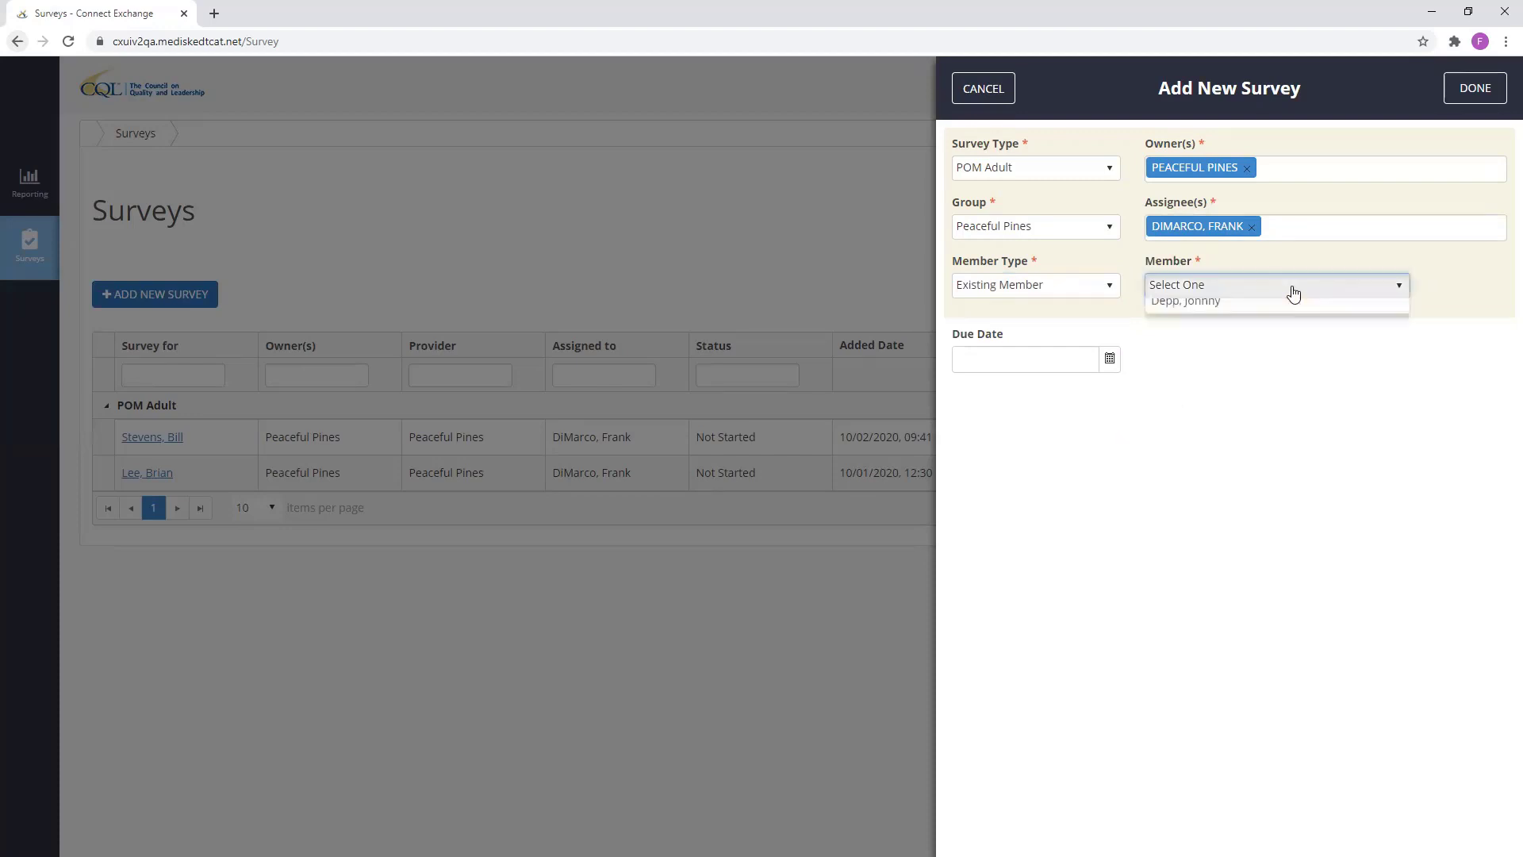
{"action": "left_click", "coordinate": [1273, 284]}
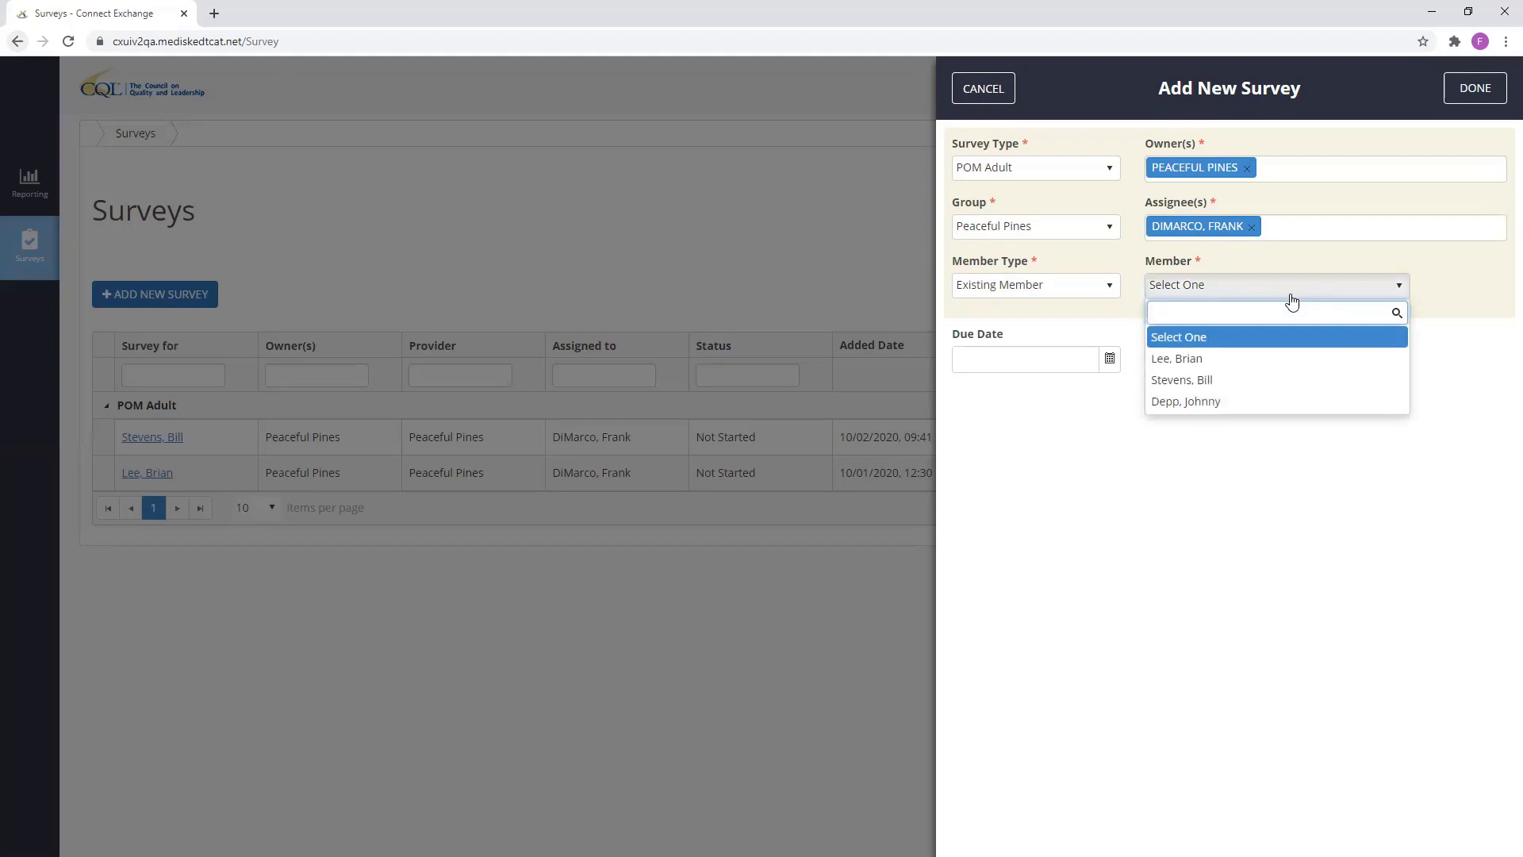
{"action": "left_click", "coordinate": [1252, 490]}
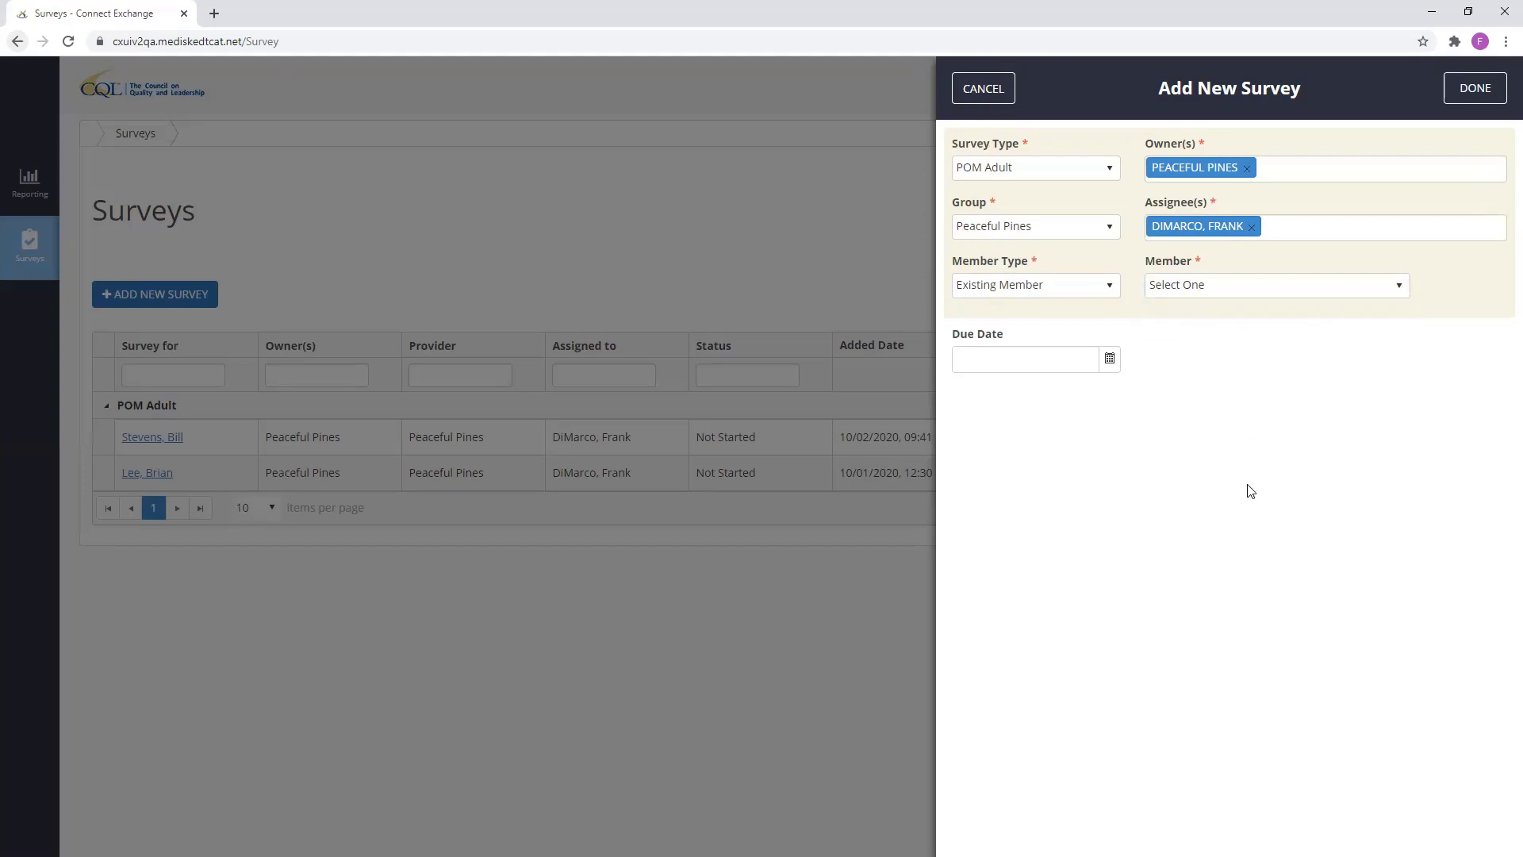
{"action": "mouse_move", "coordinate": [1115, 334]}
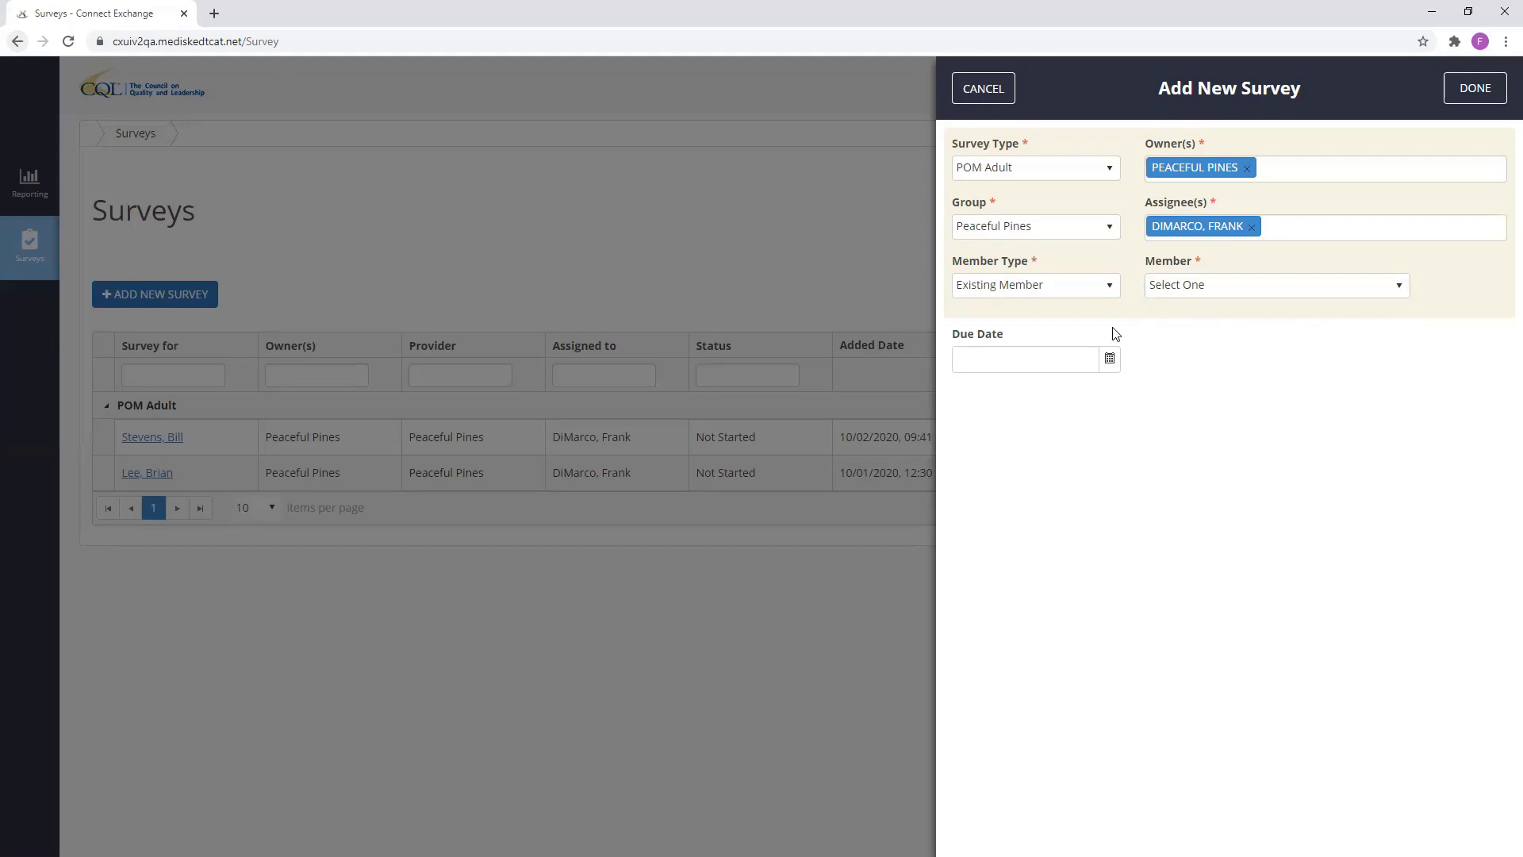
{"action": "left_click", "coordinate": [1034, 284]}
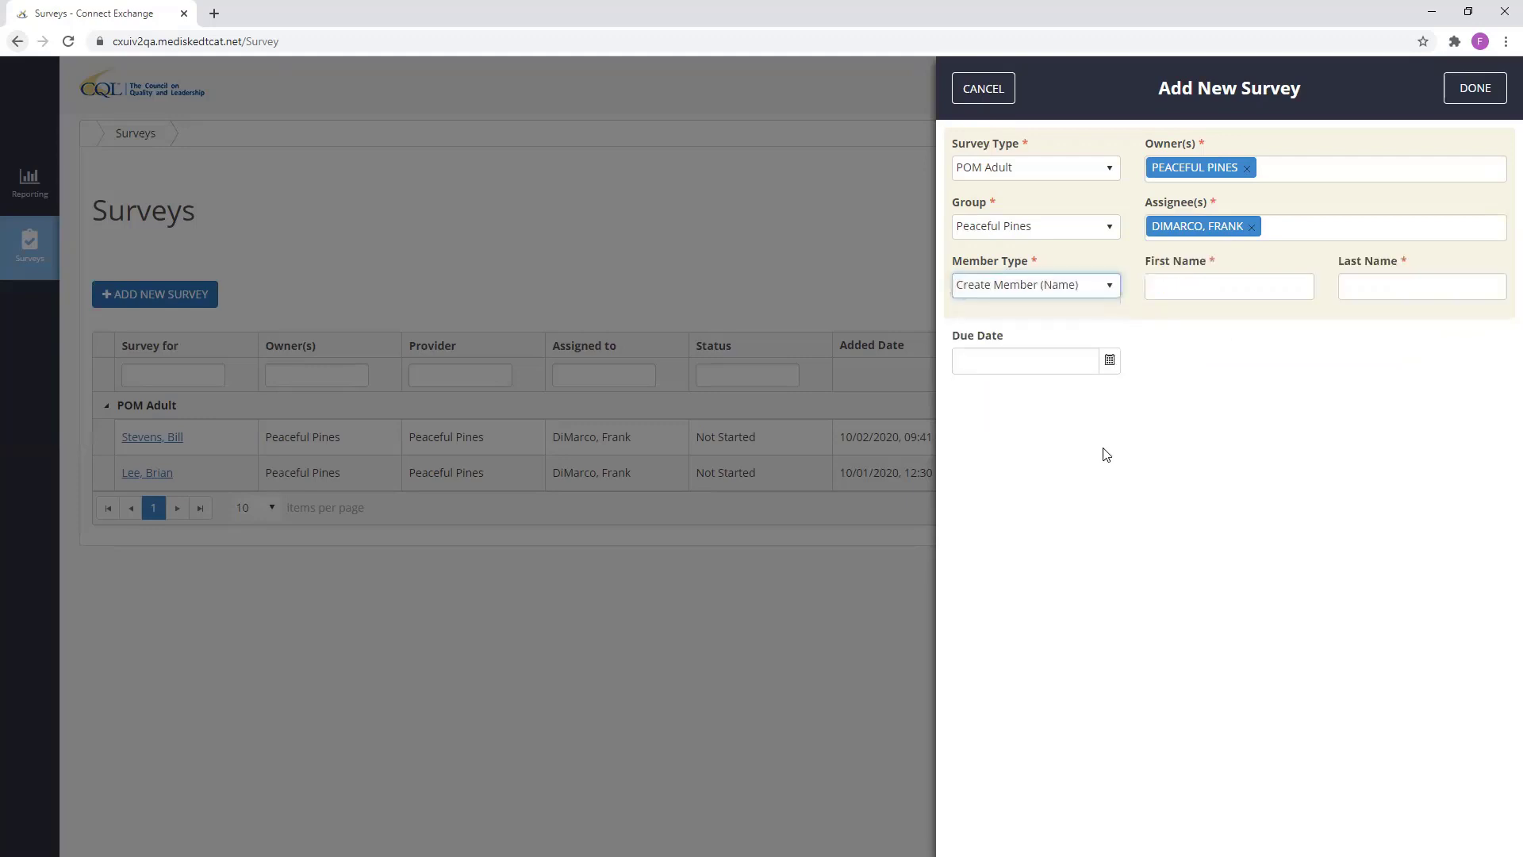
{"action": "left_click", "coordinate": [1227, 285]}
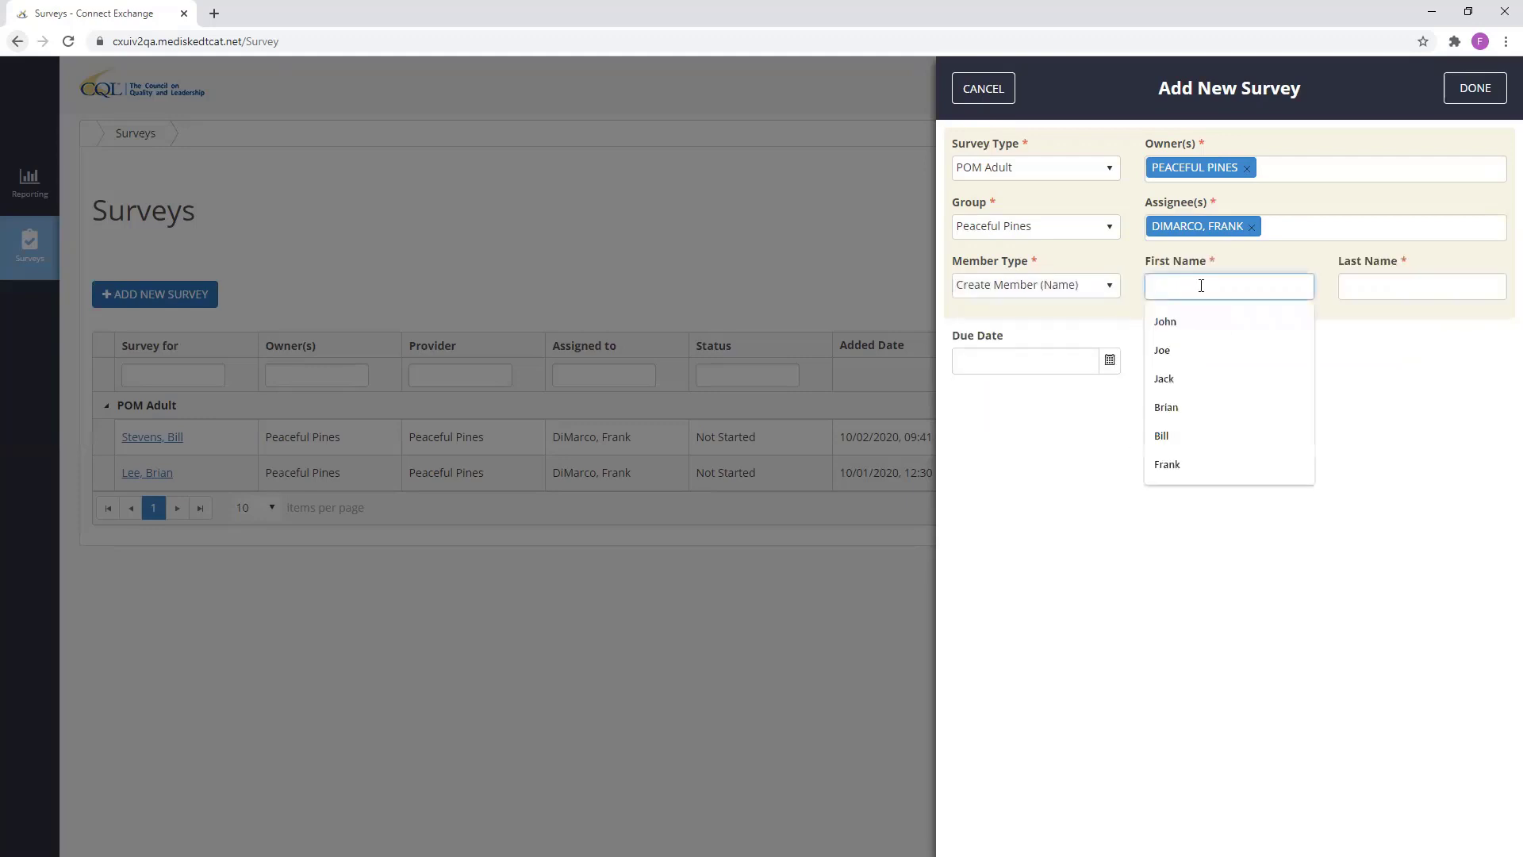
{"action": "left_click", "coordinate": [1162, 435]}
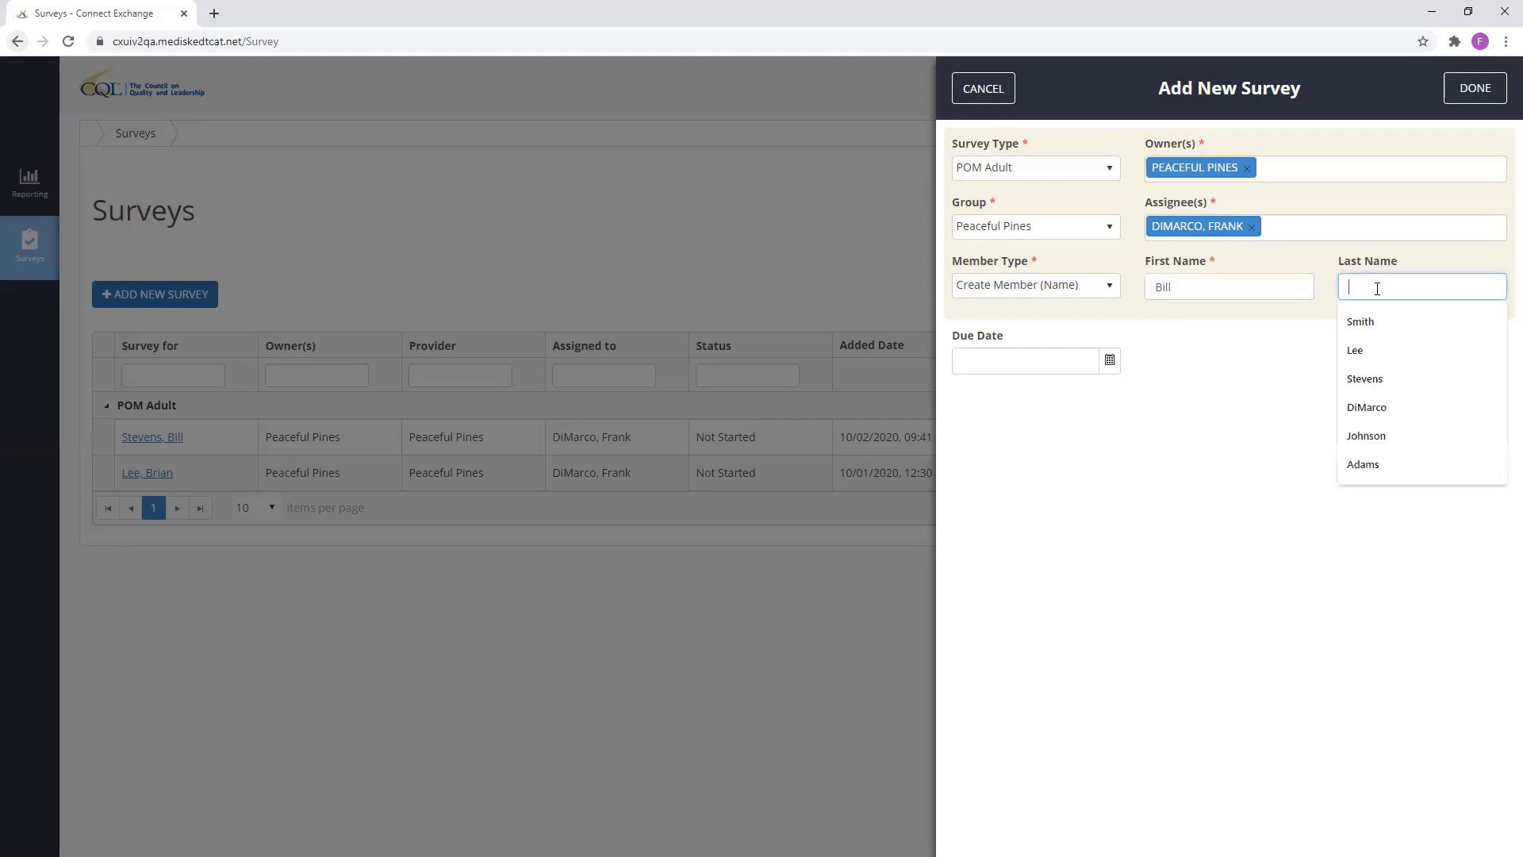
{"action": "type", "text": "Flood"}
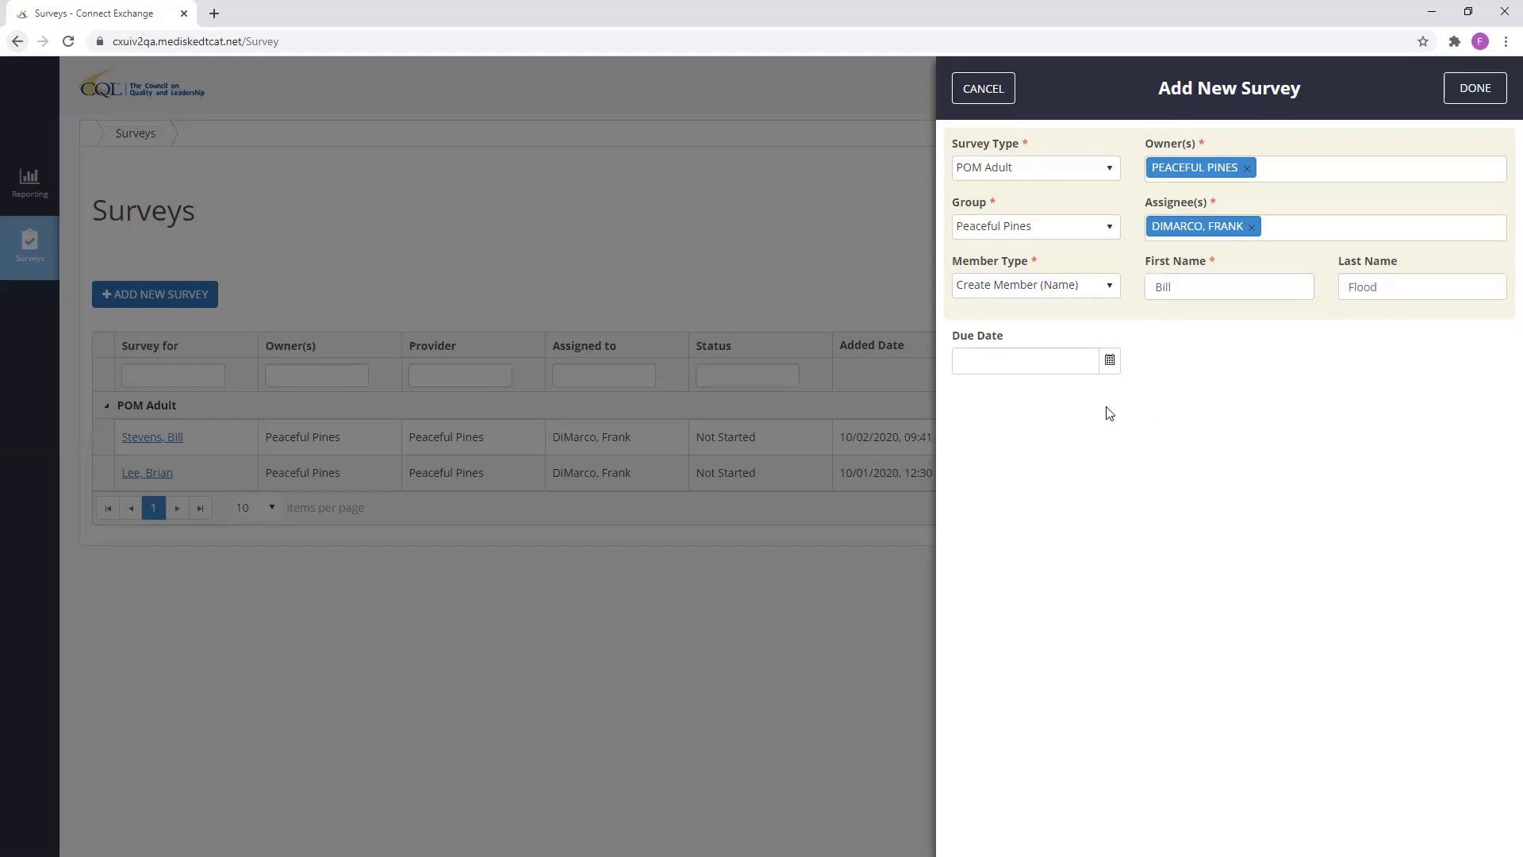
{"action": "mouse_move", "coordinate": [1093, 376]}
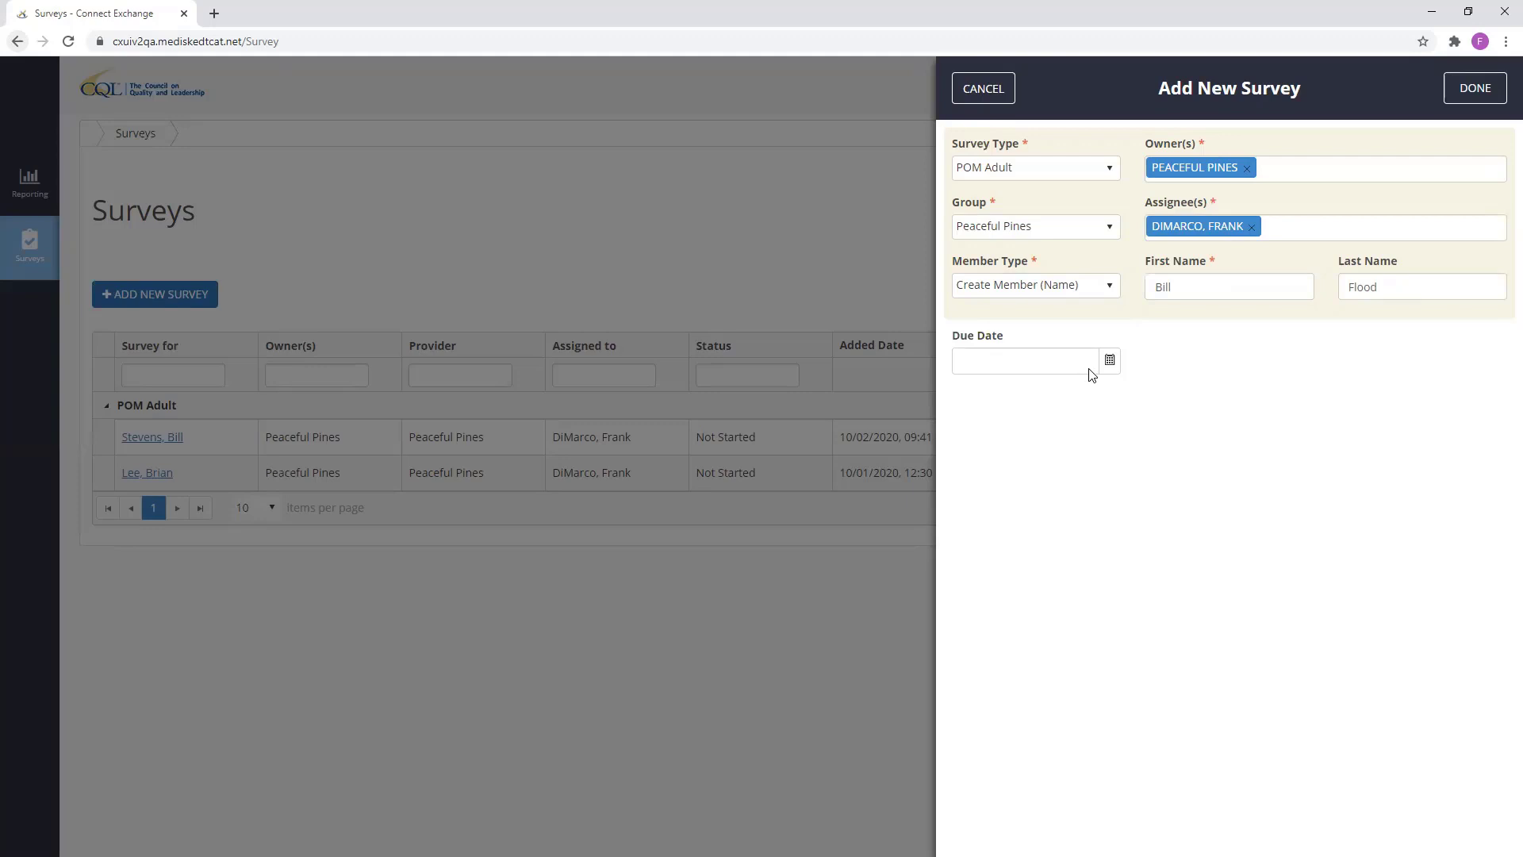
Leave the due date blank and save the survey with DONE
{"action": "left_click", "coordinate": [1108, 360]}
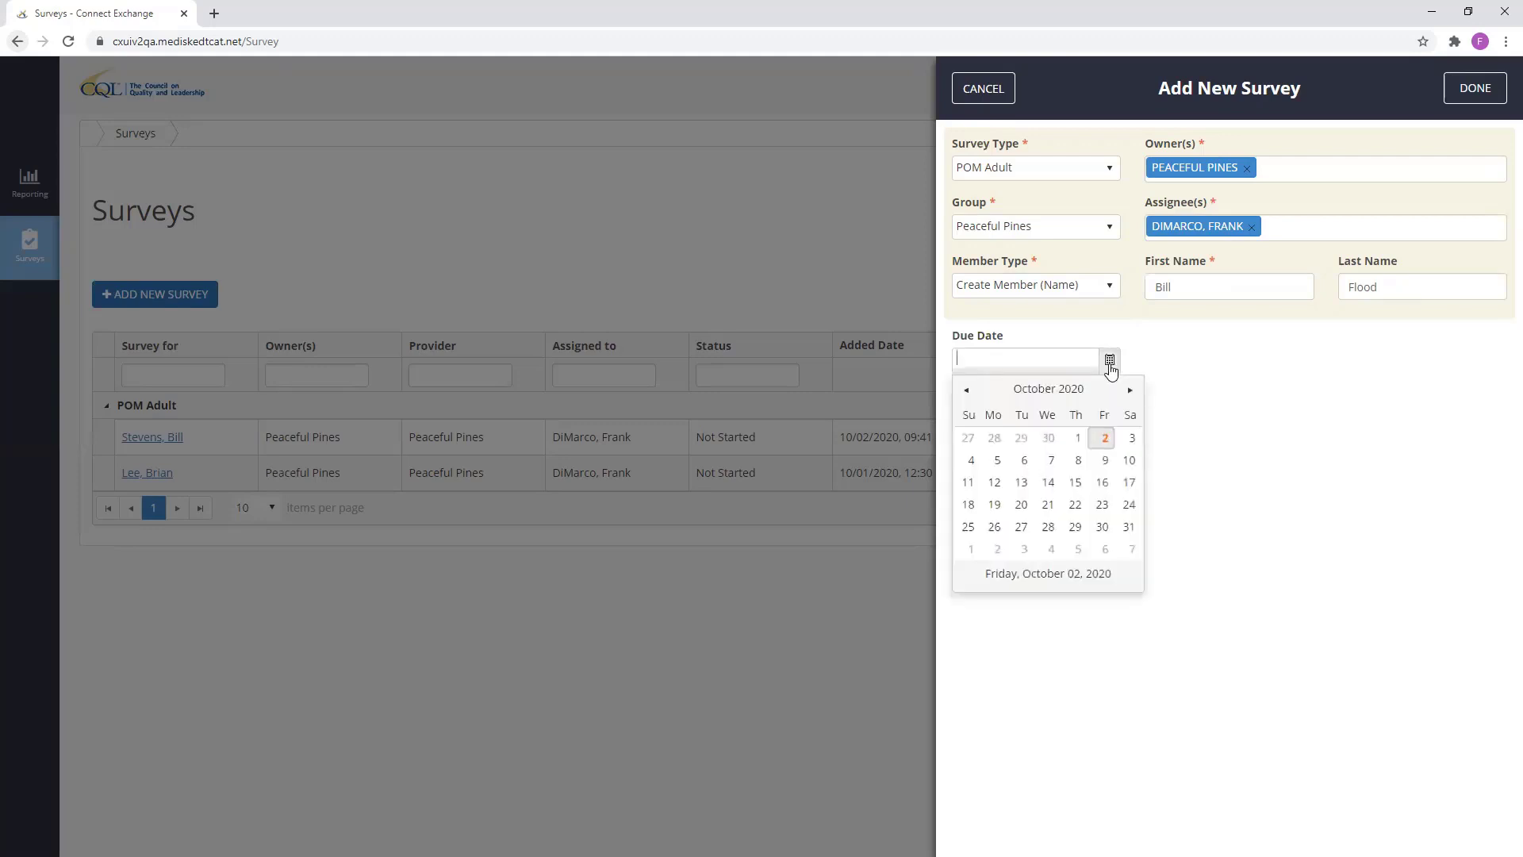
{"action": "left_click", "coordinate": [1321, 511]}
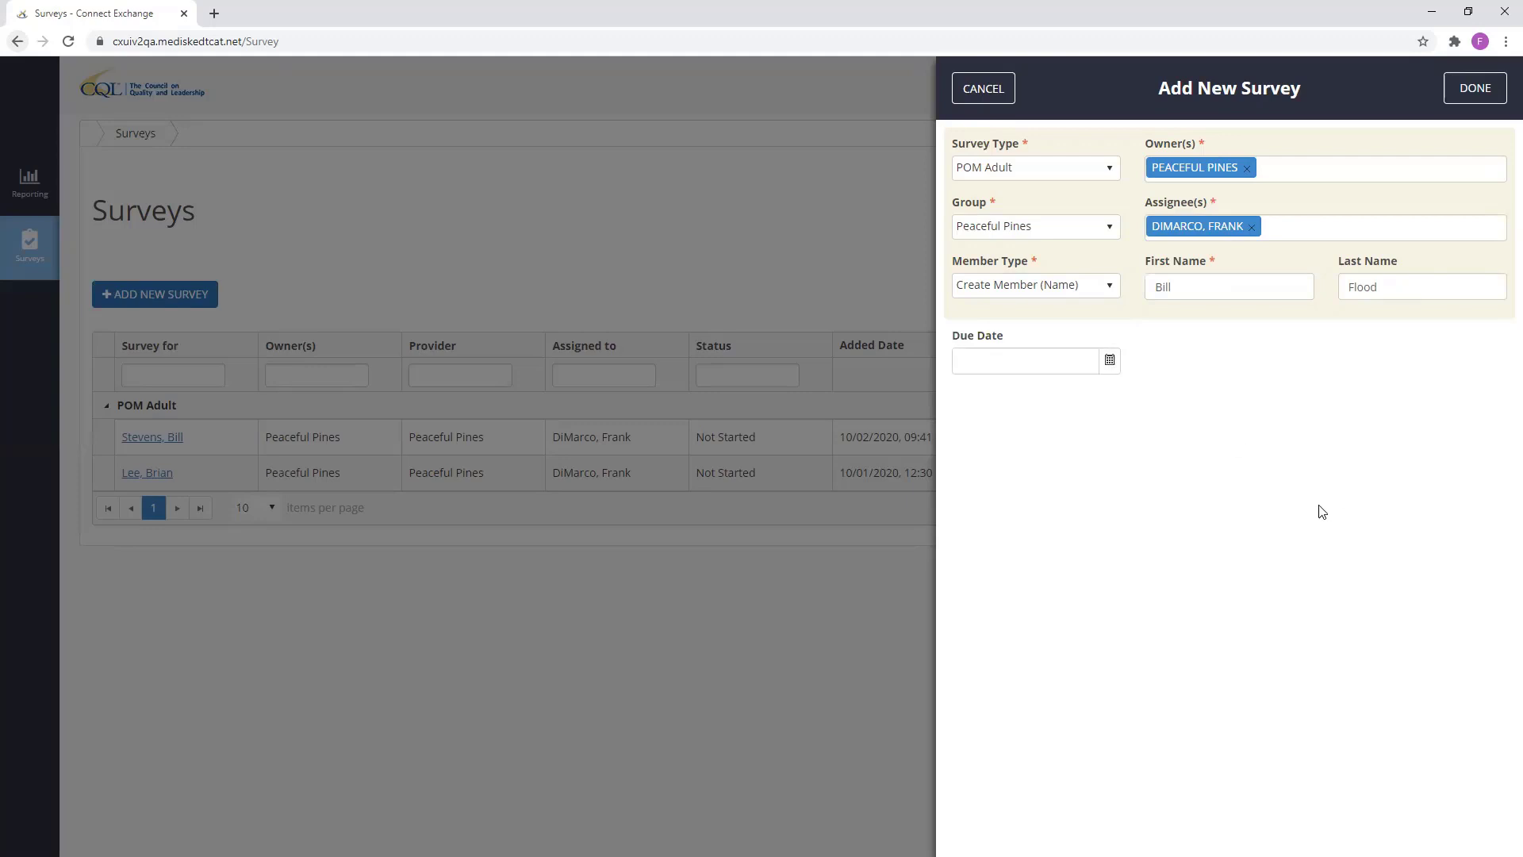
{"action": "mouse_move", "coordinate": [1305, 517]}
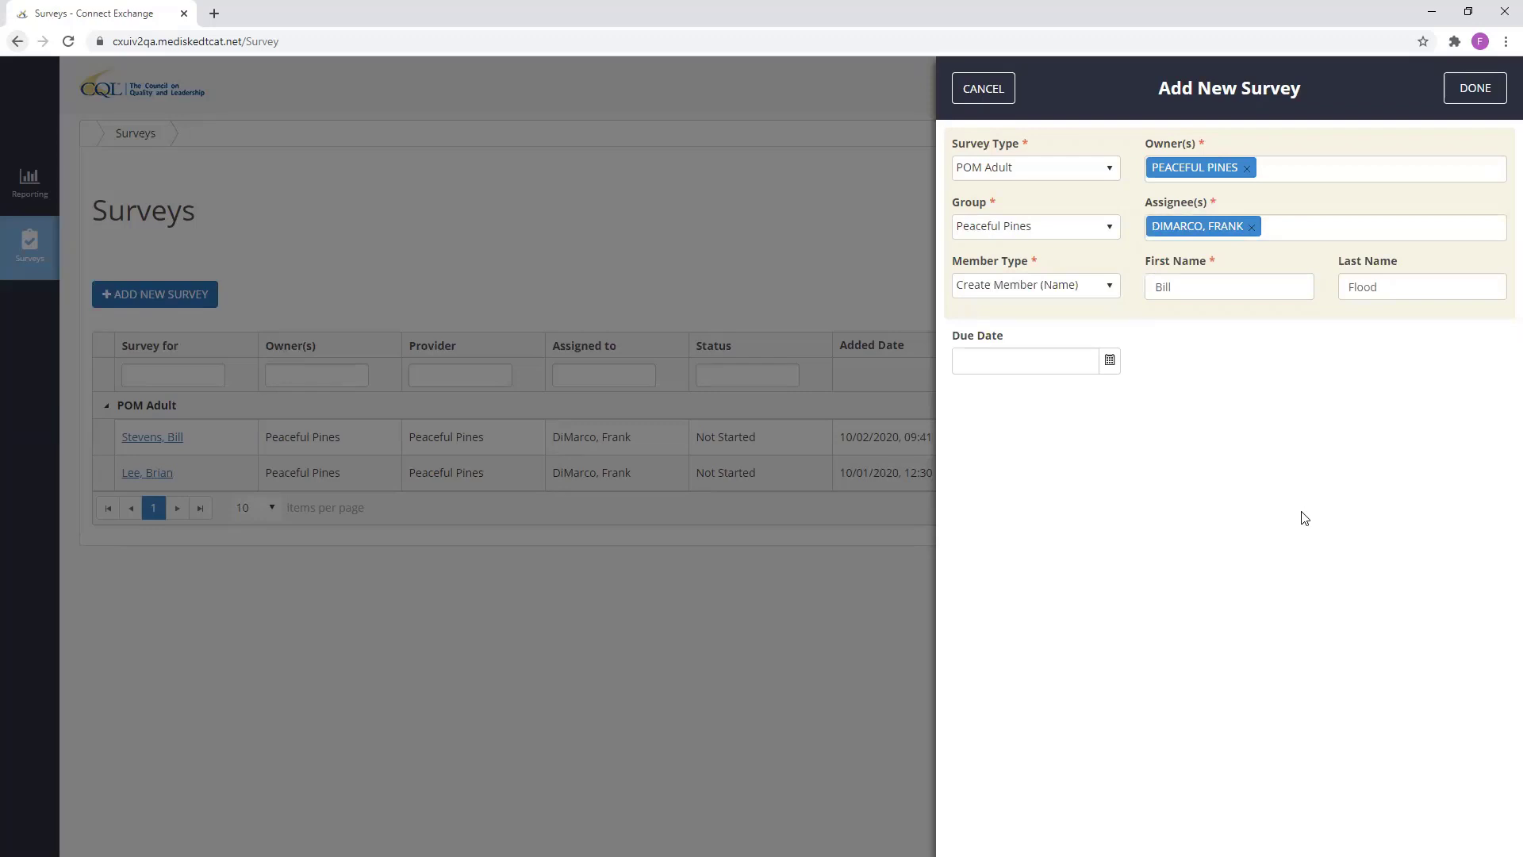
{"action": "mouse_move", "coordinate": [1469, 124]}
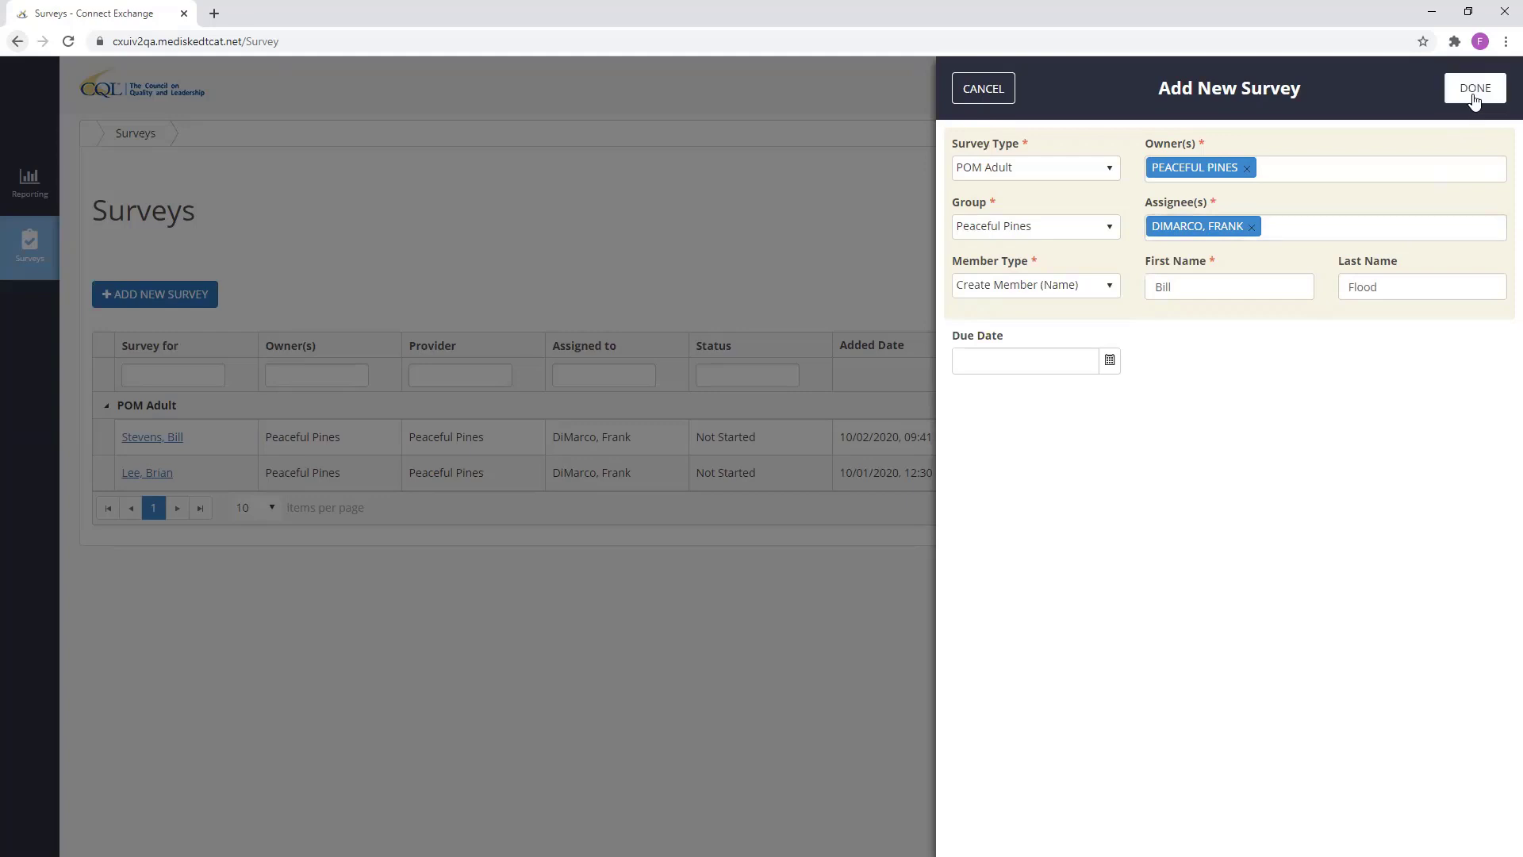
{"action": "left_click", "coordinate": [1474, 87]}
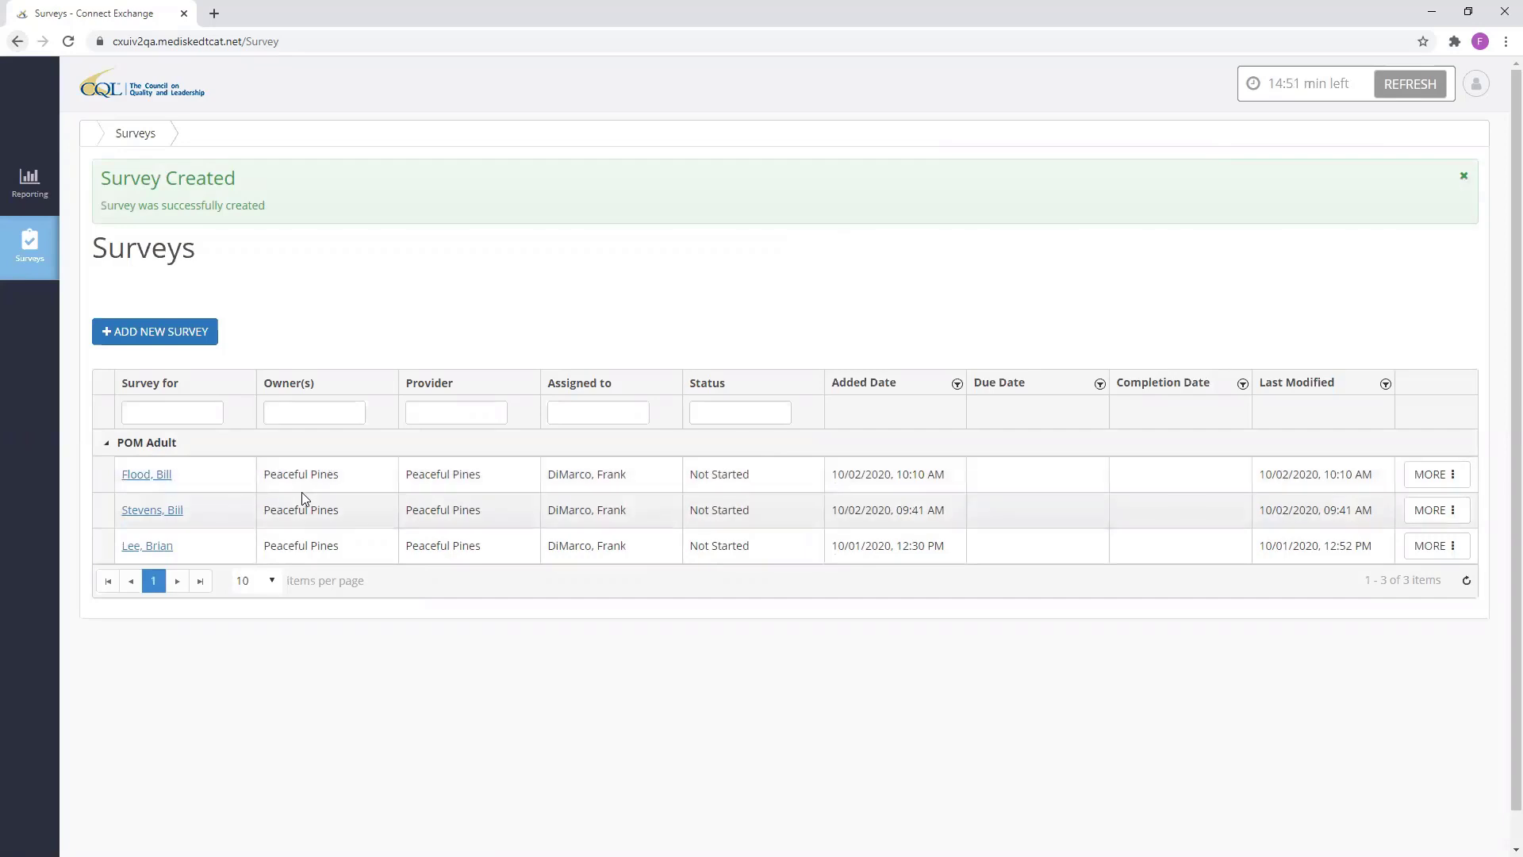
{"action": "mouse_move", "coordinate": [146, 475]}
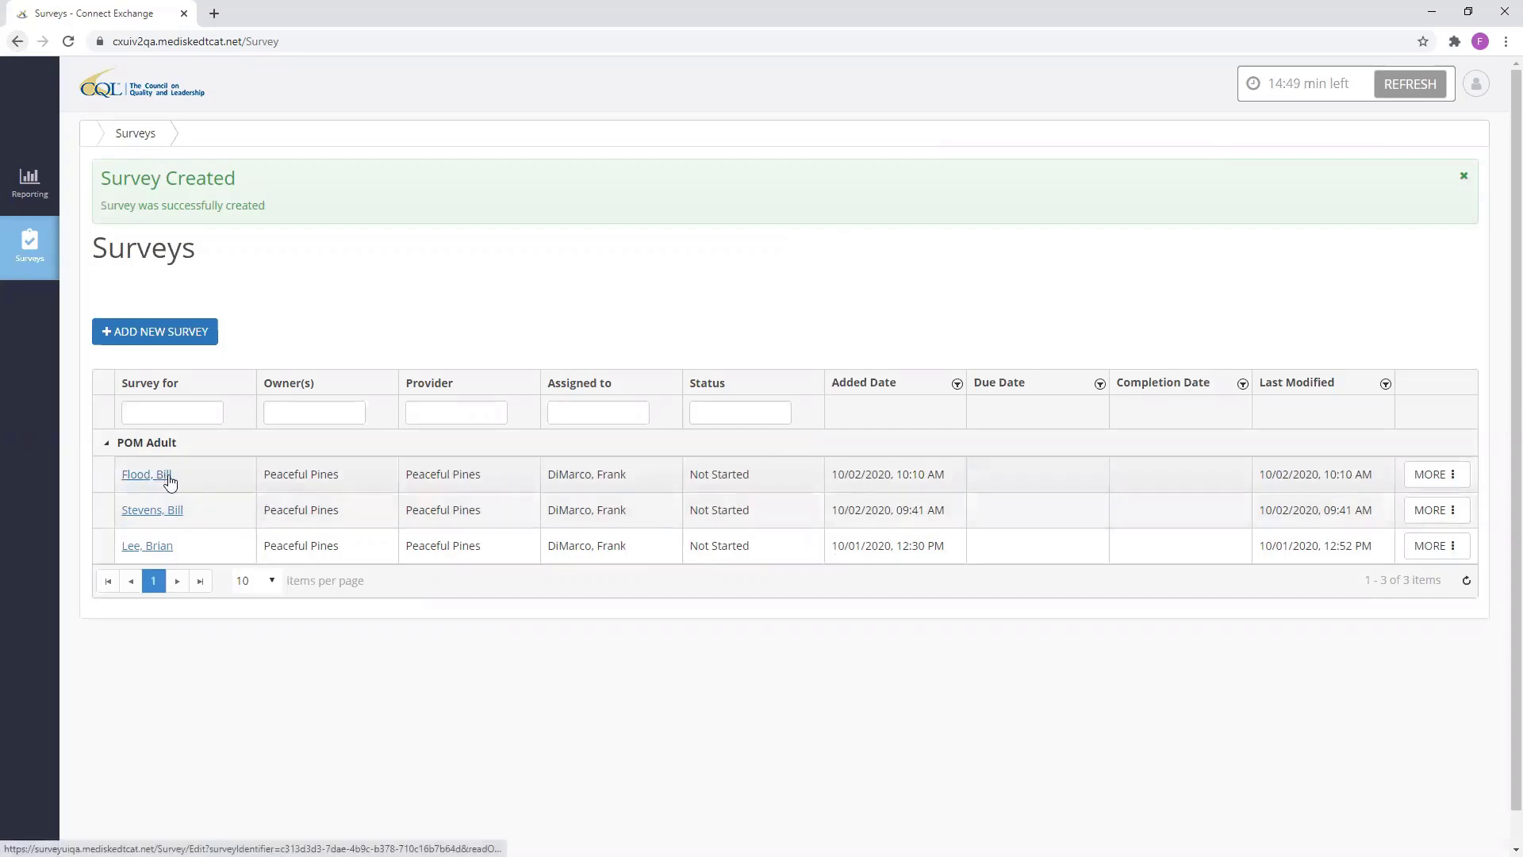
{"action": "mouse_move", "coordinate": [576, 477]}
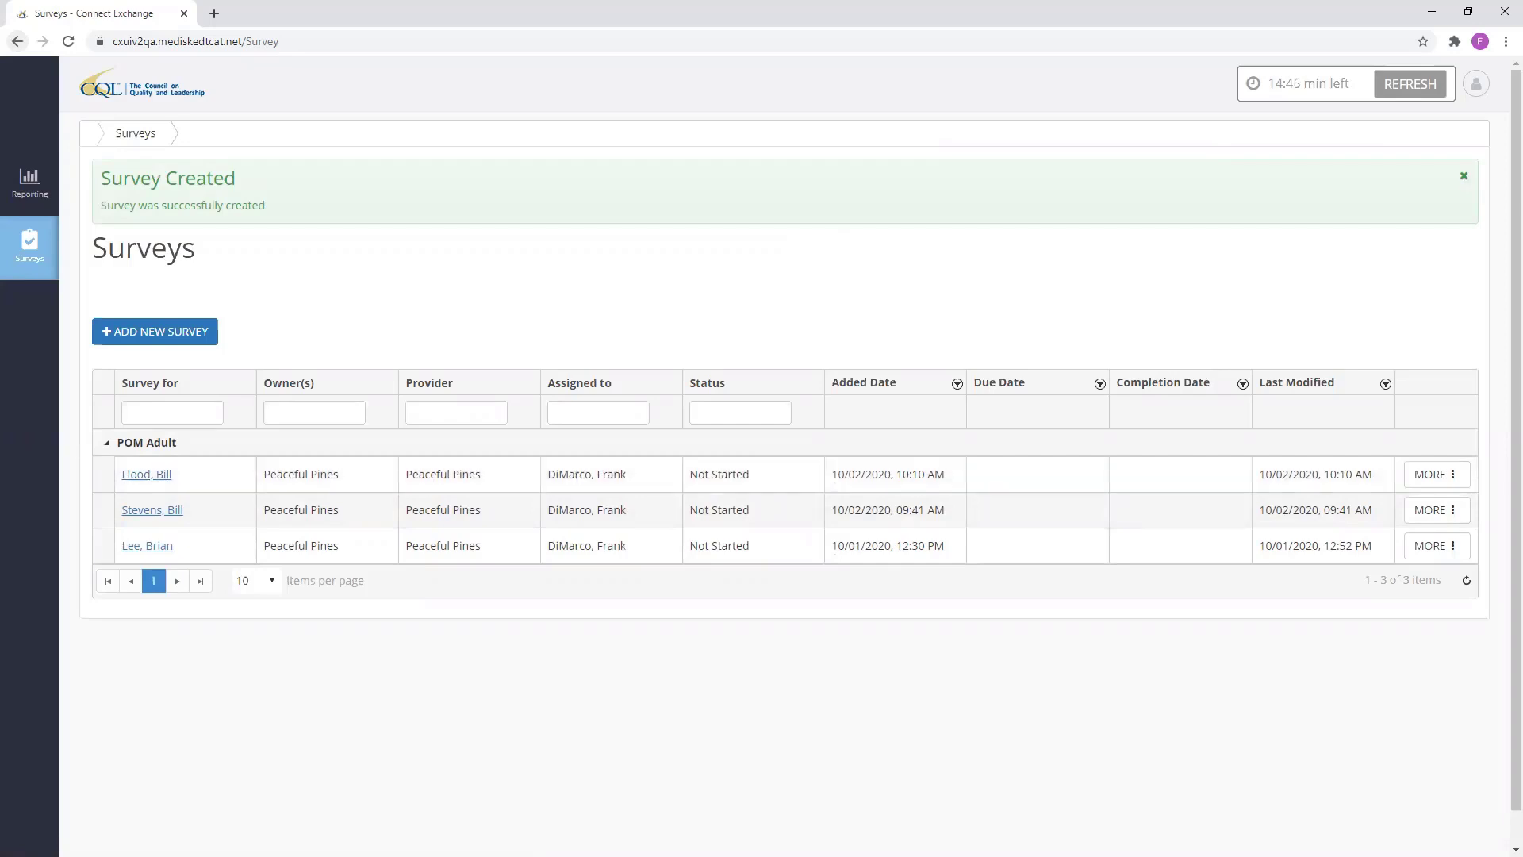
{"action": "mouse_move", "coordinate": [796, 595]}
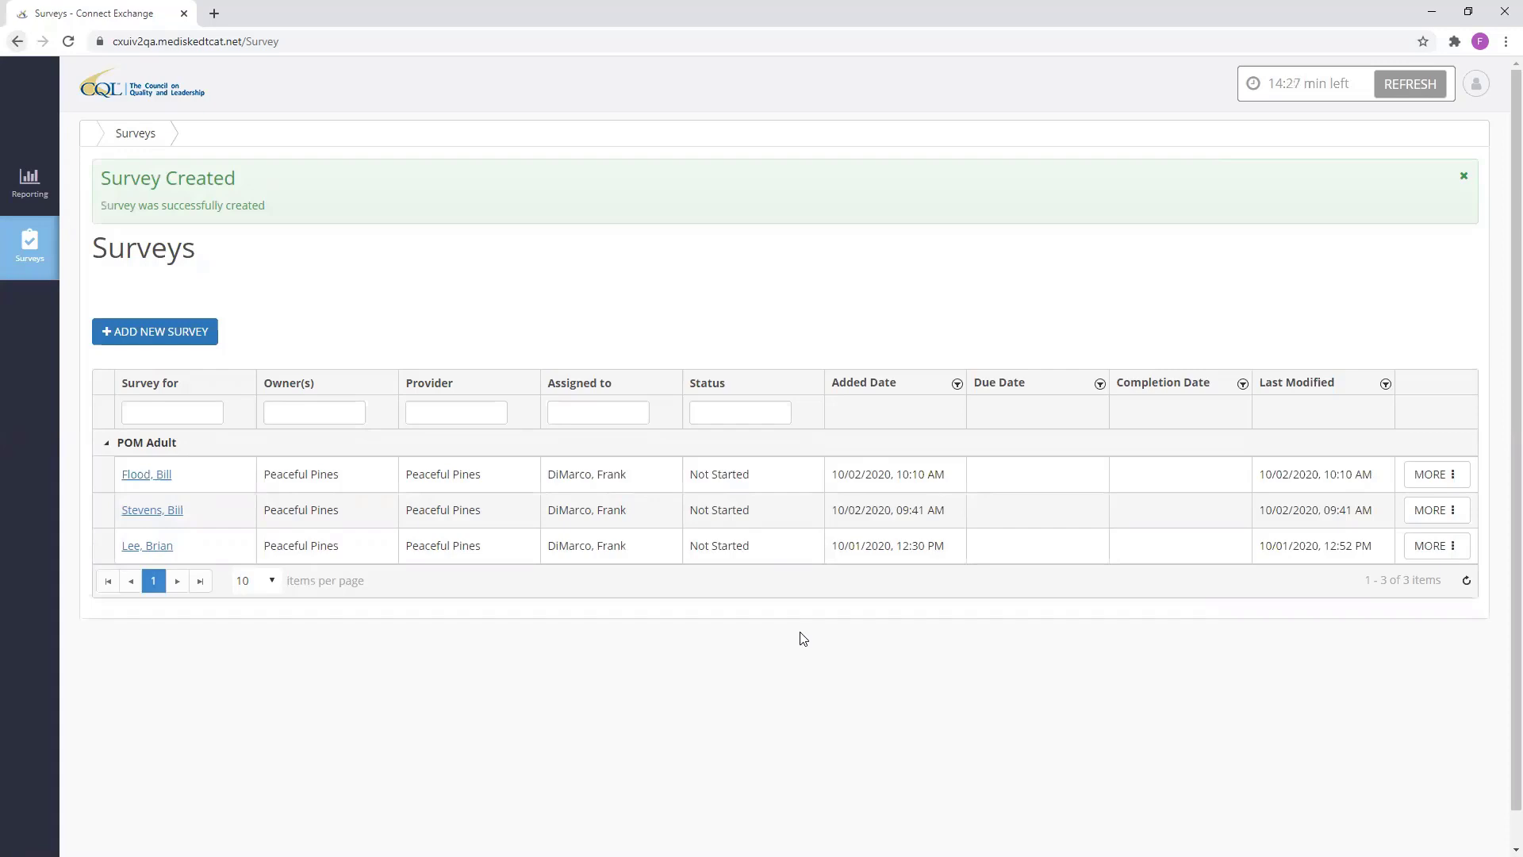
{"action": "mouse_move", "coordinate": [649, 559]}
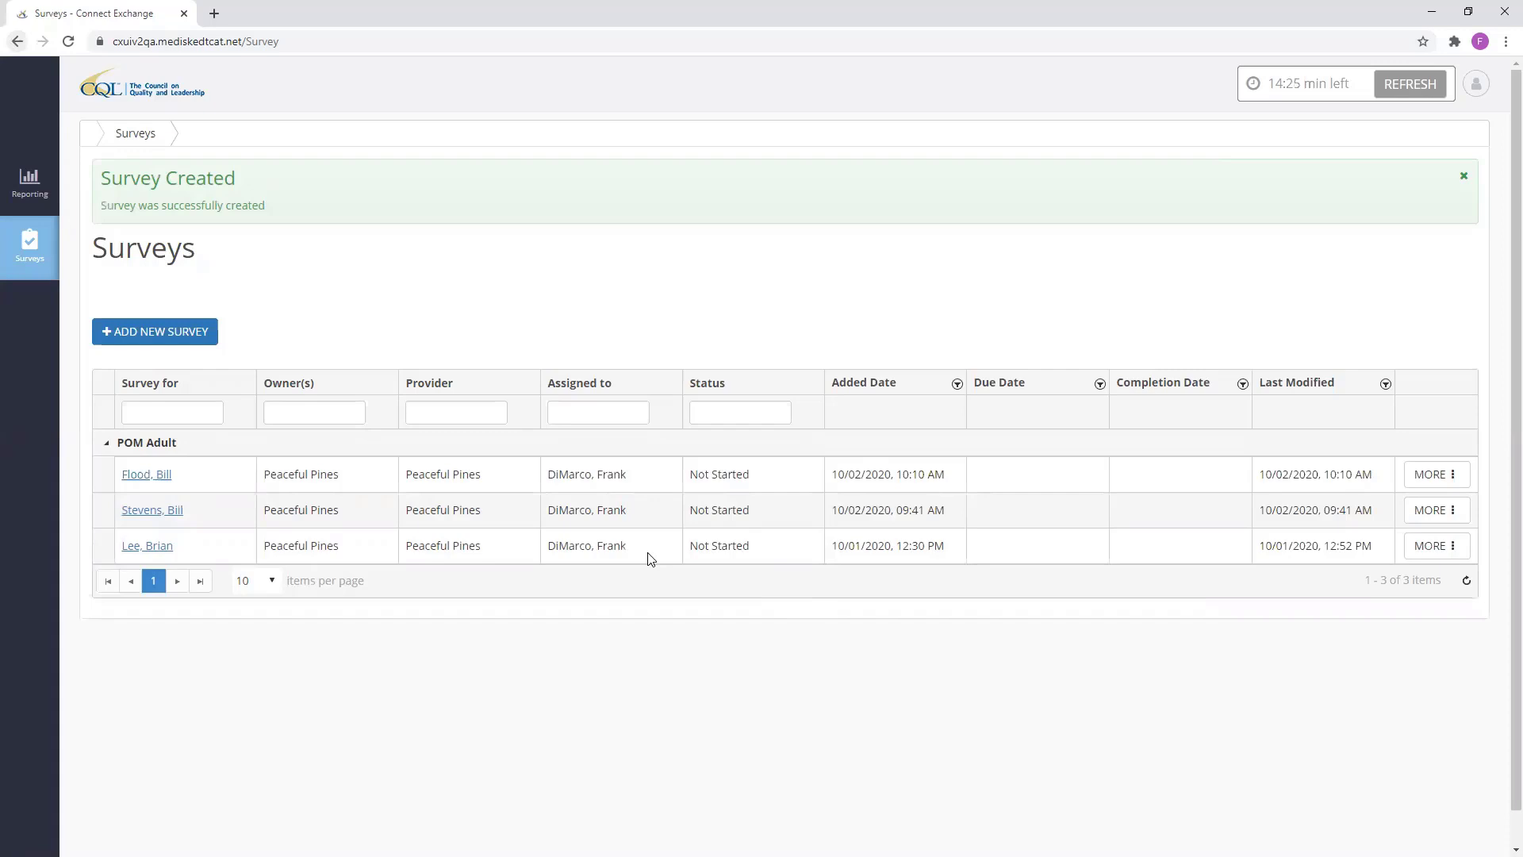
{"action": "mouse_move", "coordinate": [226, 477]}
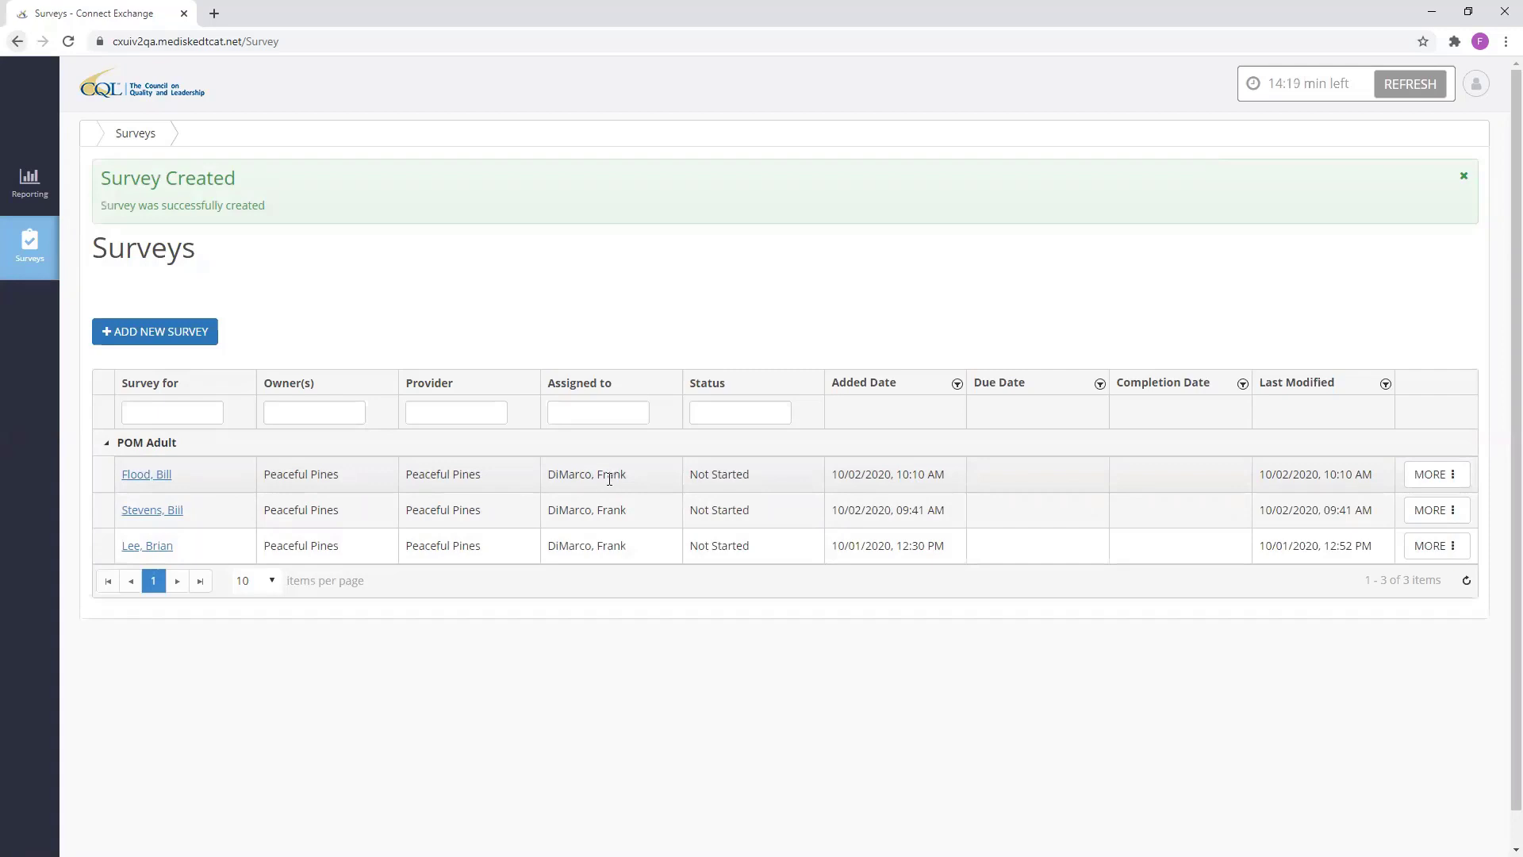
{"action": "mouse_move", "coordinate": [1049, 522]}
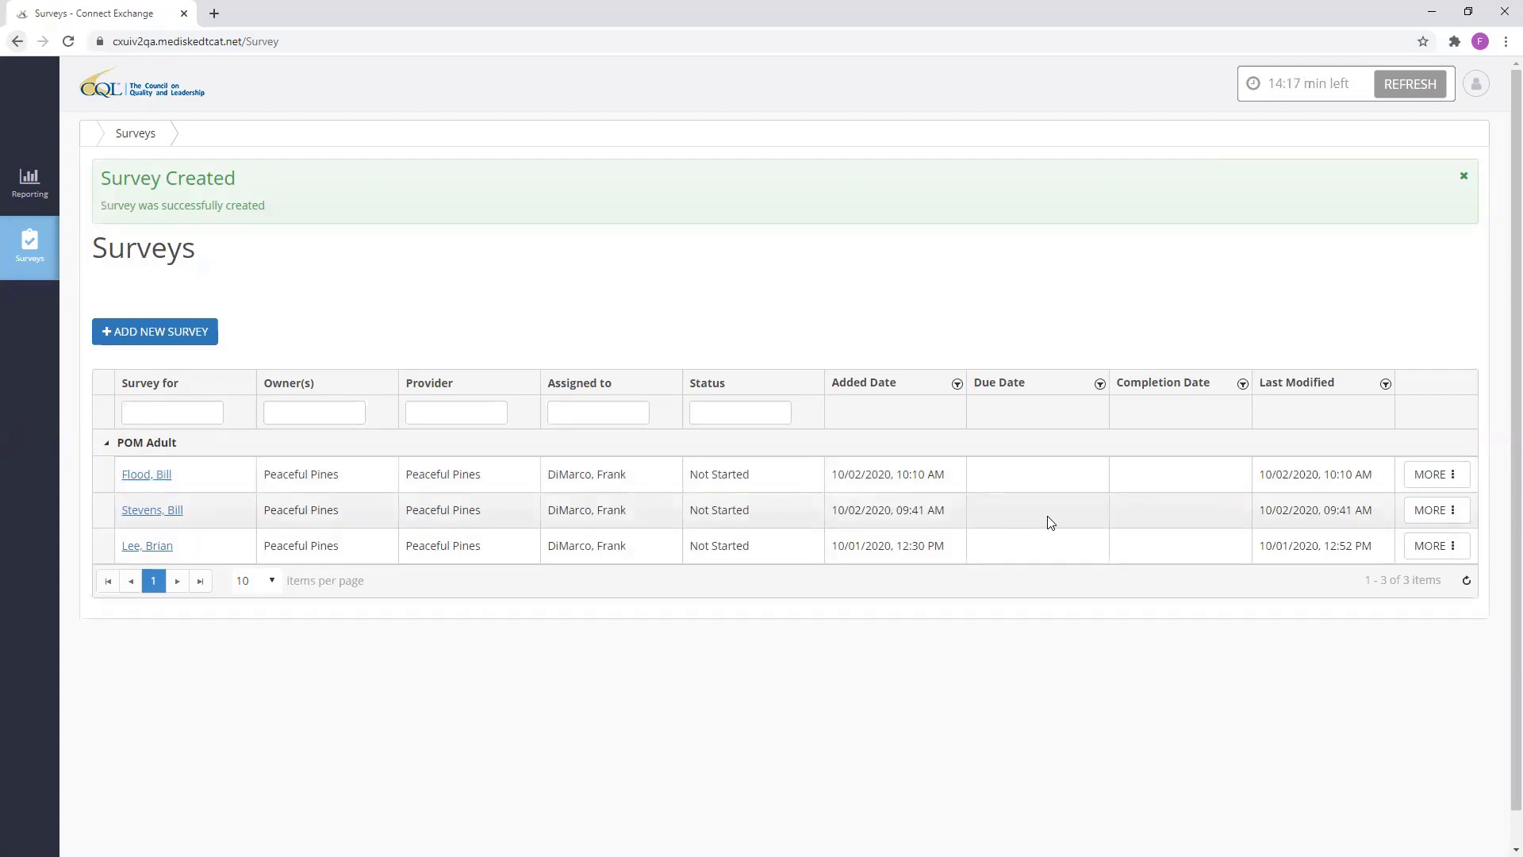
{"action": "left_click", "coordinate": [1434, 474]}
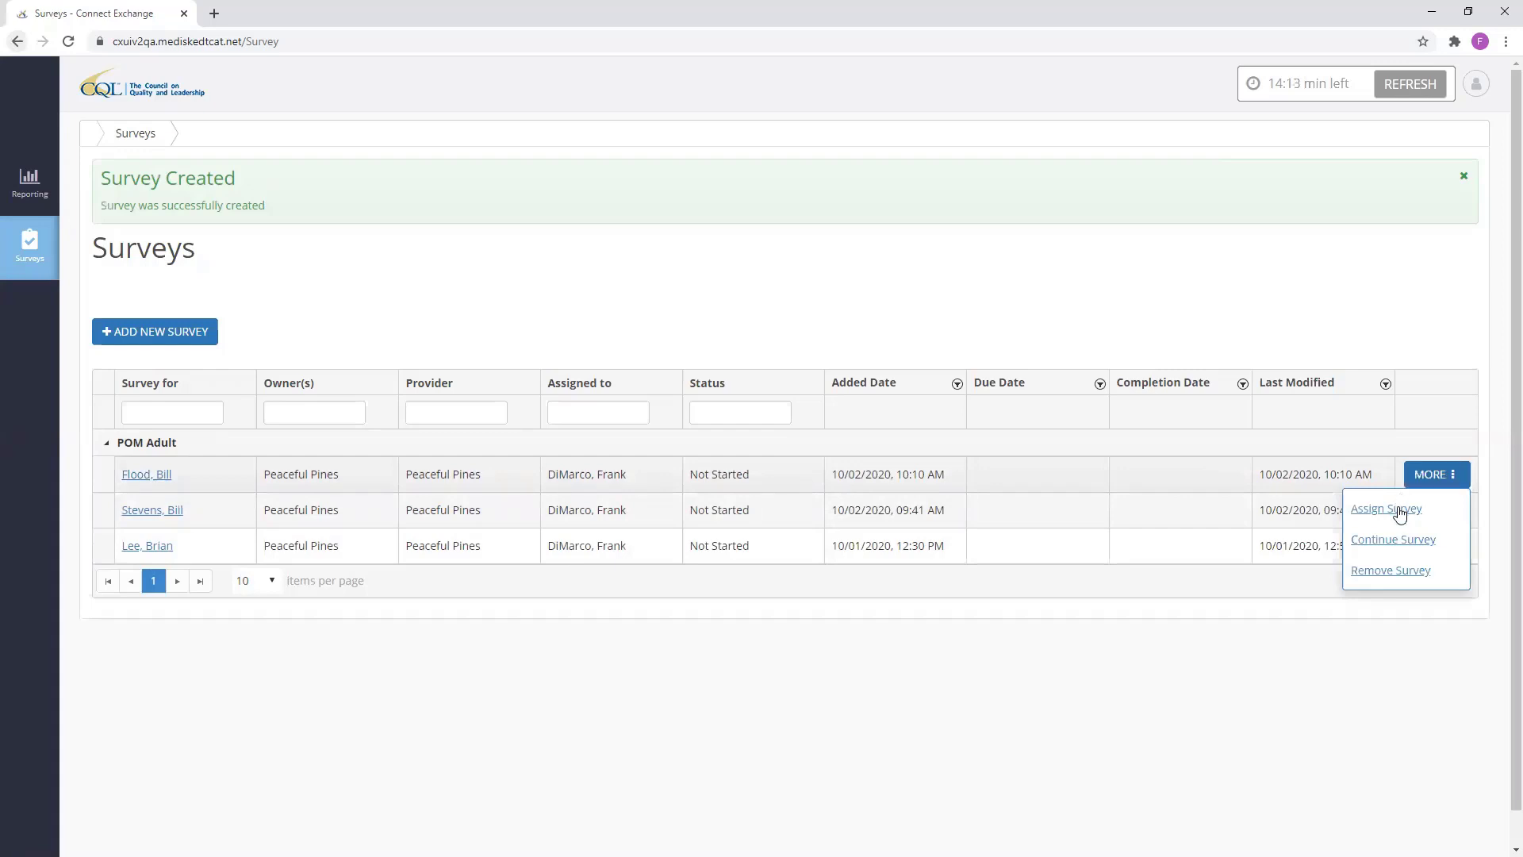
{"action": "left_click", "coordinate": [1383, 508]}
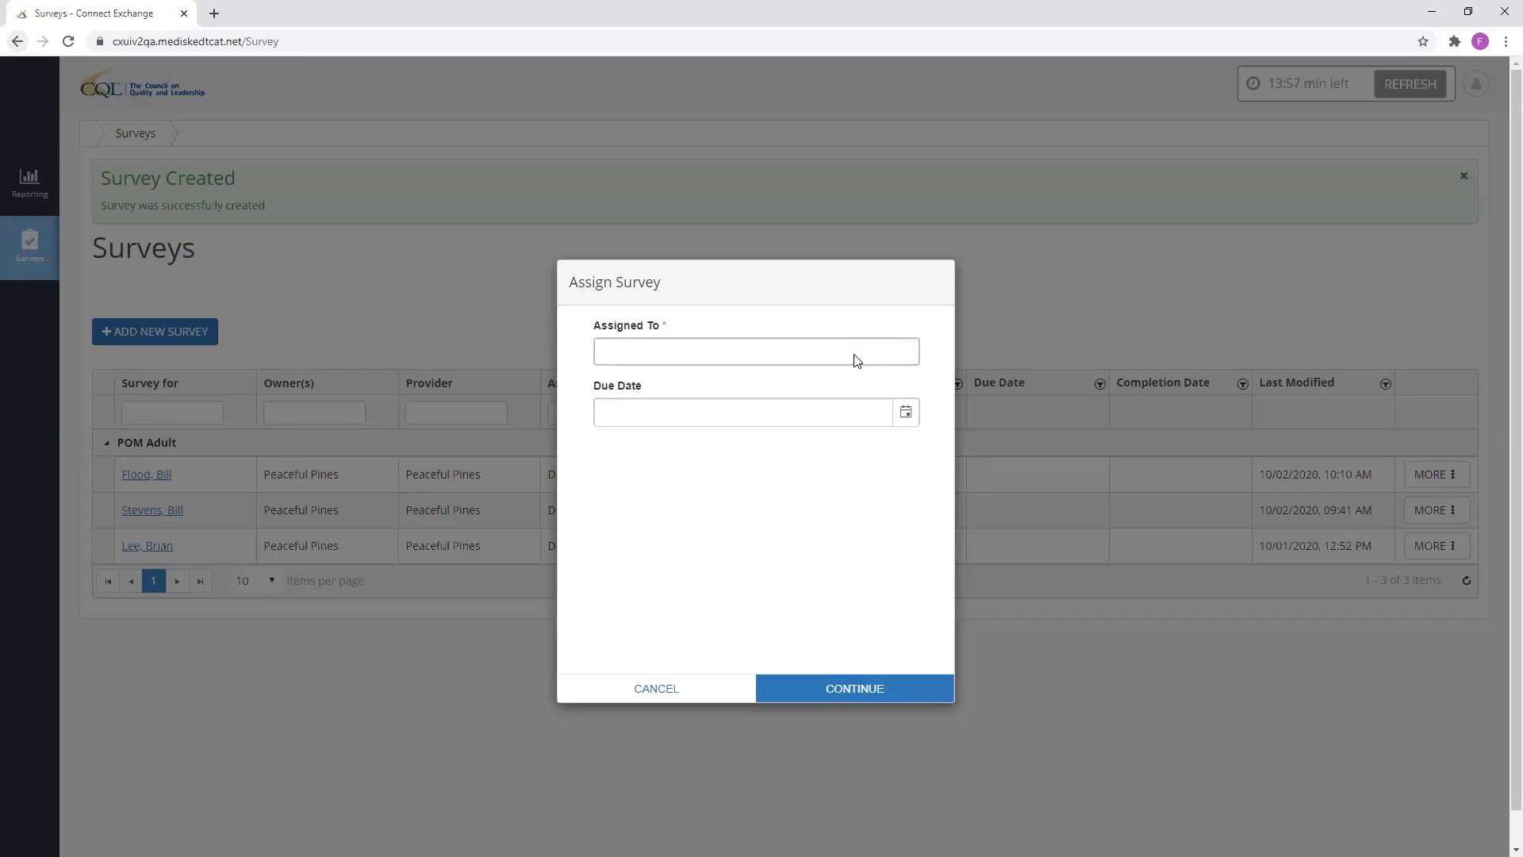
{"action": "left_click", "coordinate": [755, 351]}
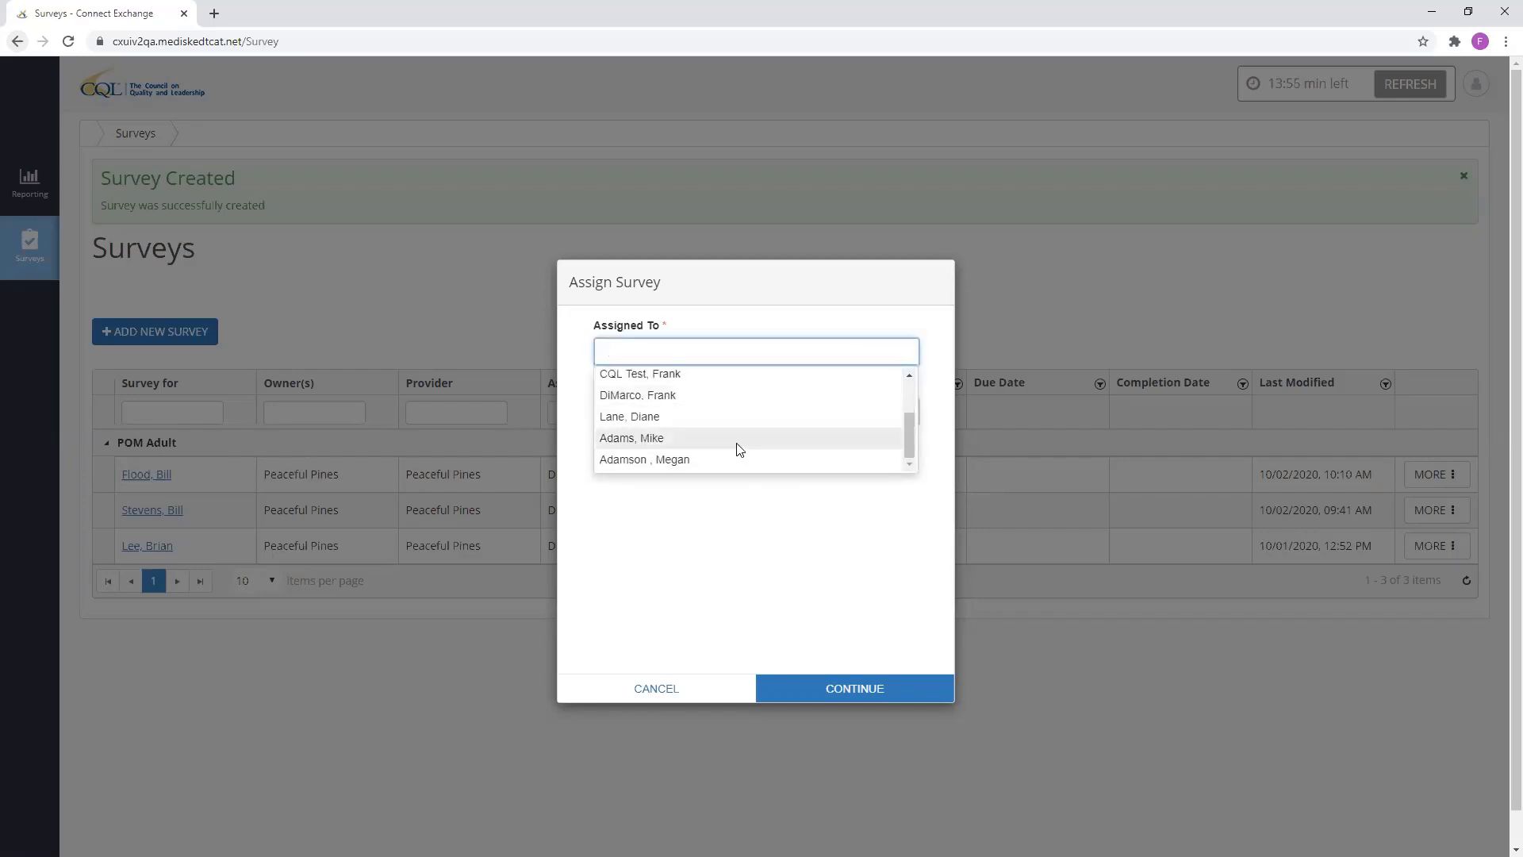
{"action": "left_click", "coordinate": [631, 438]}
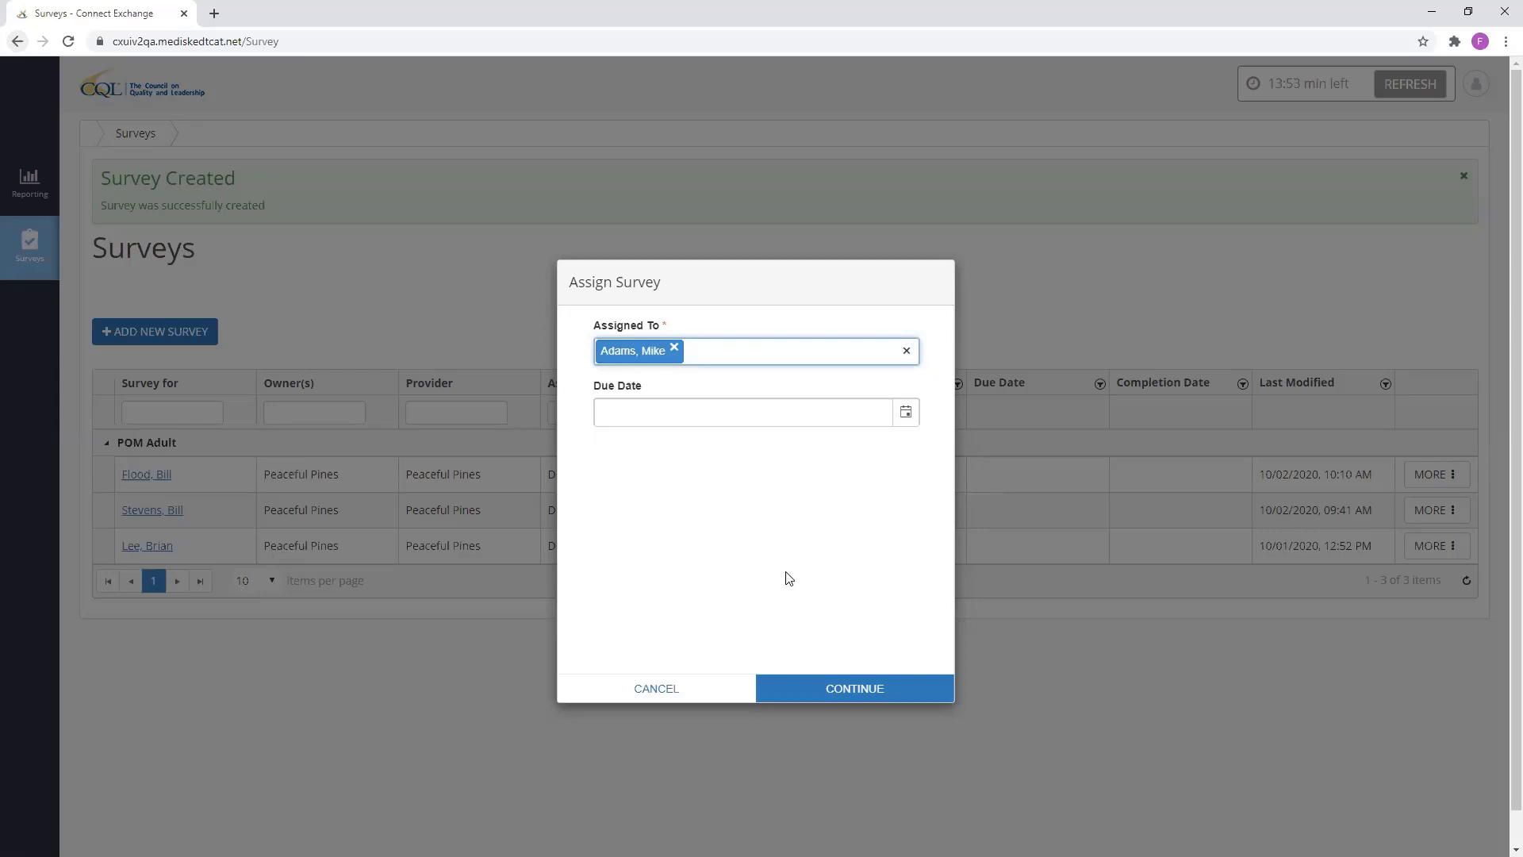
{"action": "left_click", "coordinate": [742, 413]}
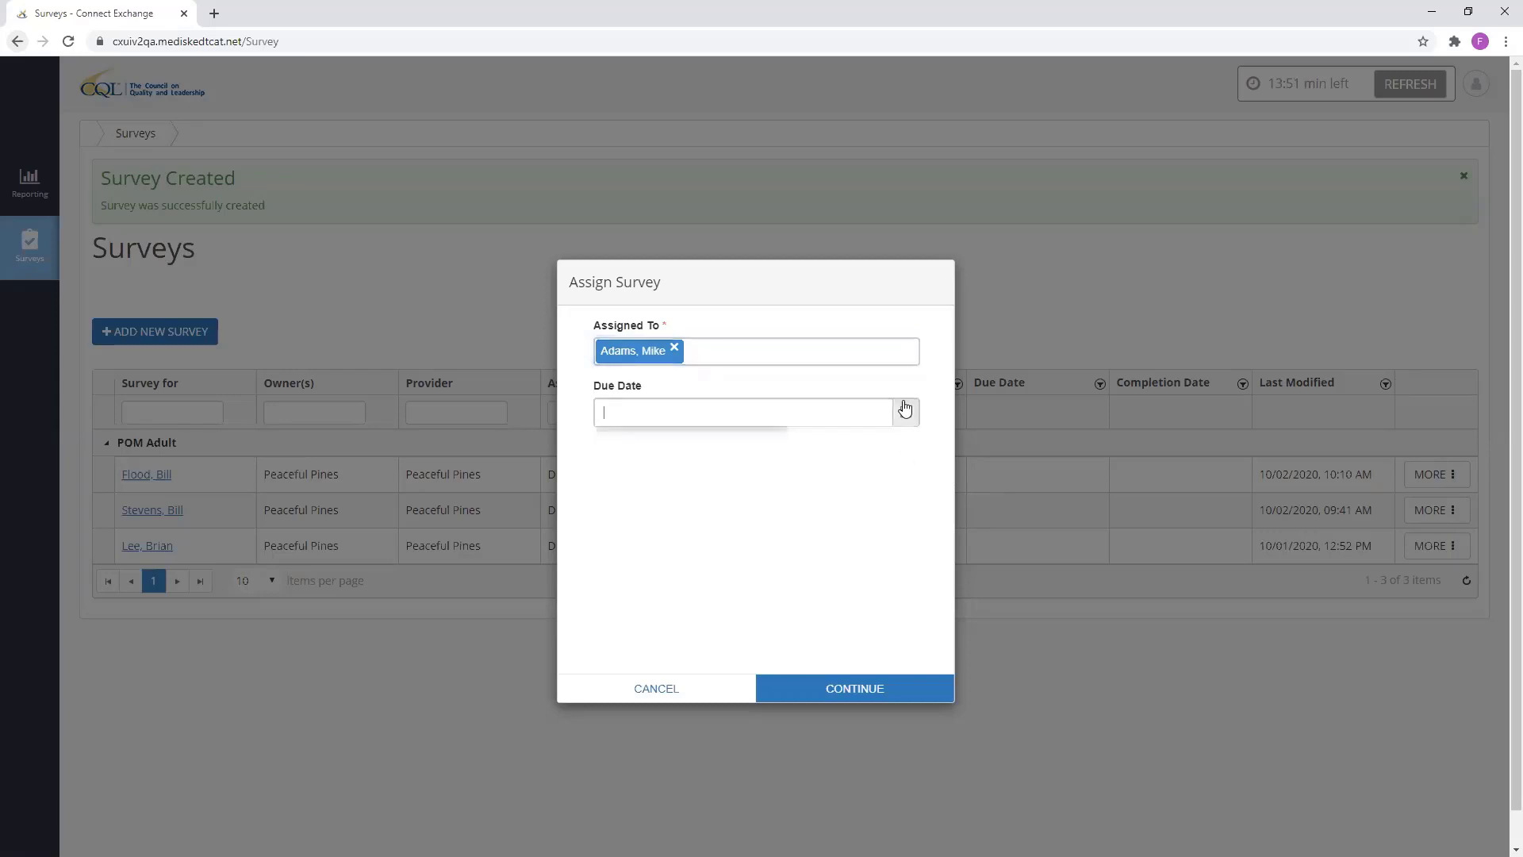
{"action": "type", "text": "10/23/2020"}
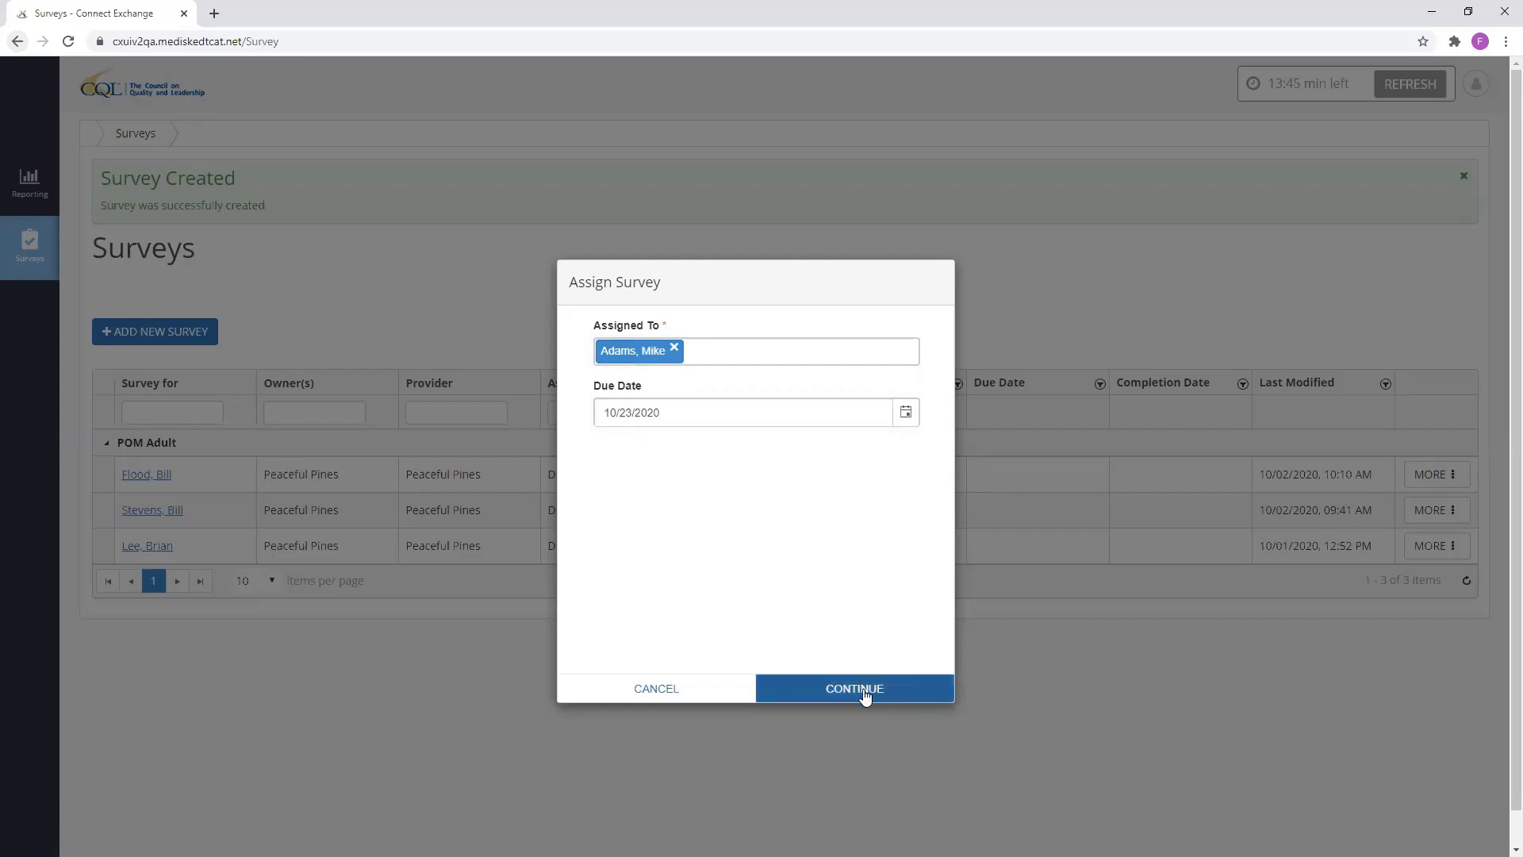
{"action": "left_click", "coordinate": [853, 686]}
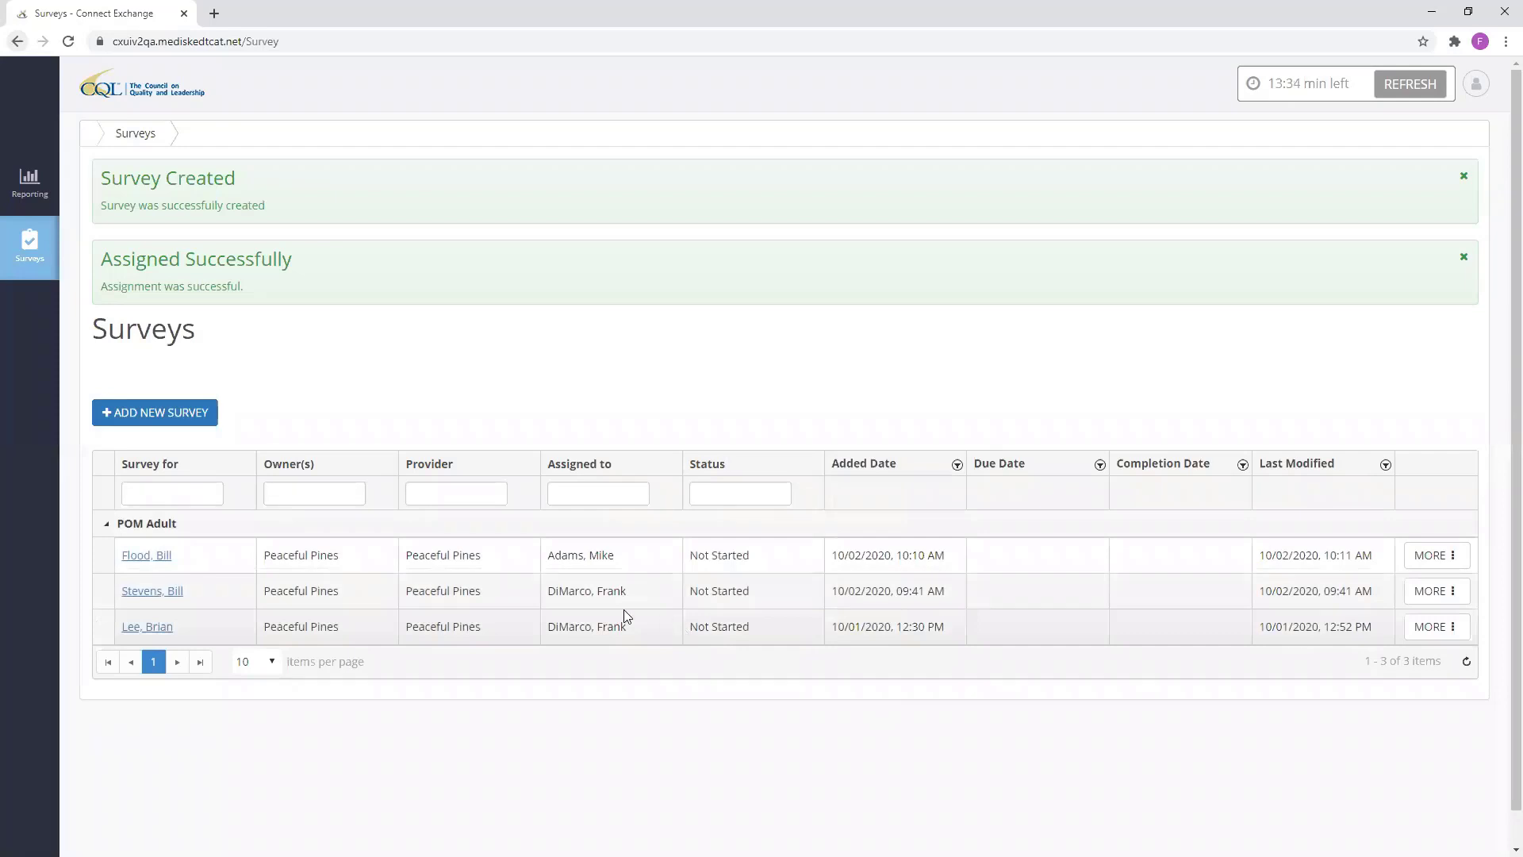
{"action": "mouse_move", "coordinate": [224, 566]}
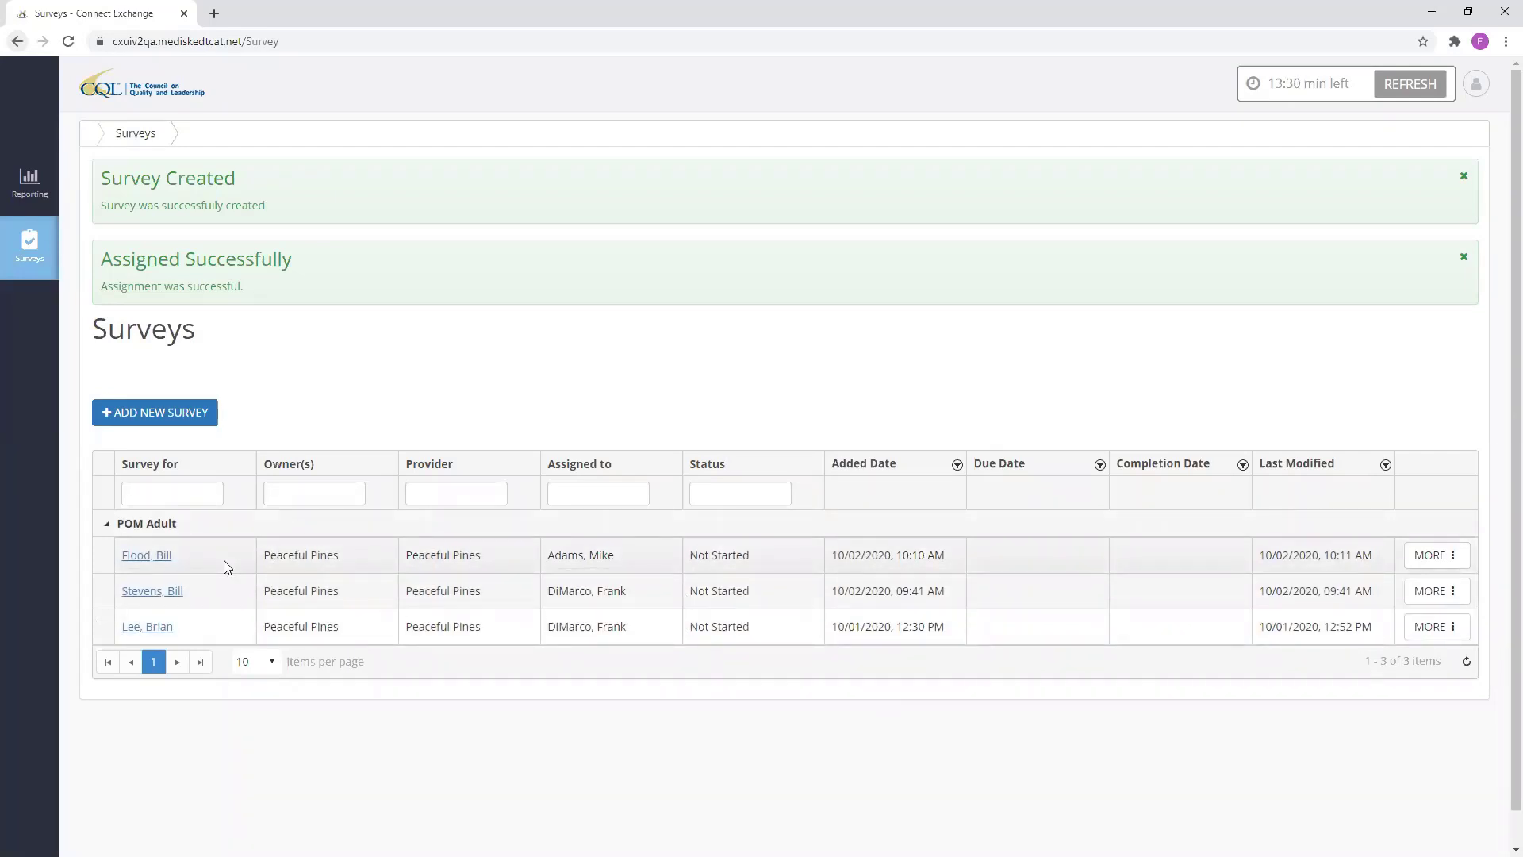
{"action": "mouse_move", "coordinate": [177, 566]}
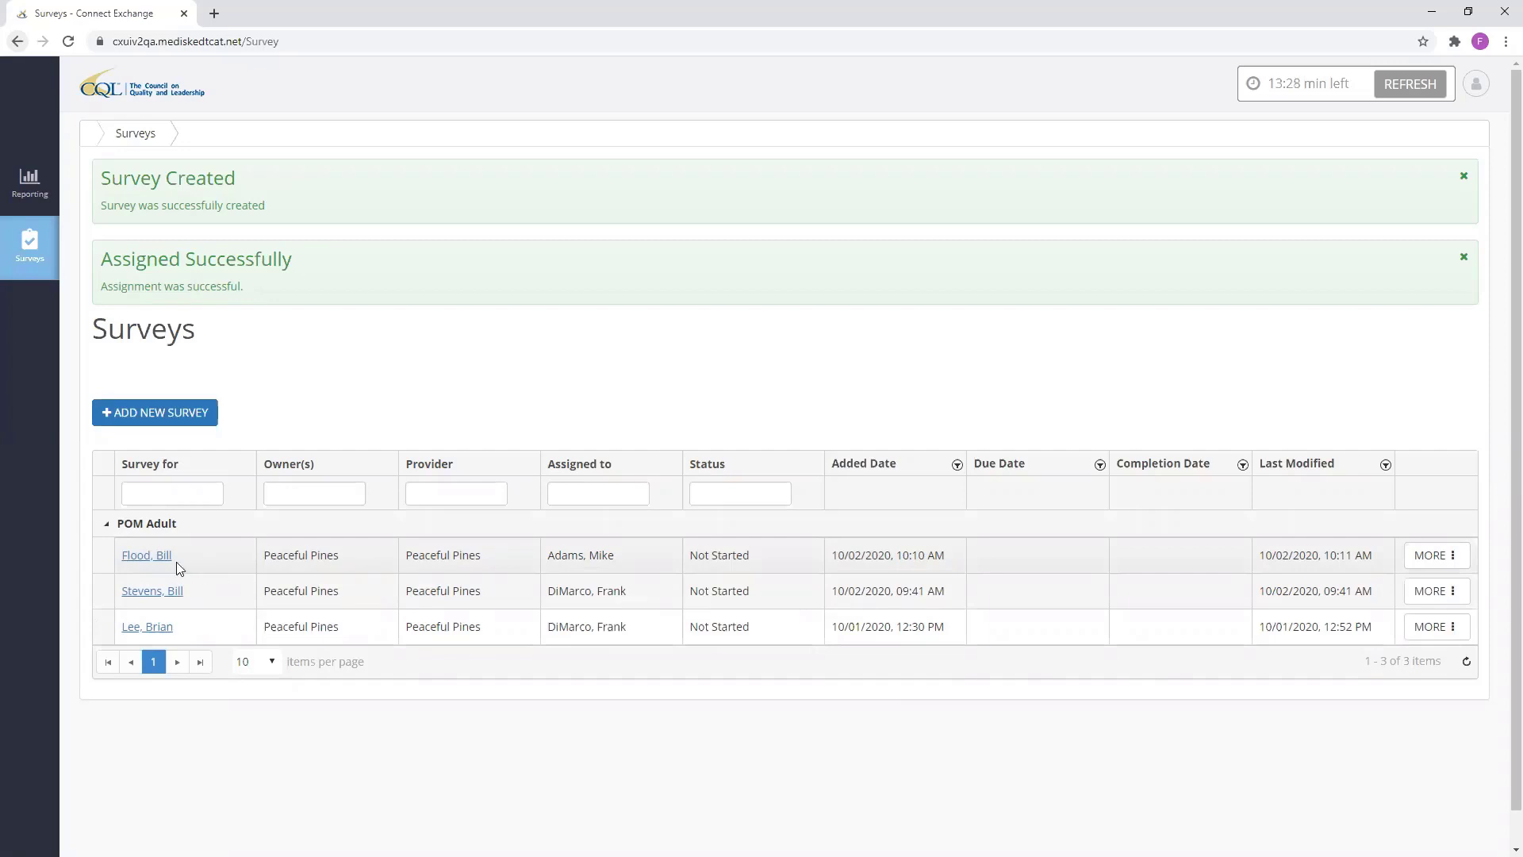
{"action": "mouse_move", "coordinate": [192, 562]}
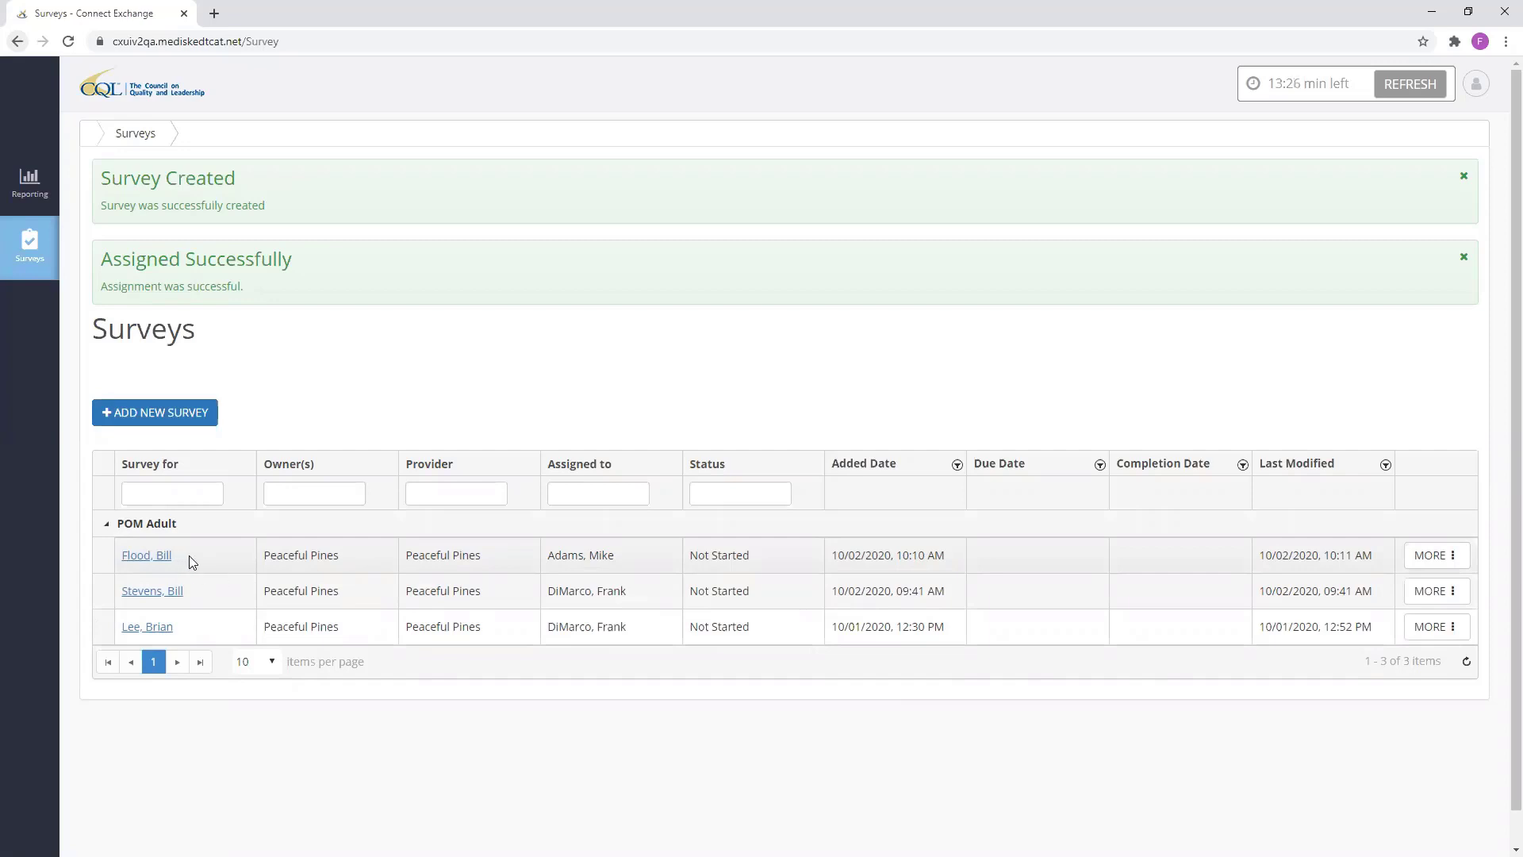